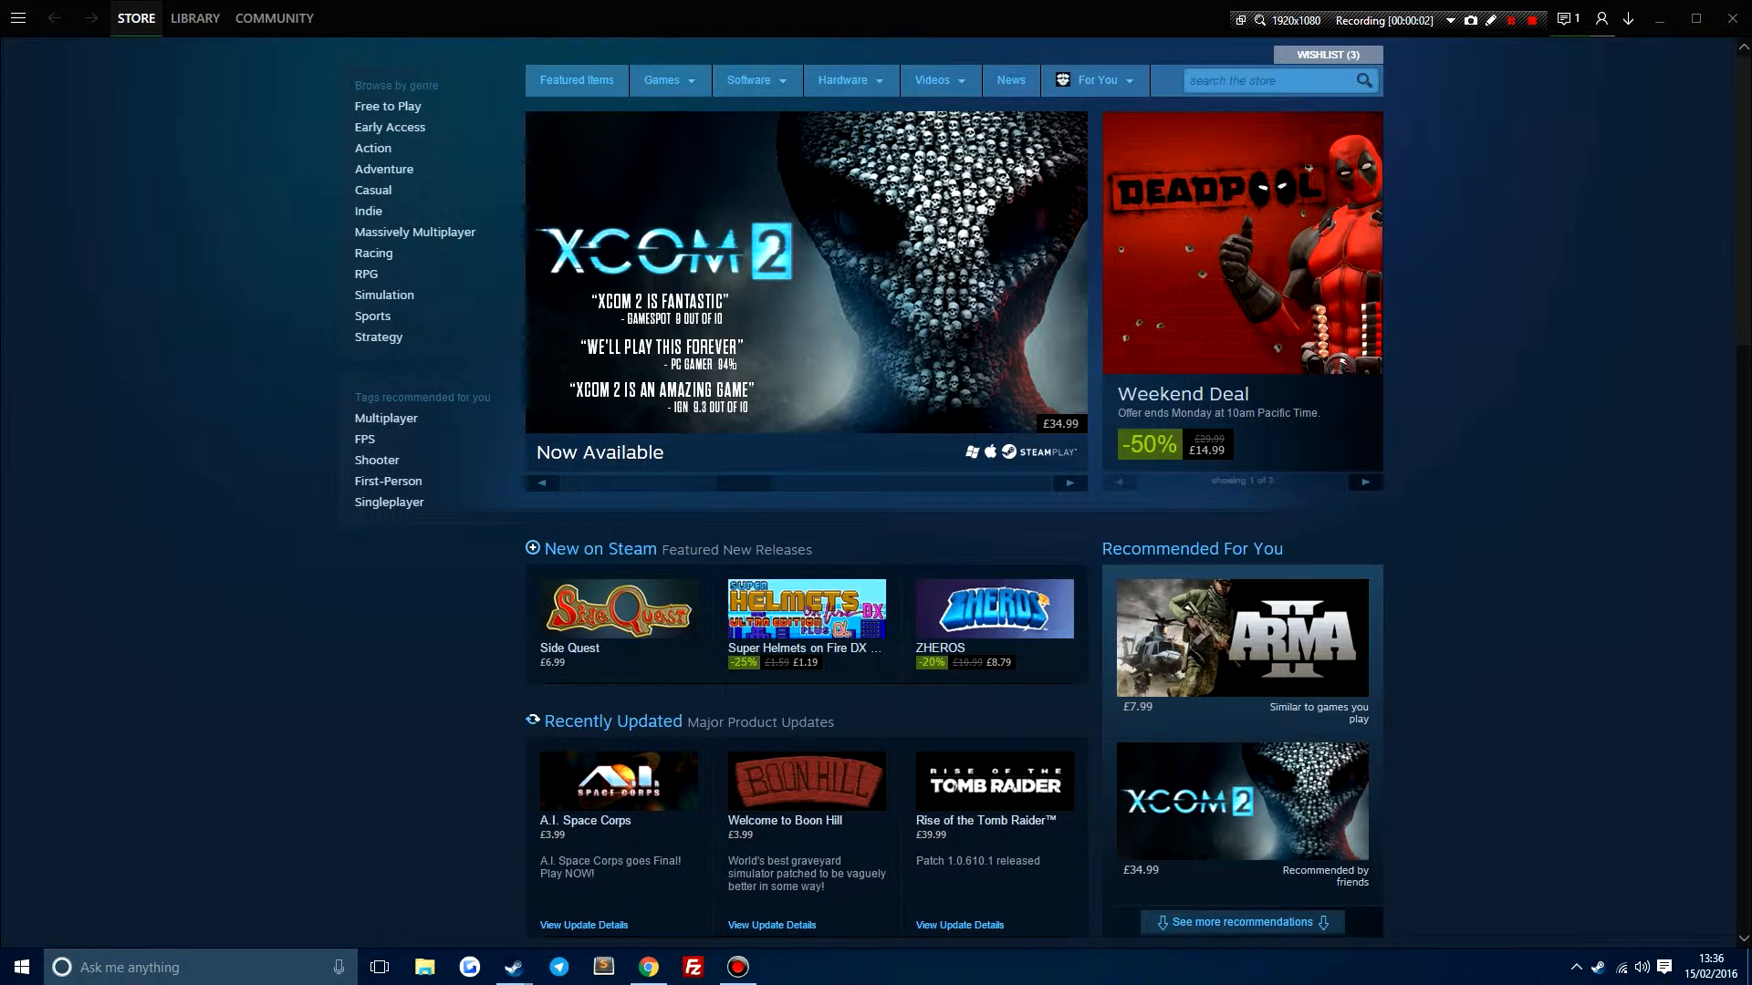
Bring up Steam's main menu showing the Metro For Steam 4.0.3 entry over the store page
left_click(1067, 481)
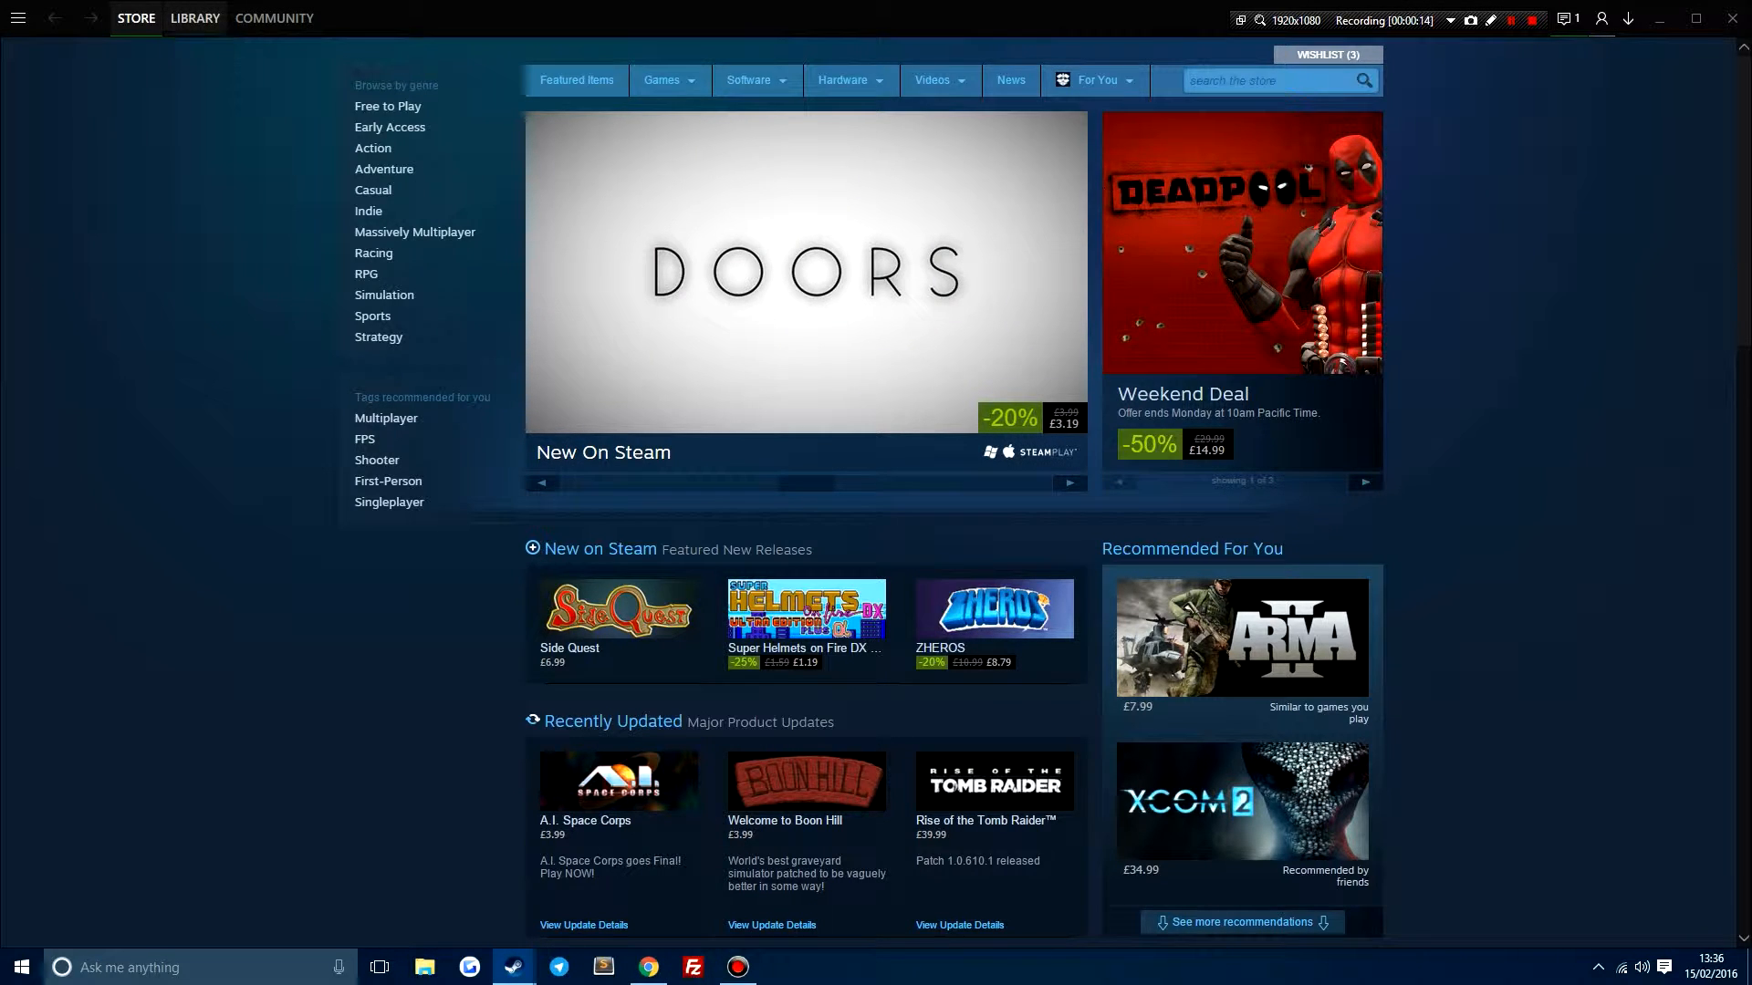
left_click(195, 18)
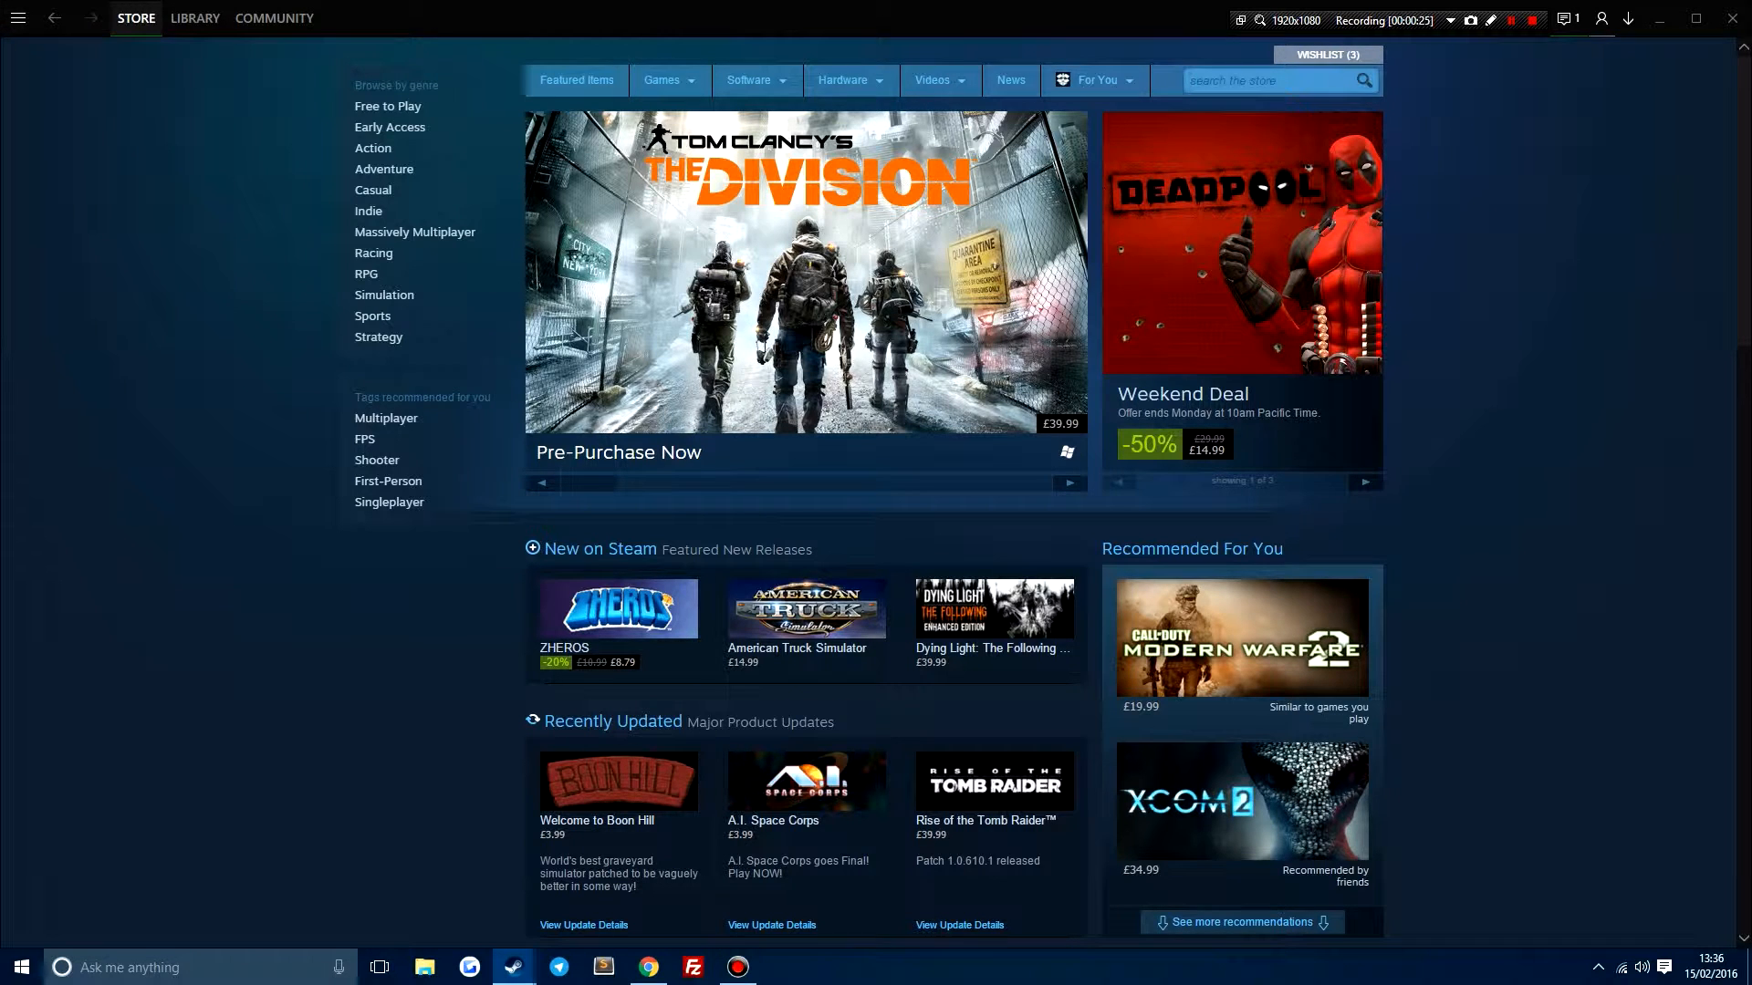
left_click(18, 18)
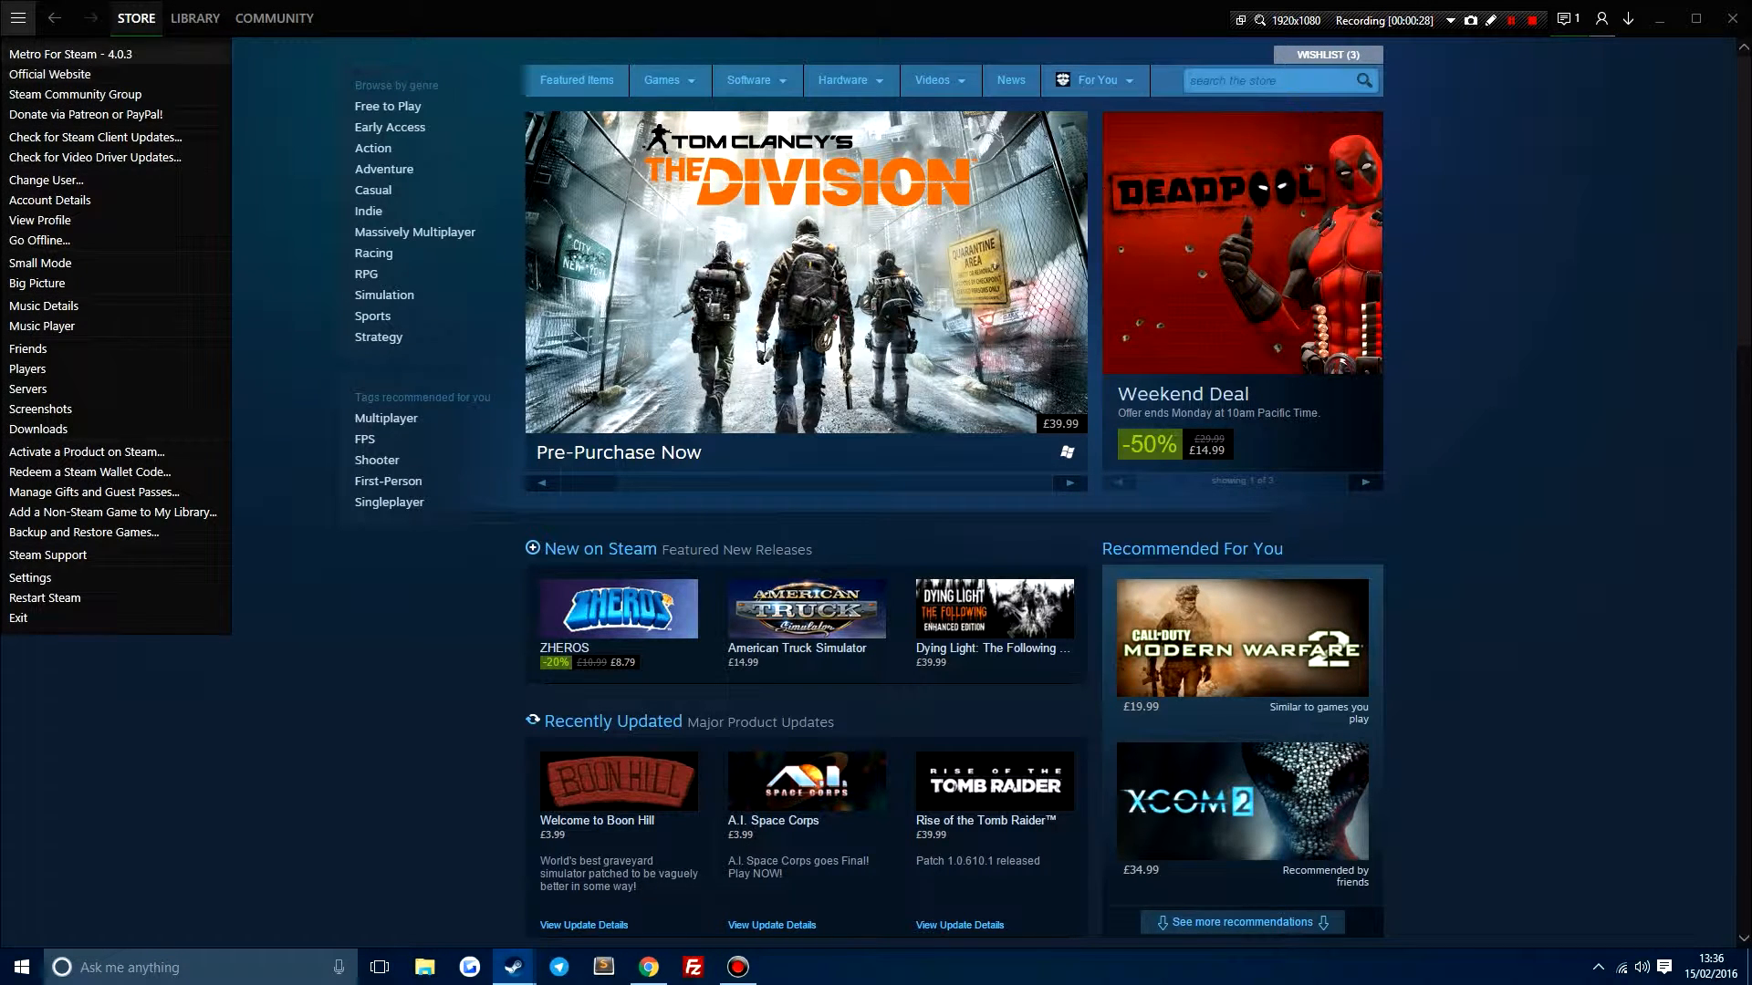
Browse metroforsteam.com from the Official Website link, ending at the top with the 4.0.4 DOWNLOAD button
left_click(50, 73)
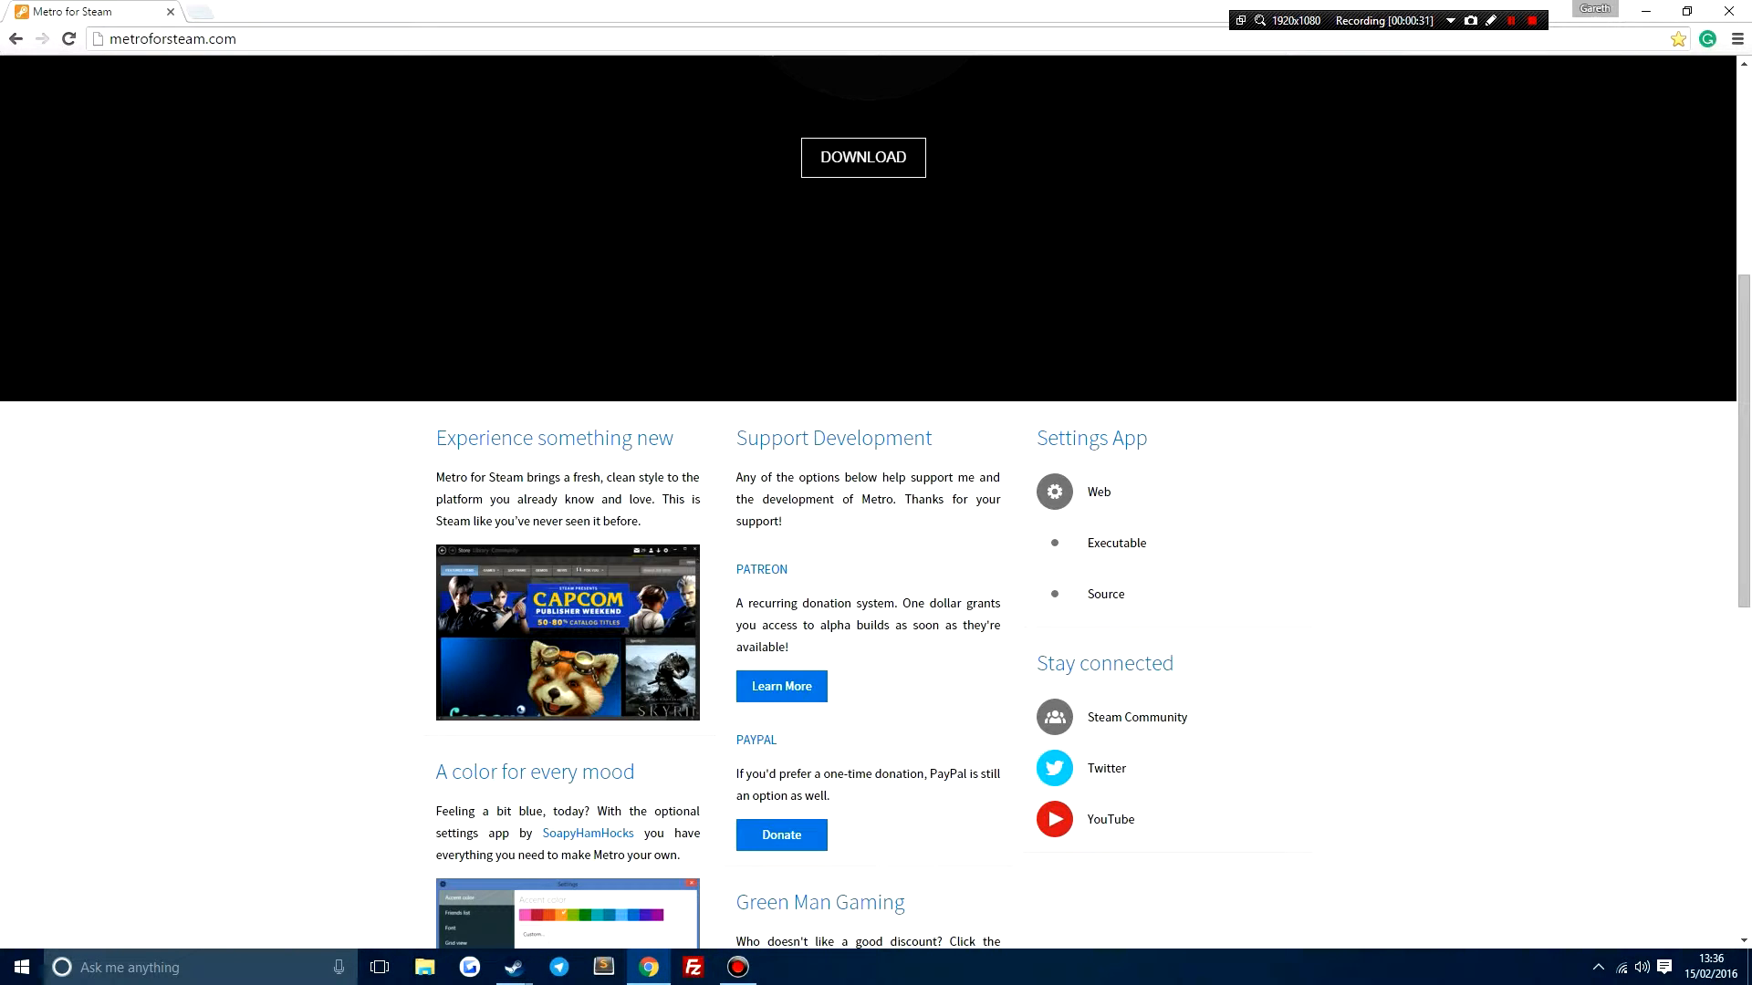
scroll("up", 3)
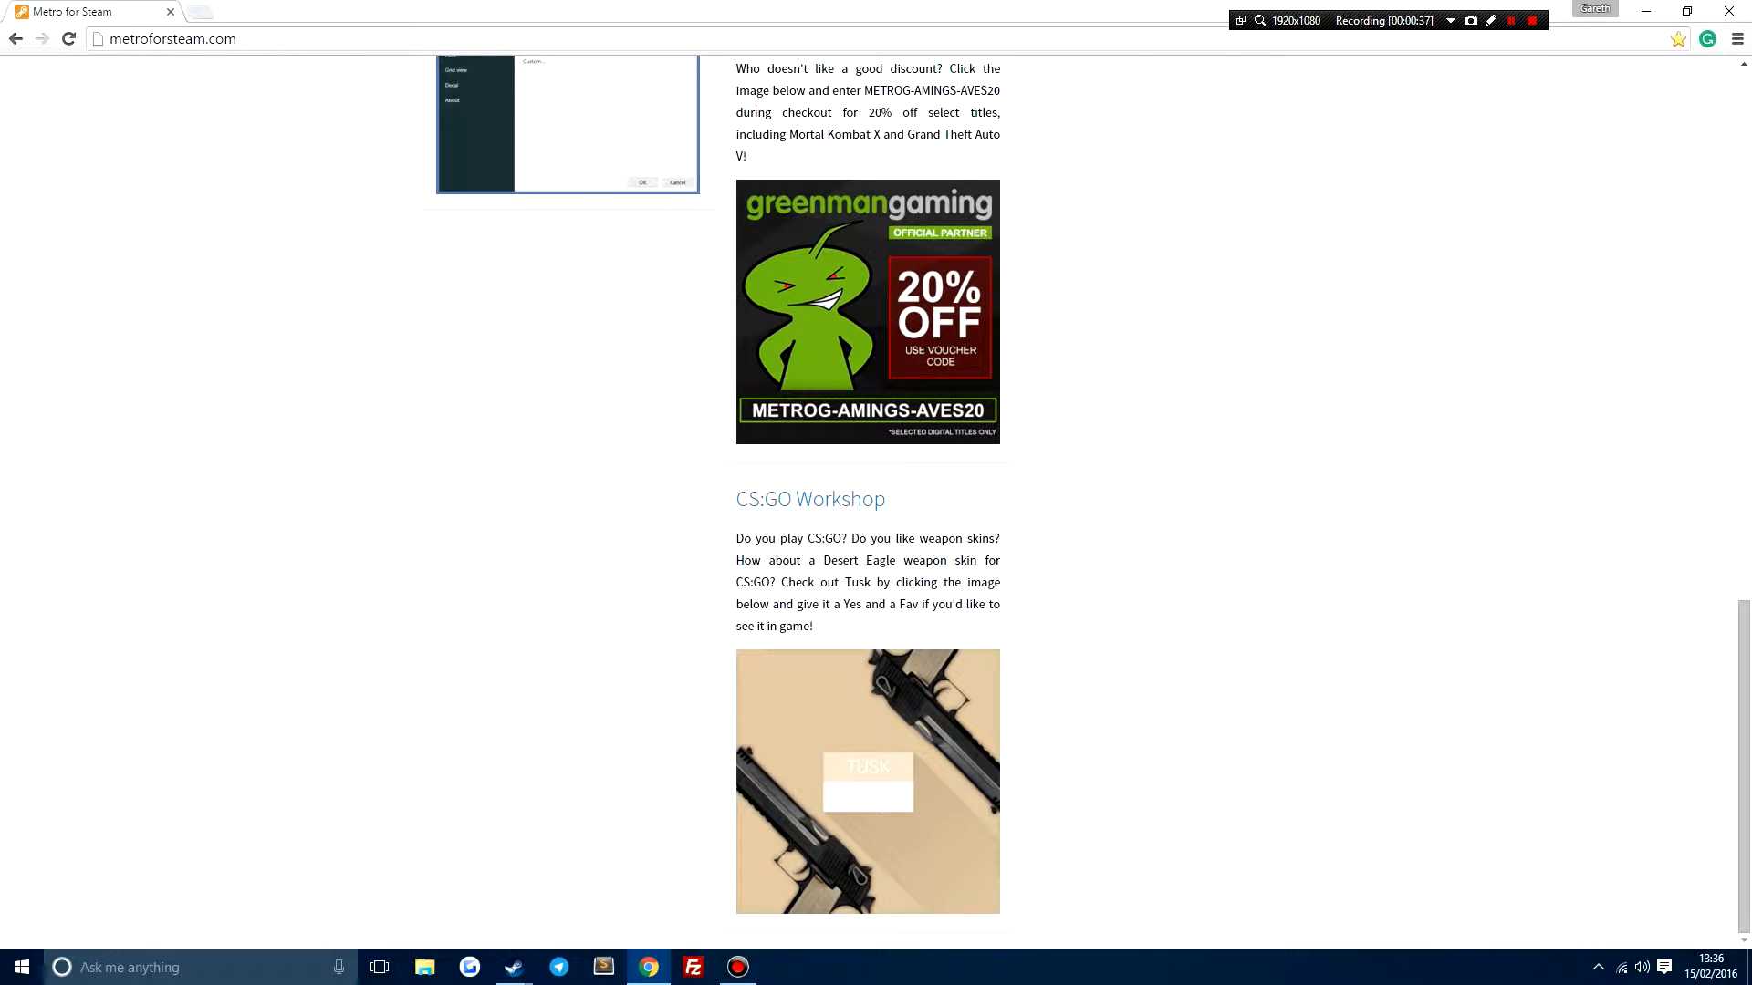
scroll("up", 3)
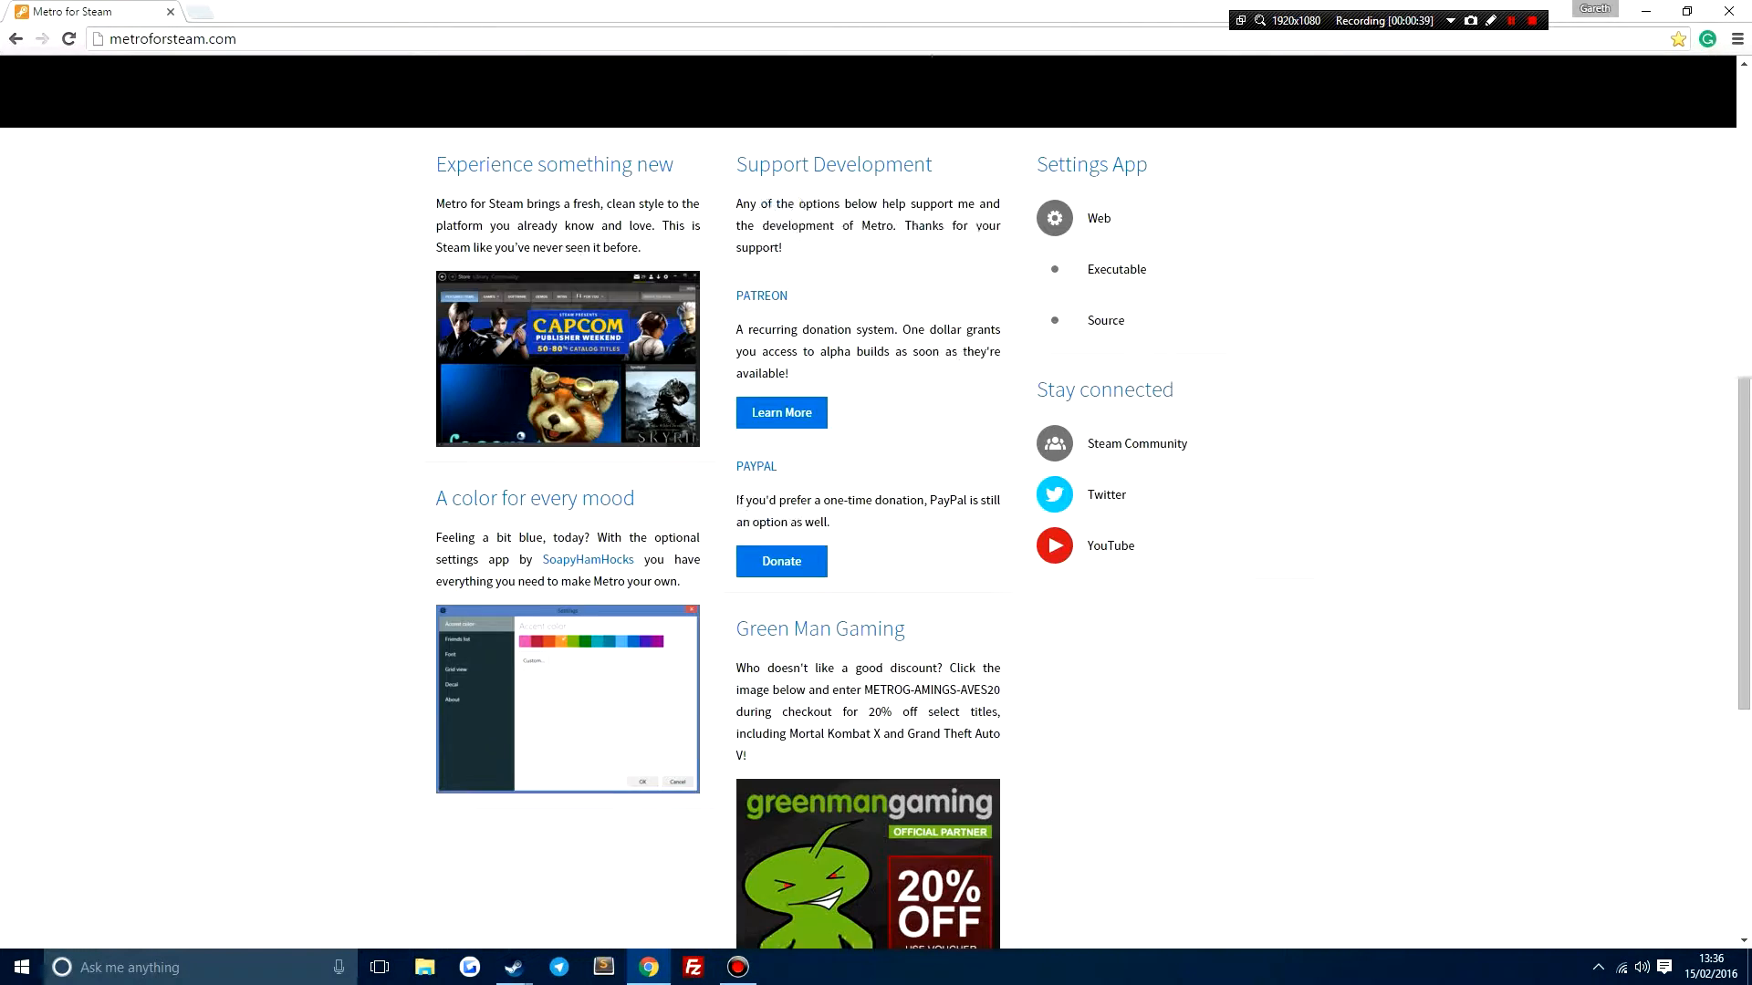
scroll("down", 3)
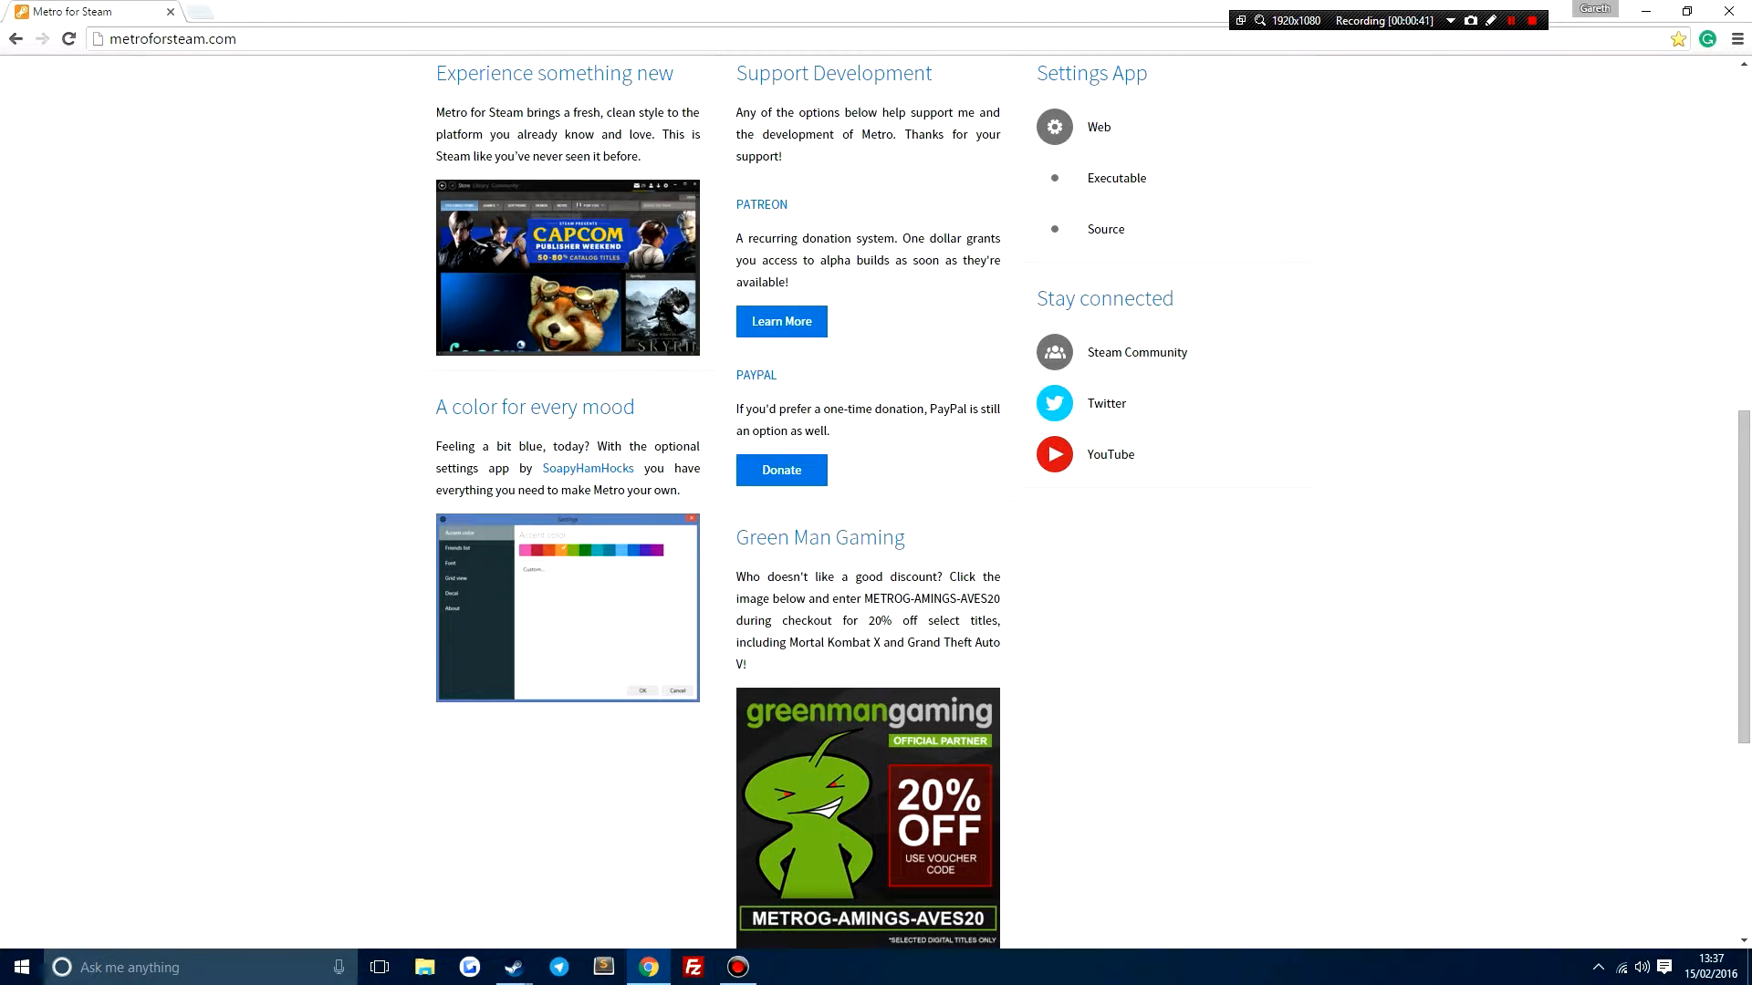
scroll("up", 3)
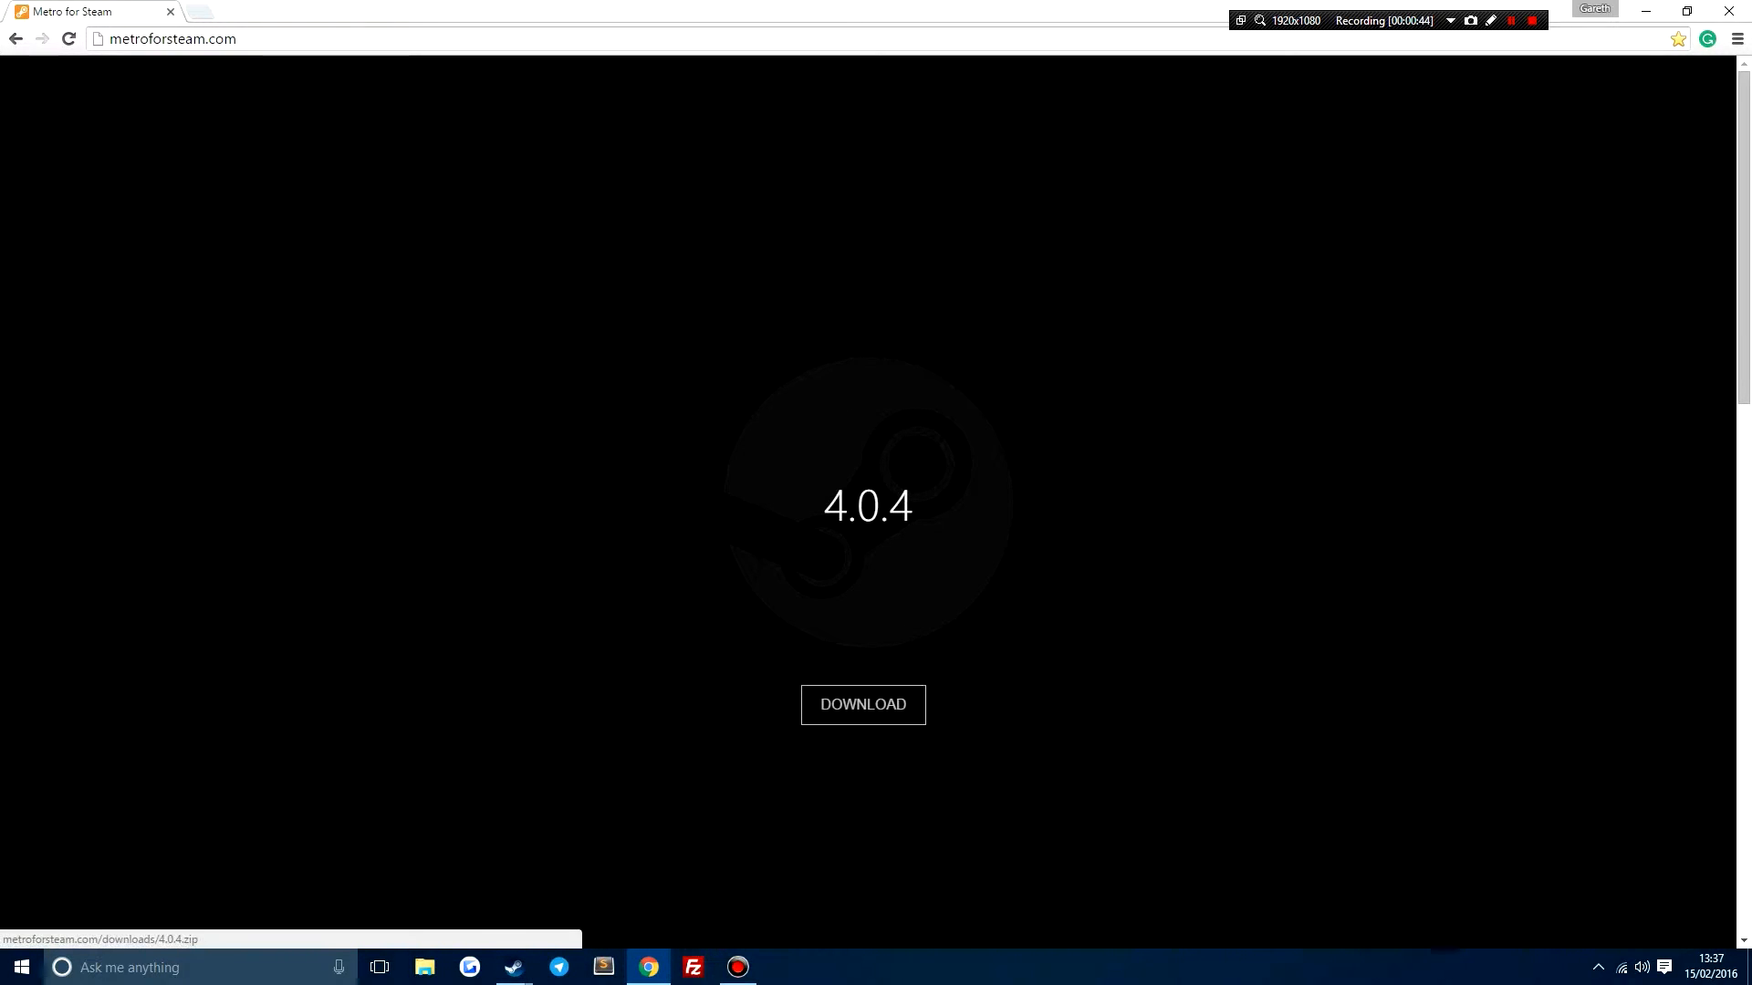
Download 4.0.4.zip, view it in WinRAR and read its readme.txt in Notepad alongside
left_click(863, 704)
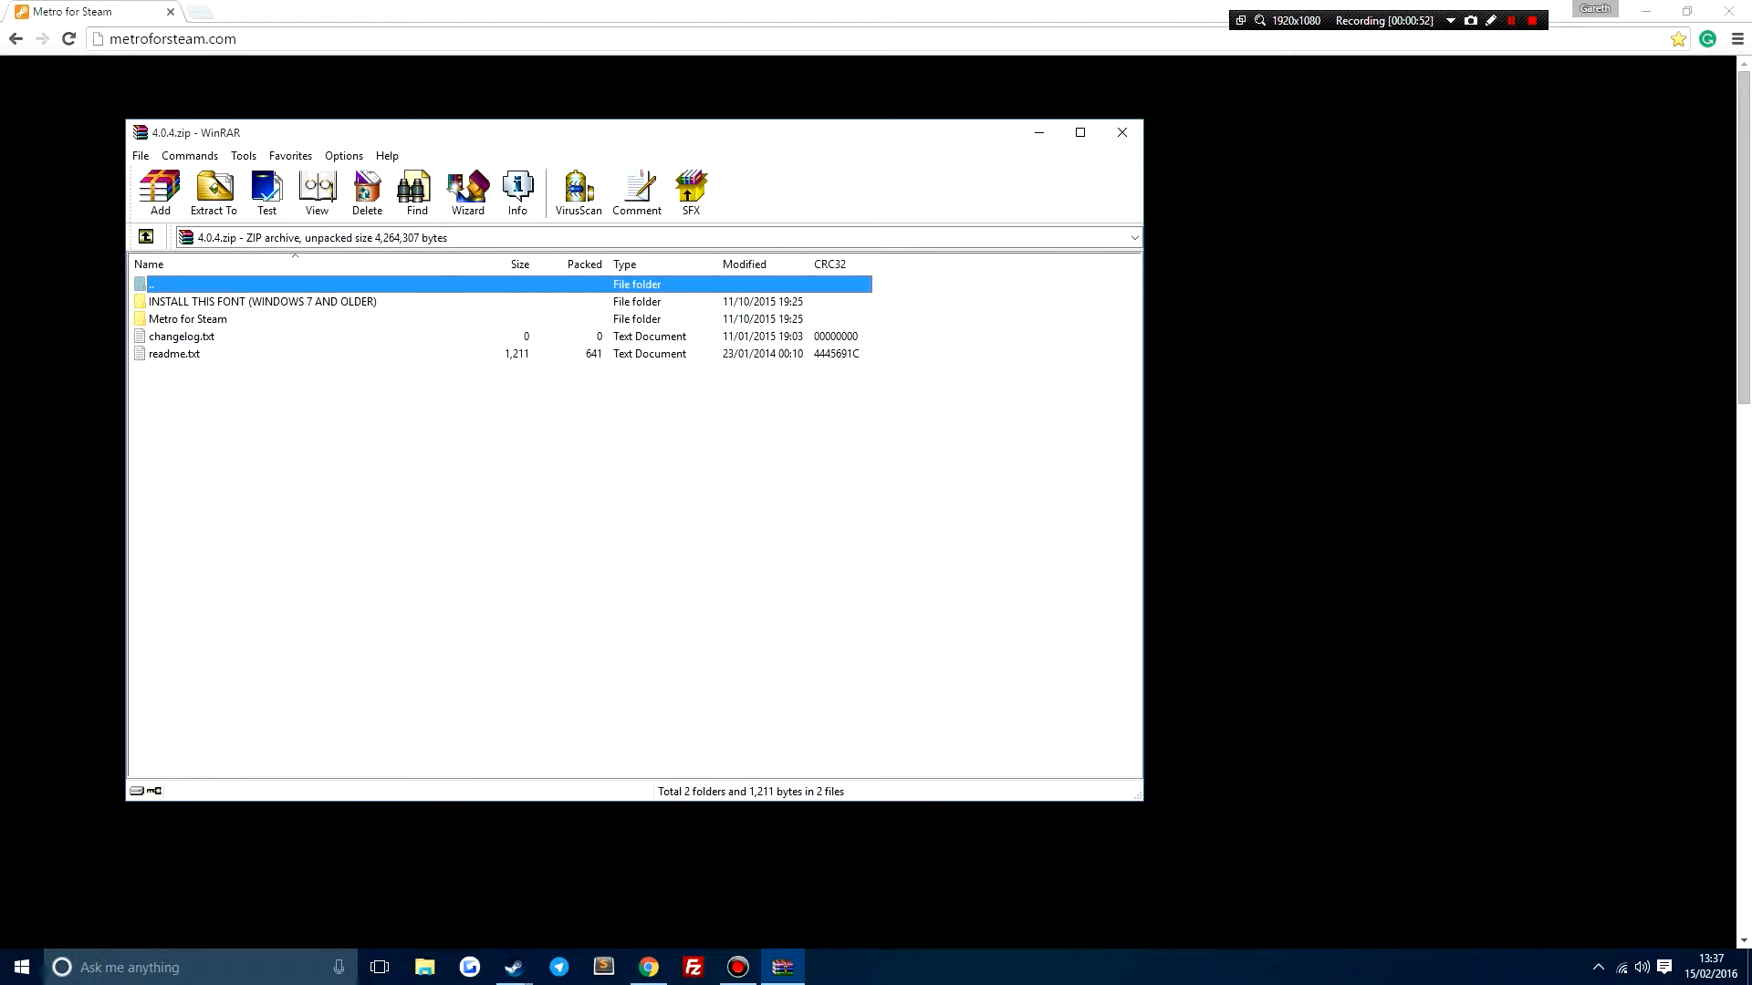
left_click(263, 301)
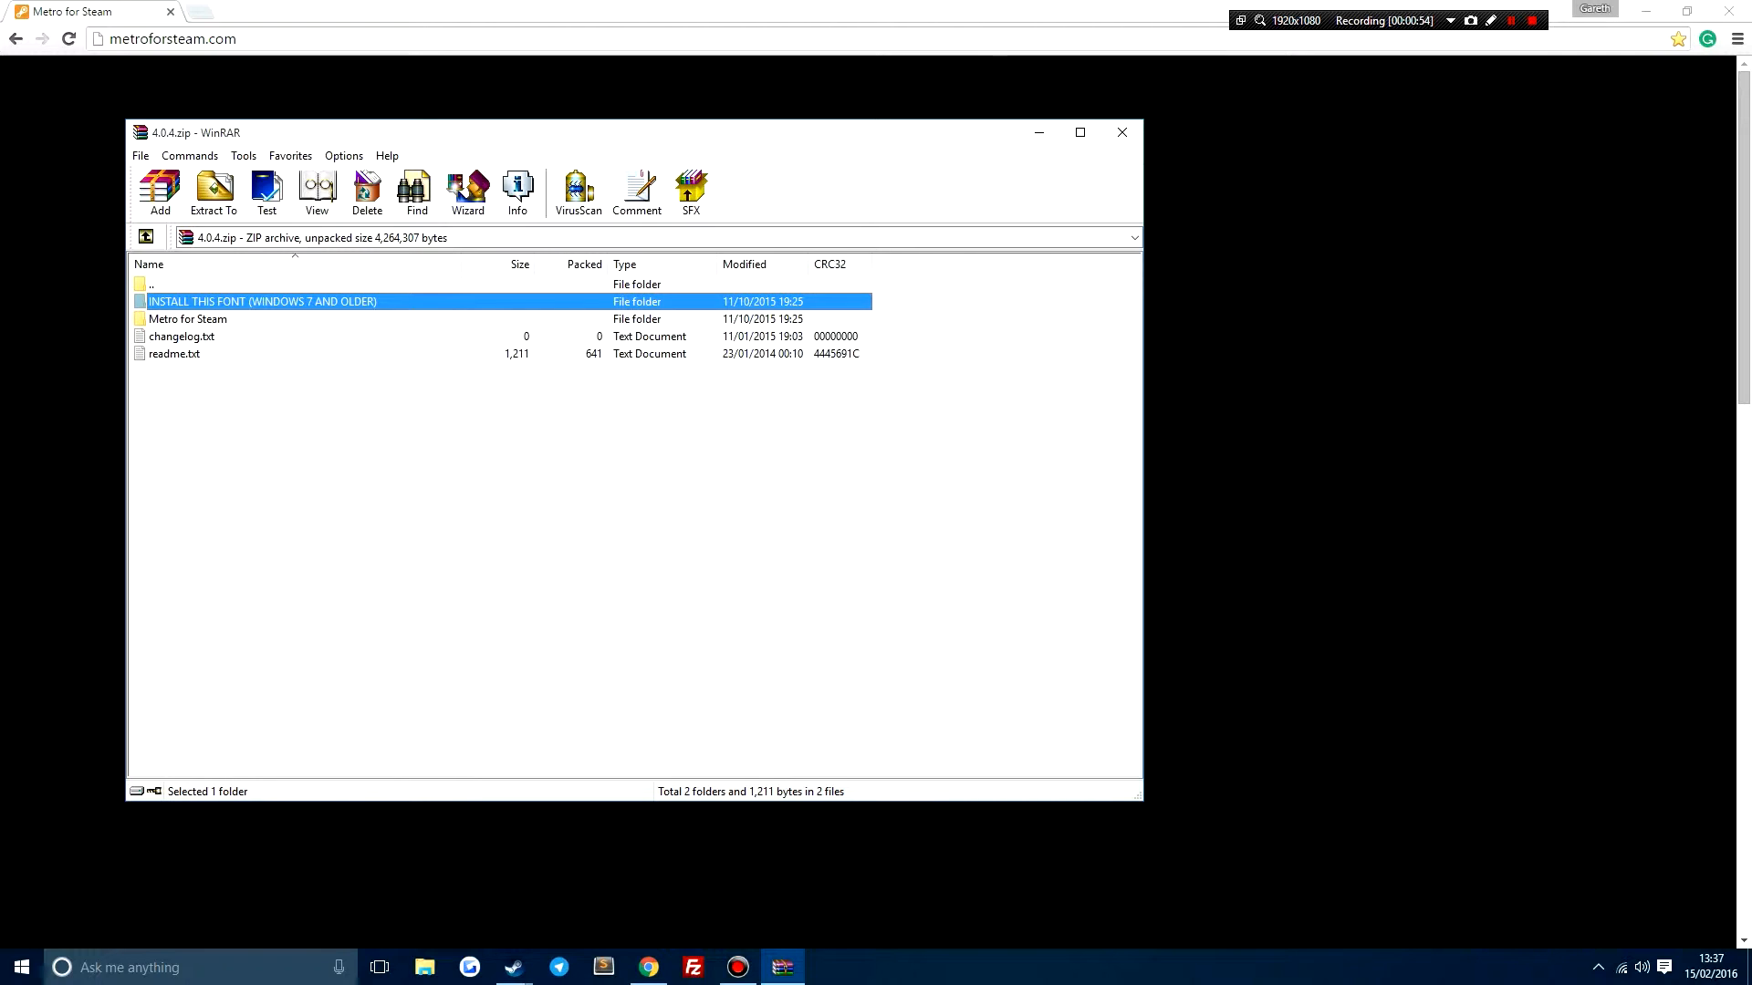
double_click(175, 352)
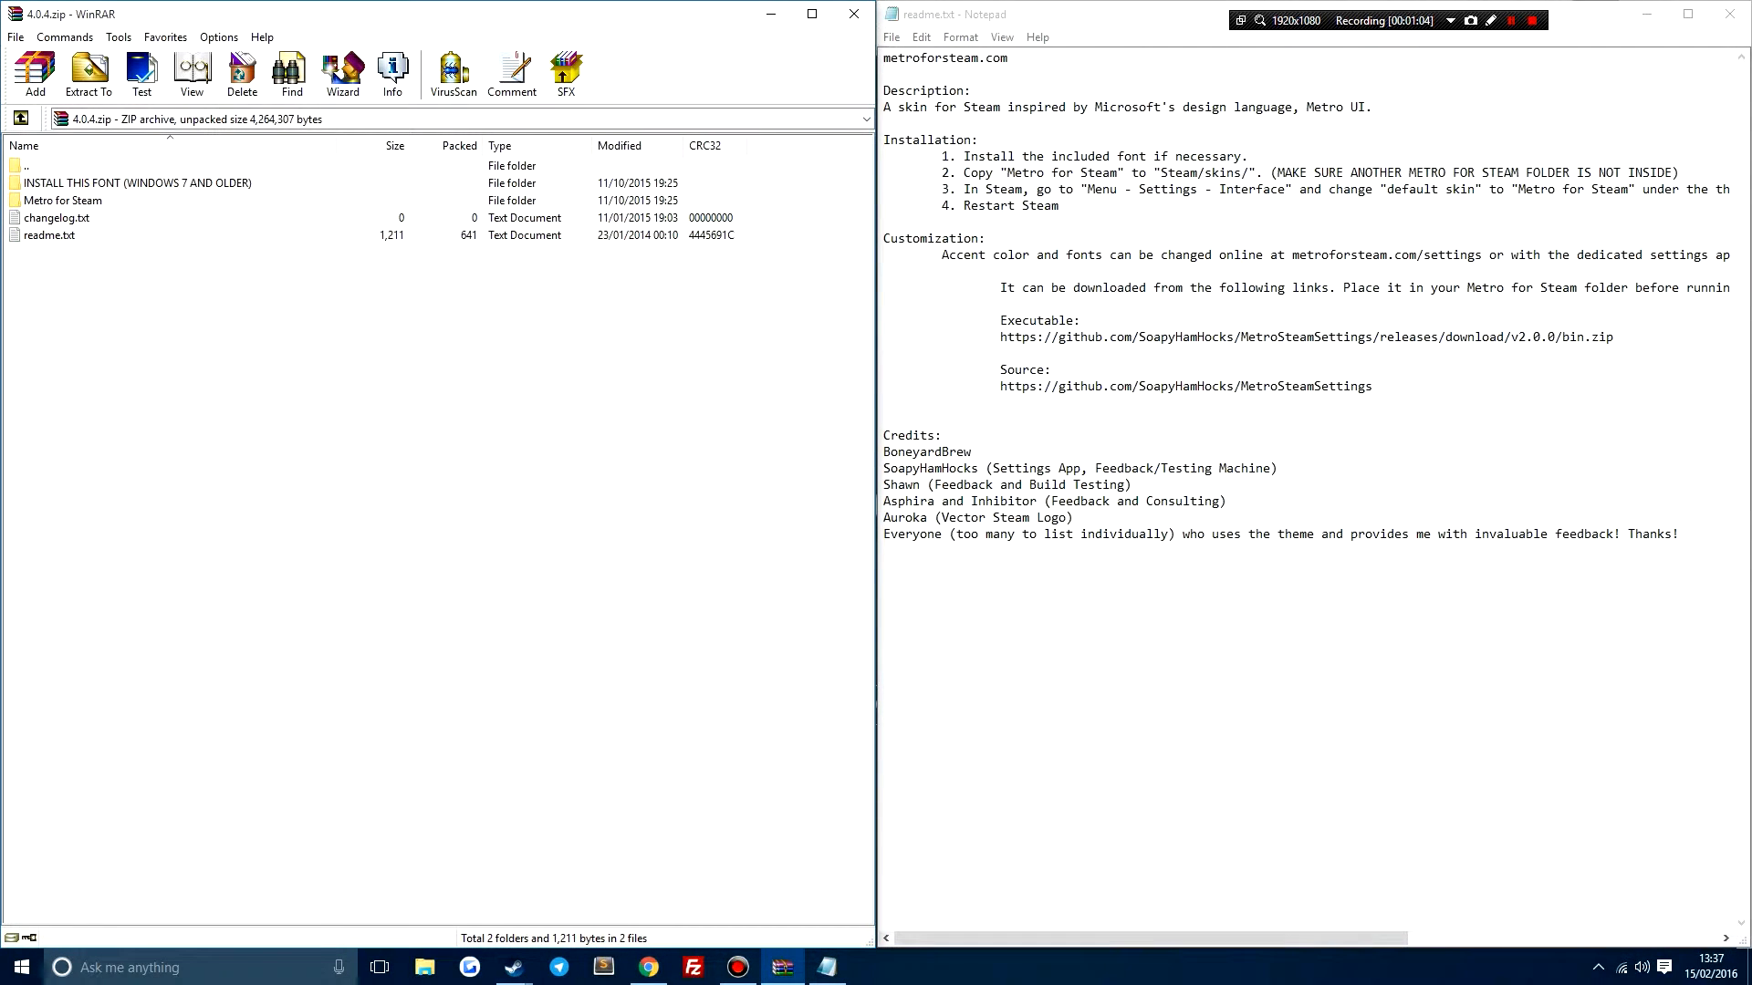
Install the bundled segoeuisl.ttf (Segoe UI Semilight), replacing the existing font, and bring up File Explorer
double_click(62, 201)
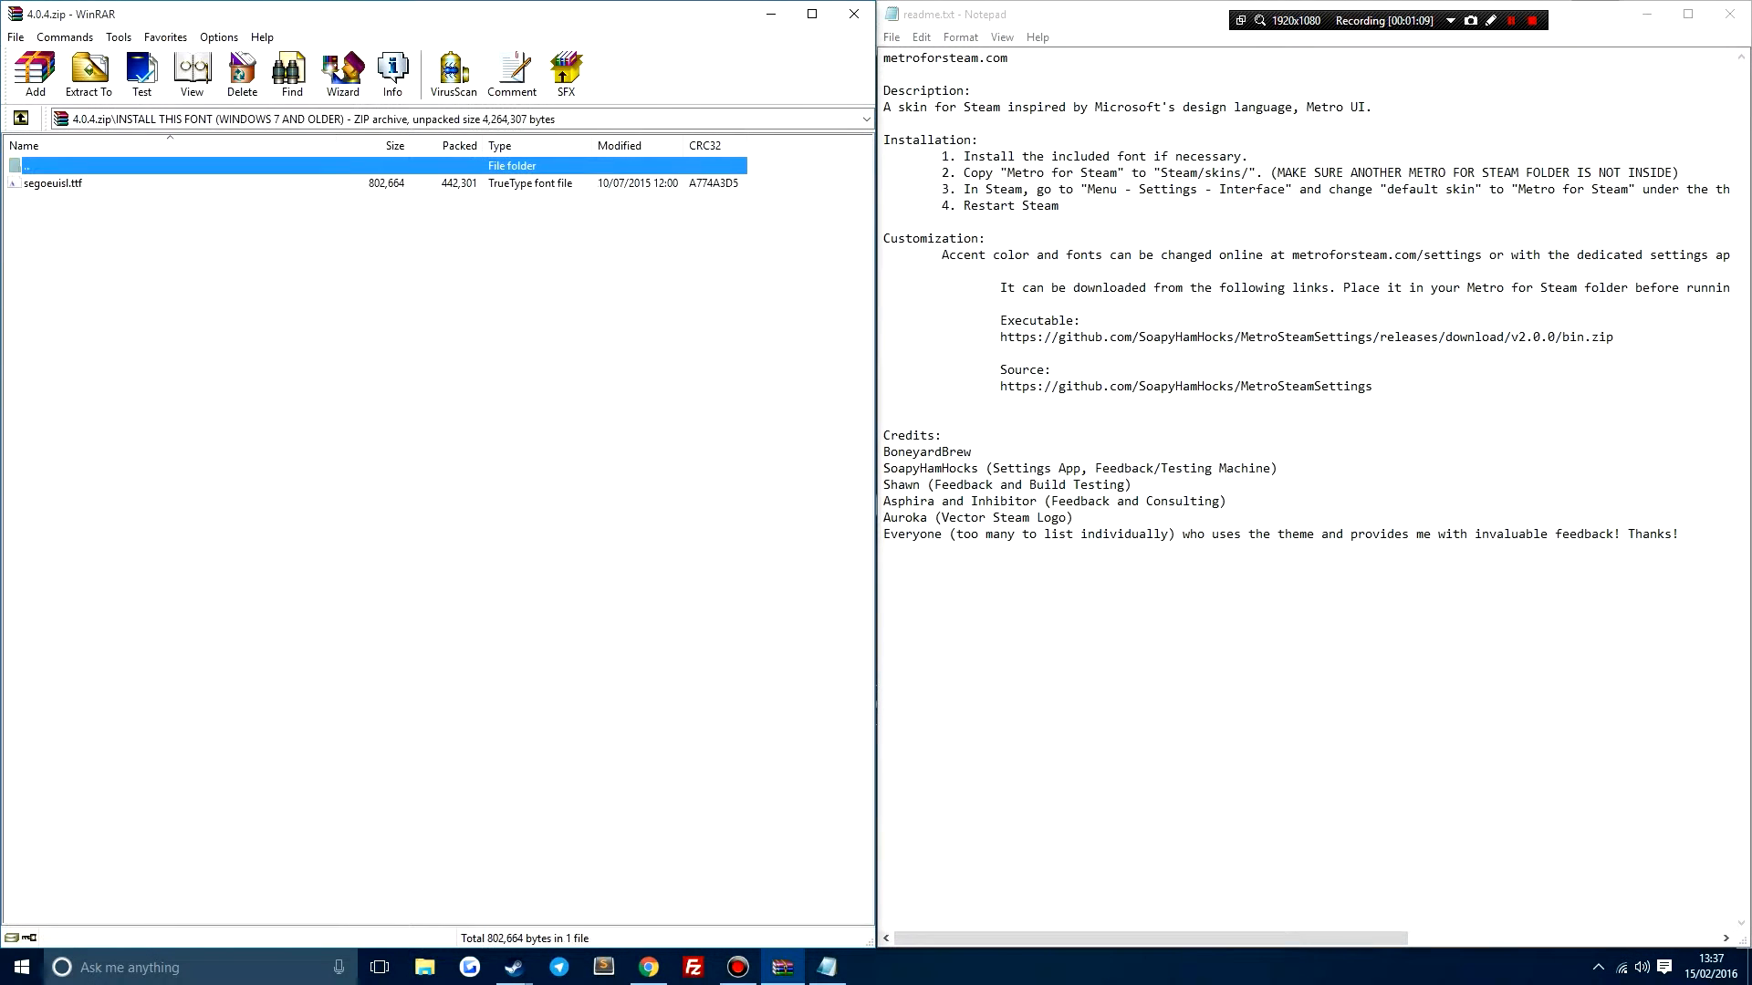
double_click(53, 183)
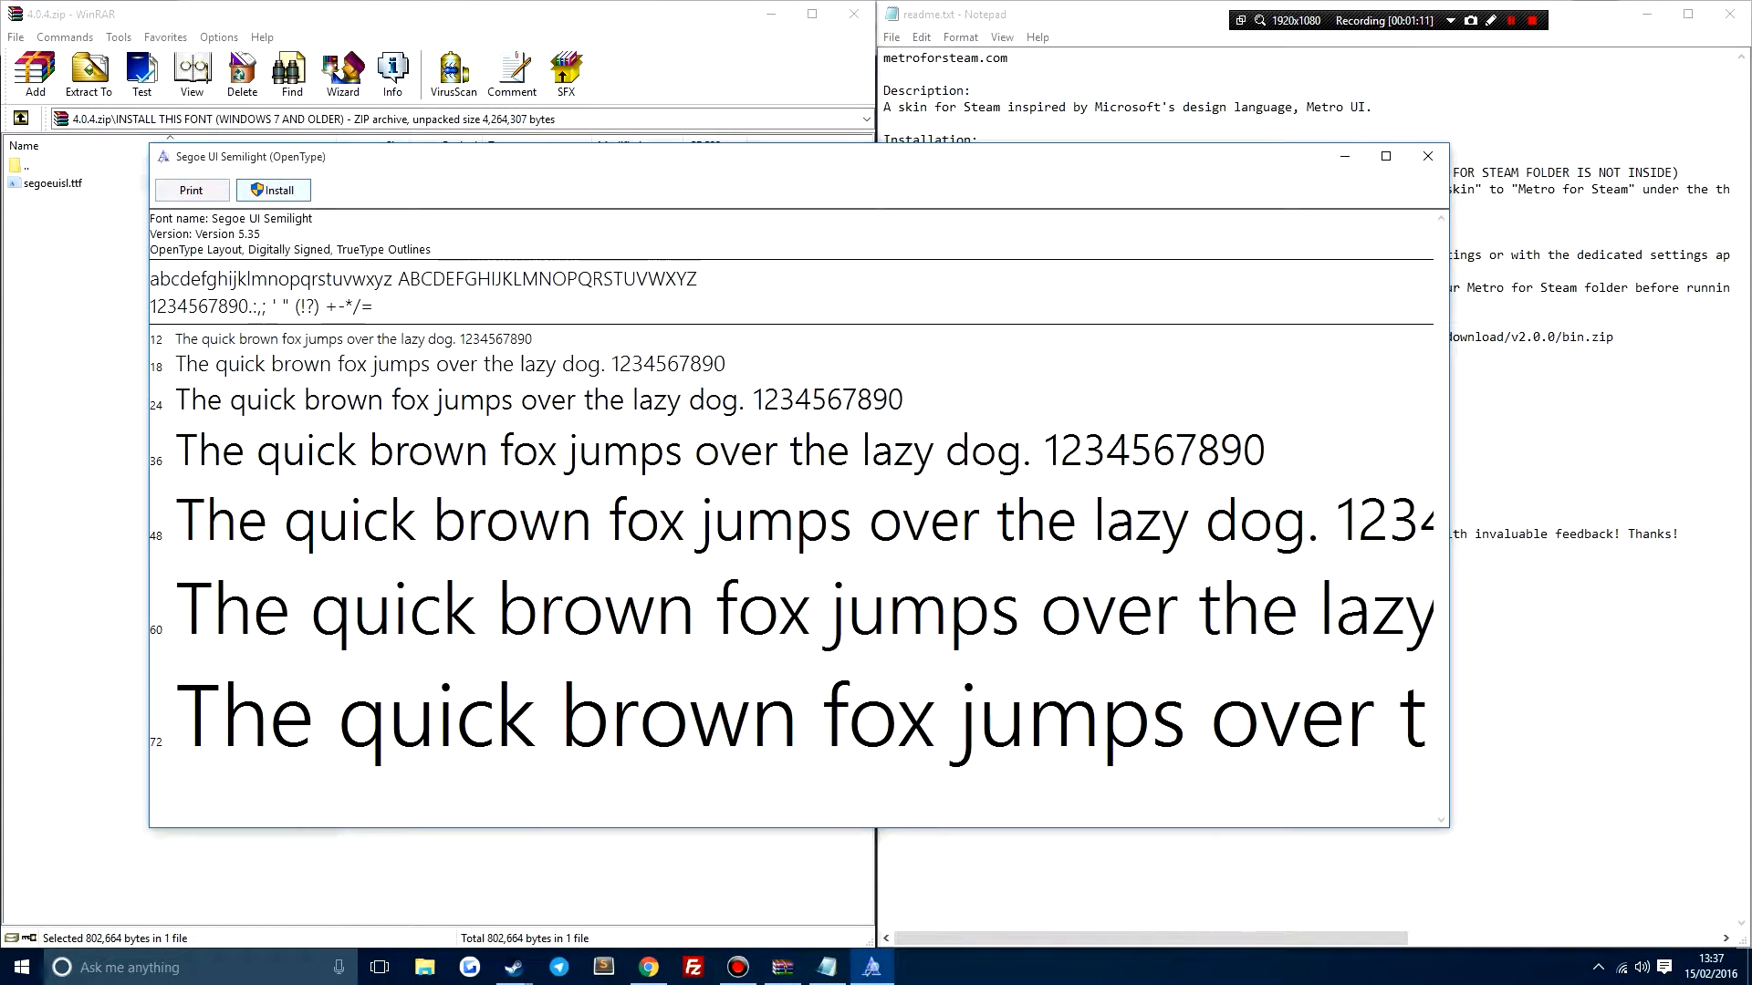
left_click(272, 190)
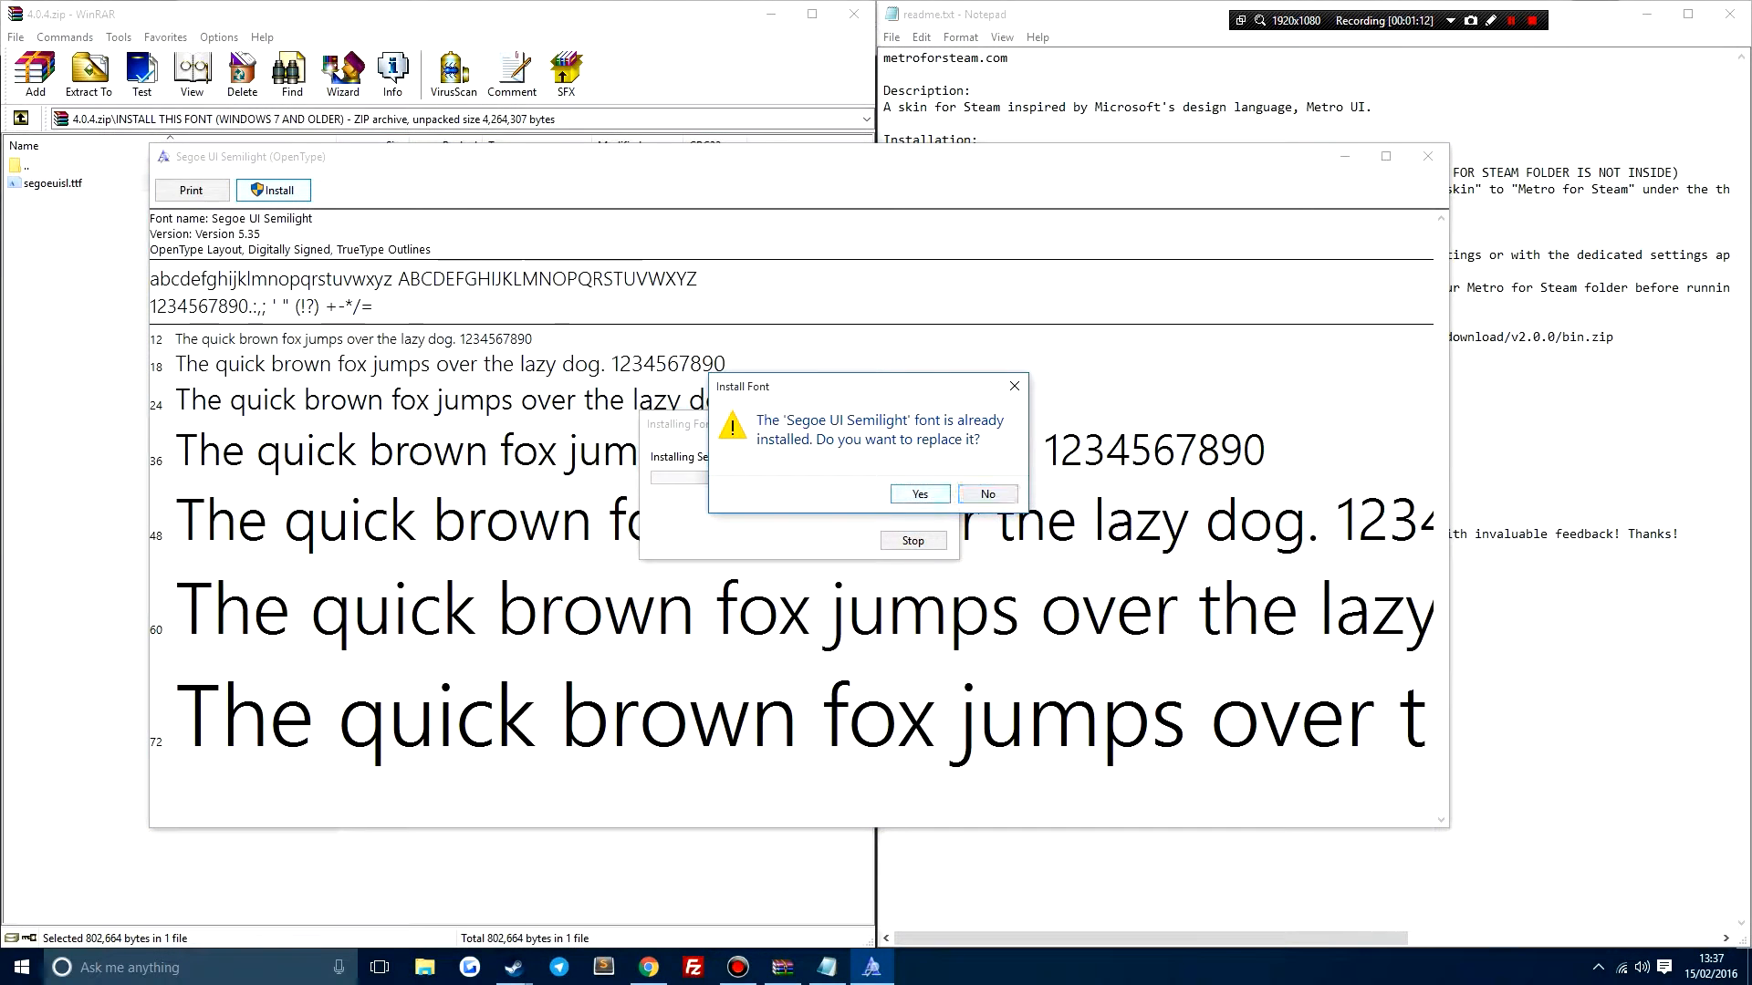
left_click(918, 495)
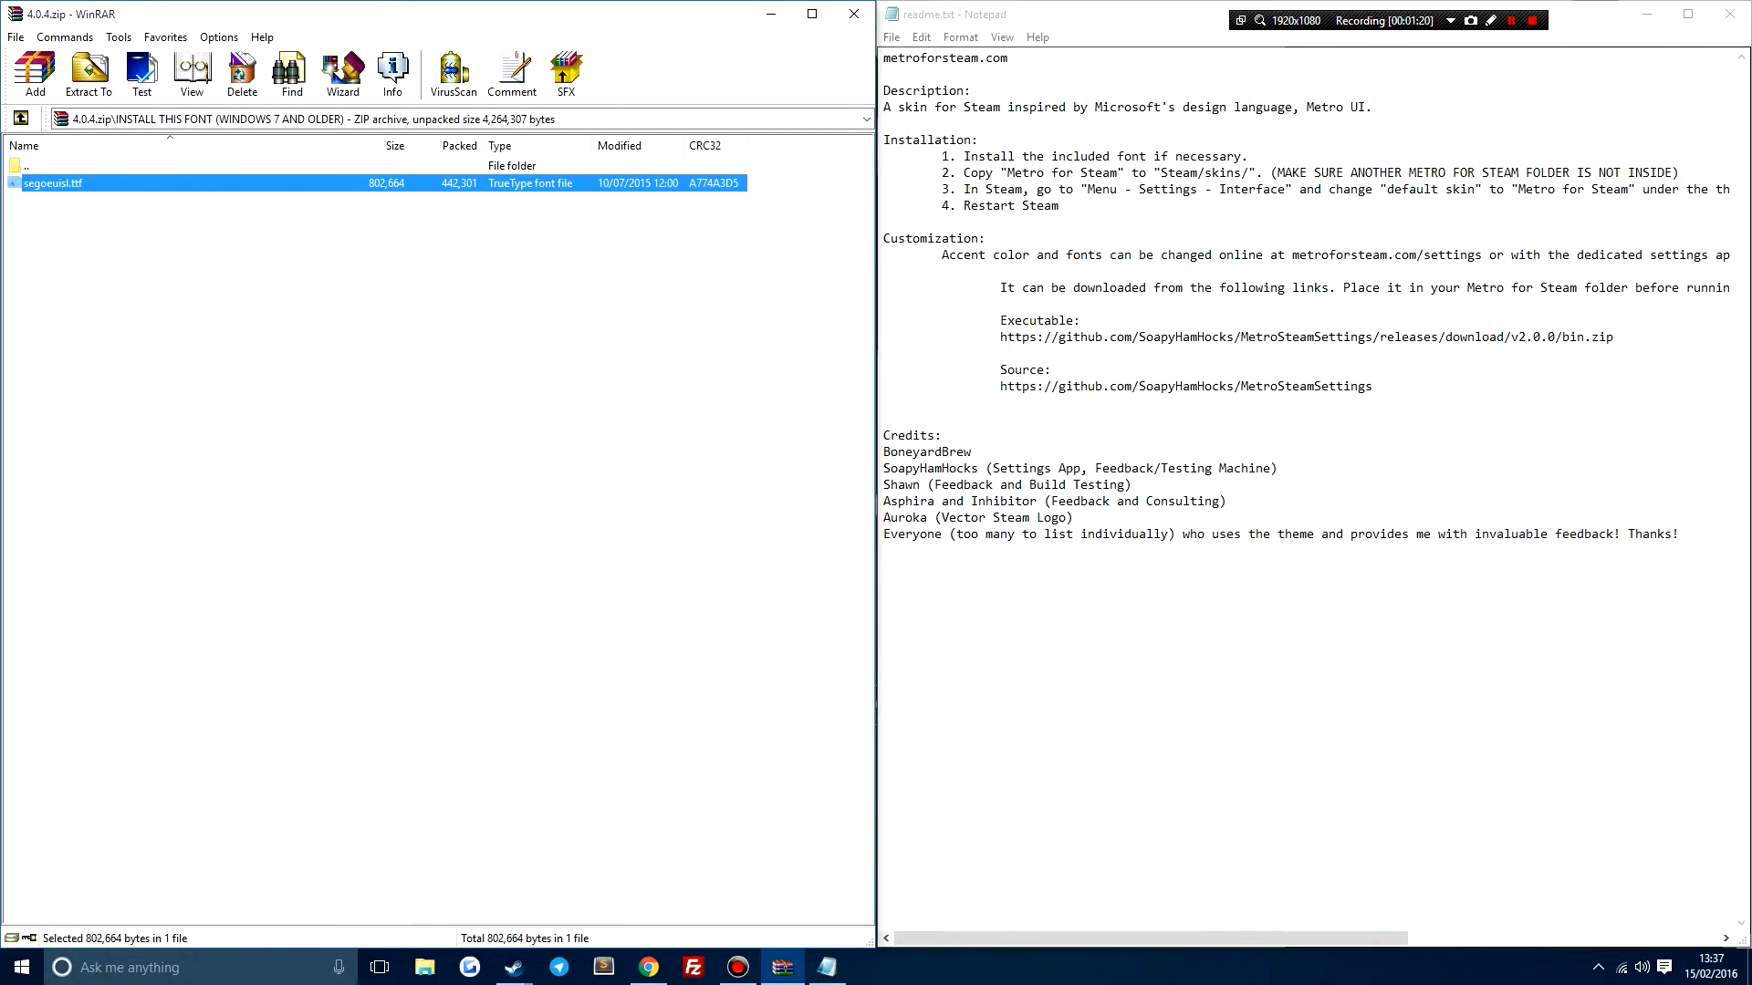
left_click(422, 967)
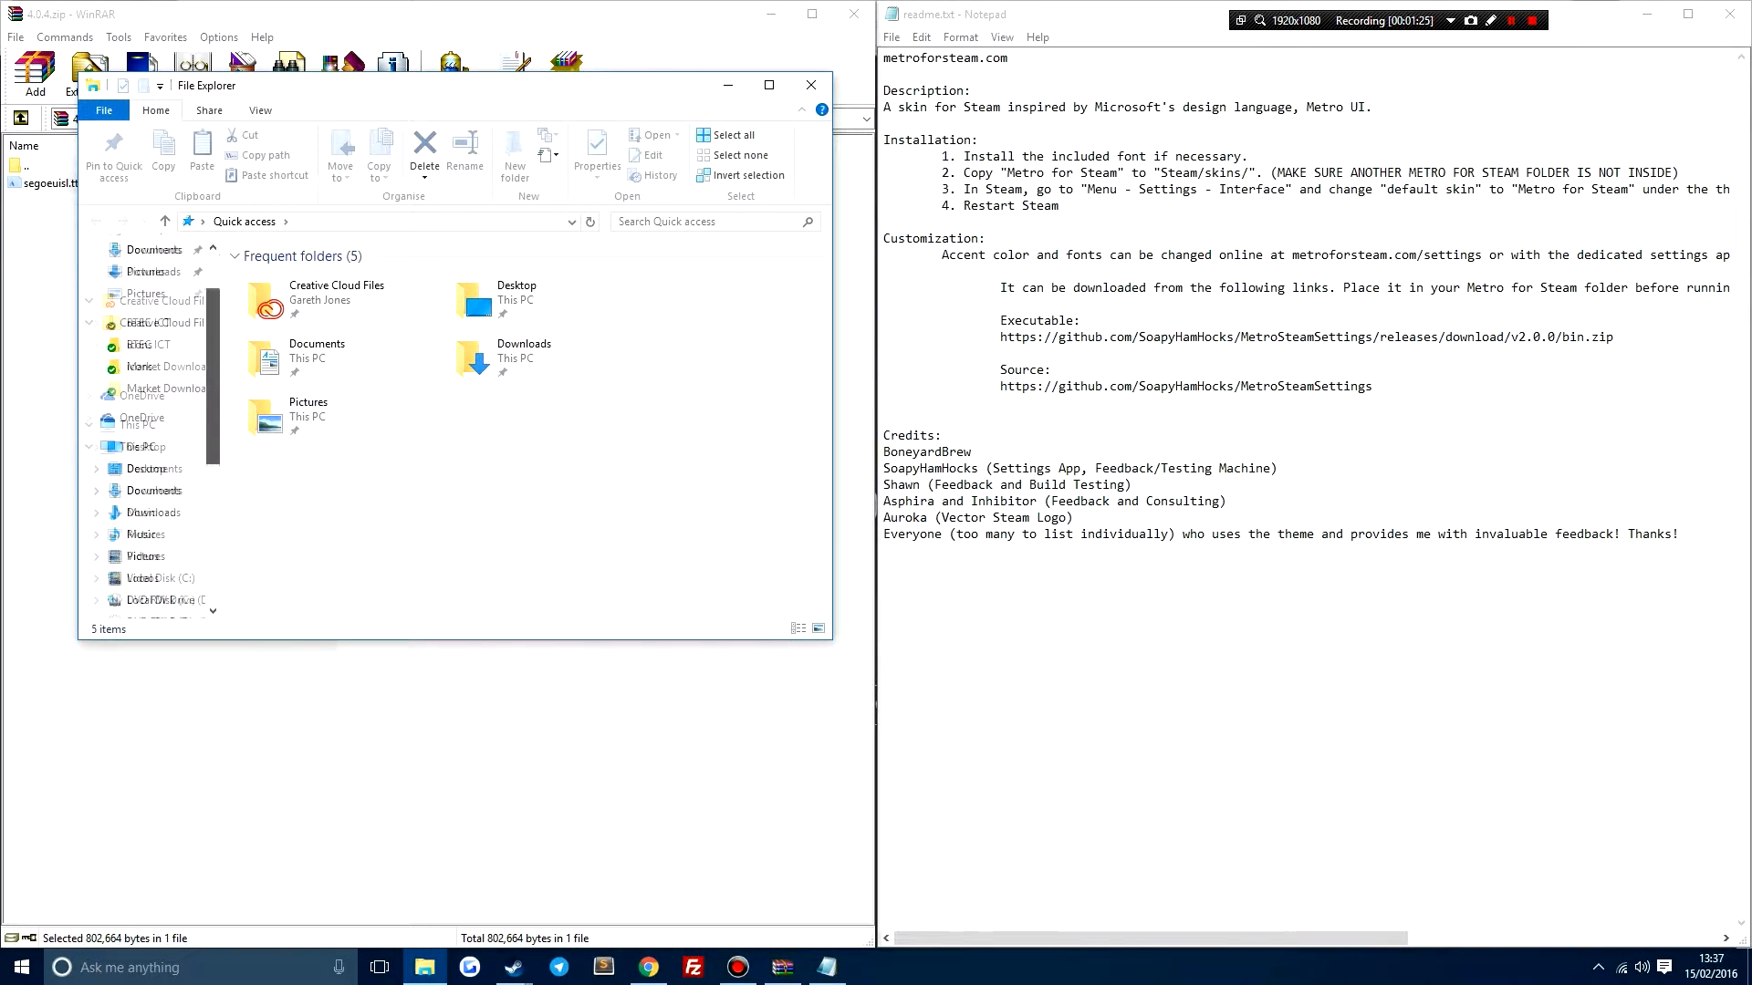
Navigate to the skins folder inside the Steam installation under Program Files (x86)
scroll("down", 3)
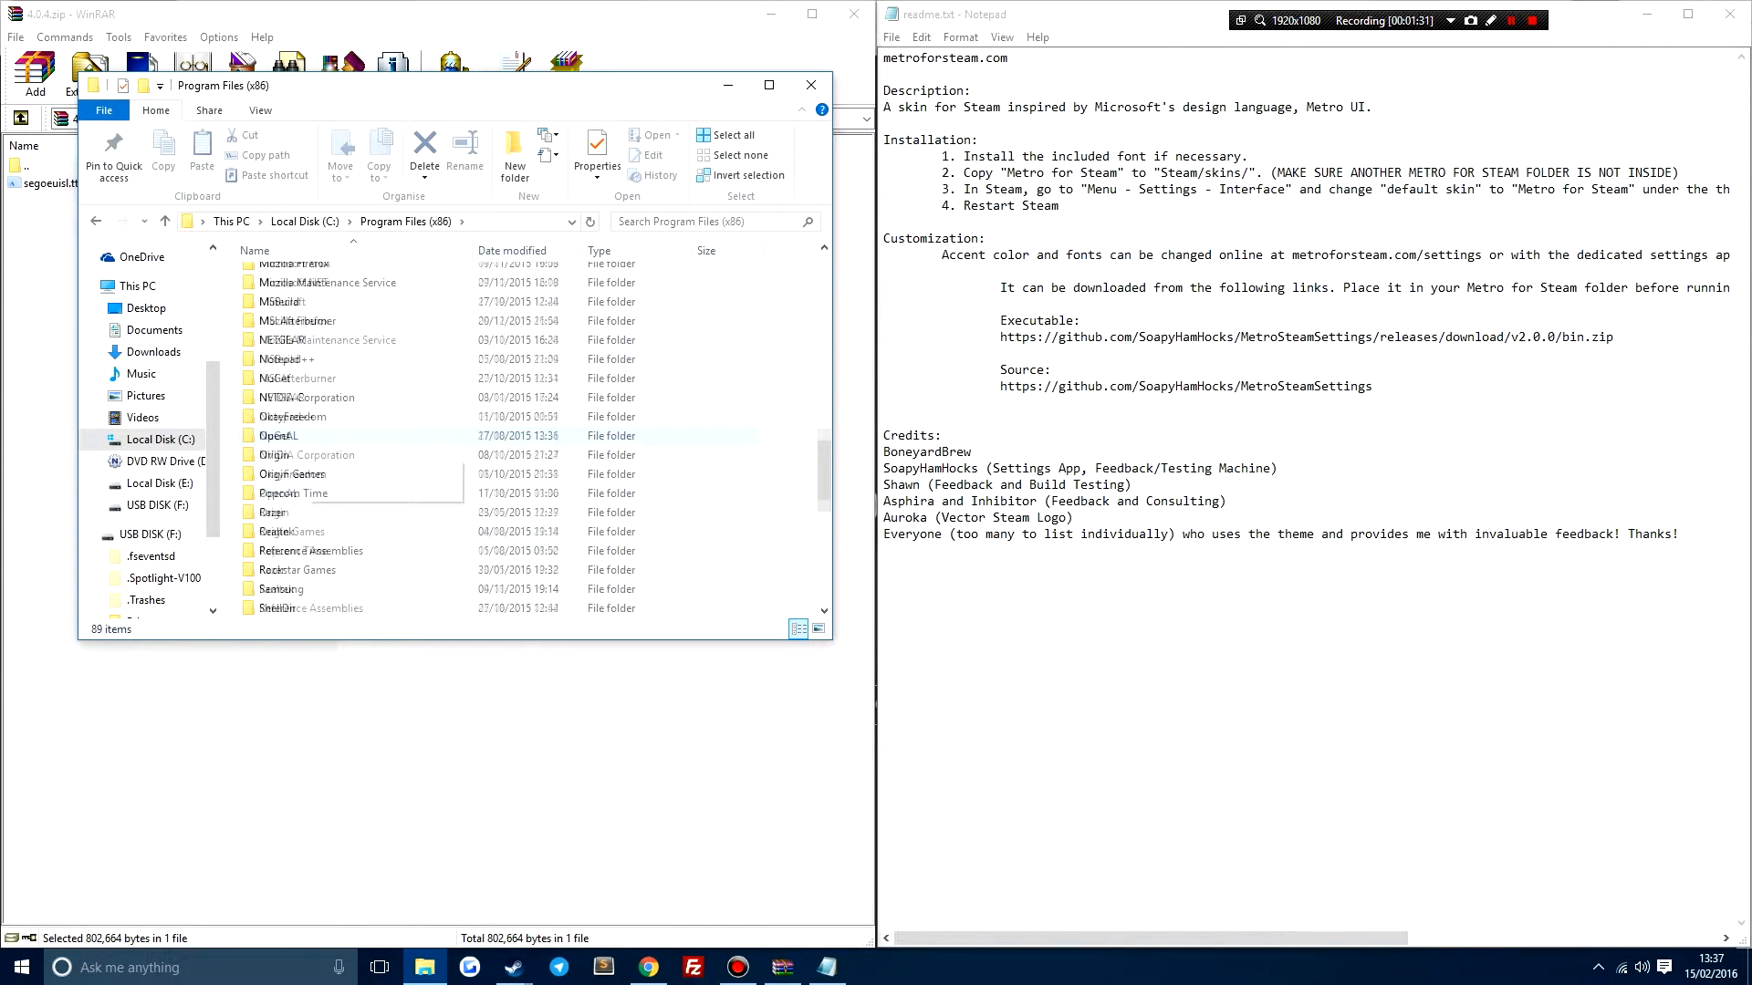
scroll("down", 3)
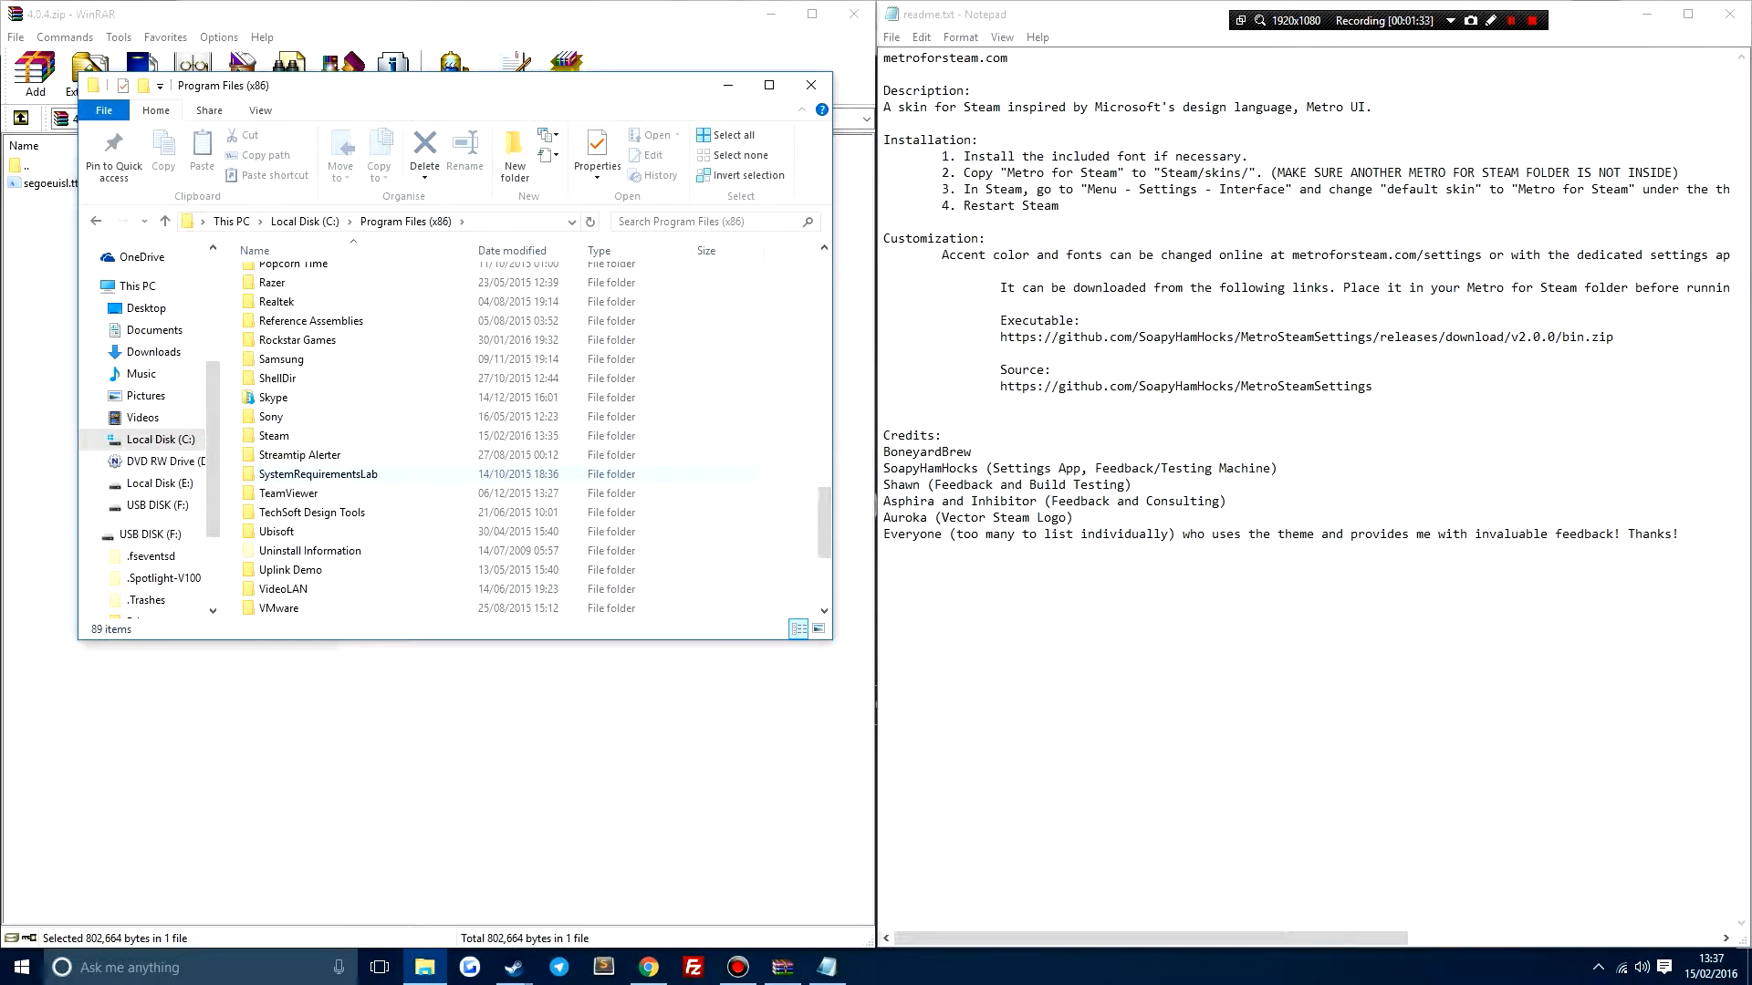
left_click(297, 454)
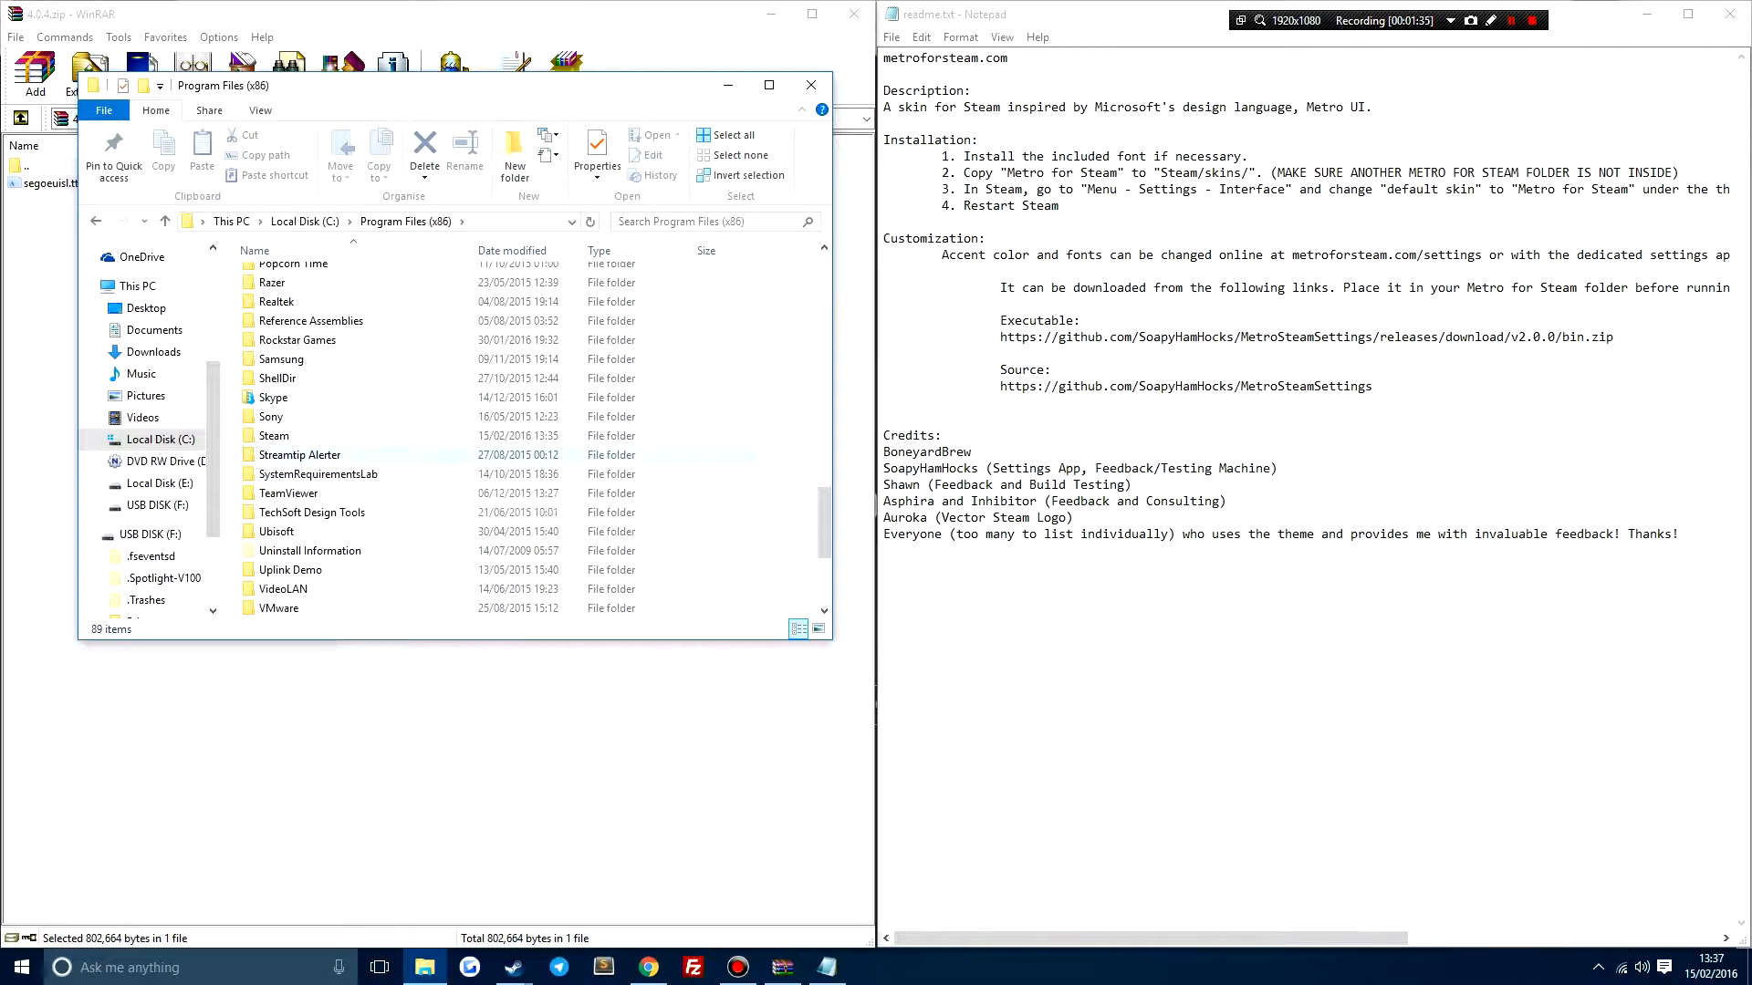
double_click(272, 436)
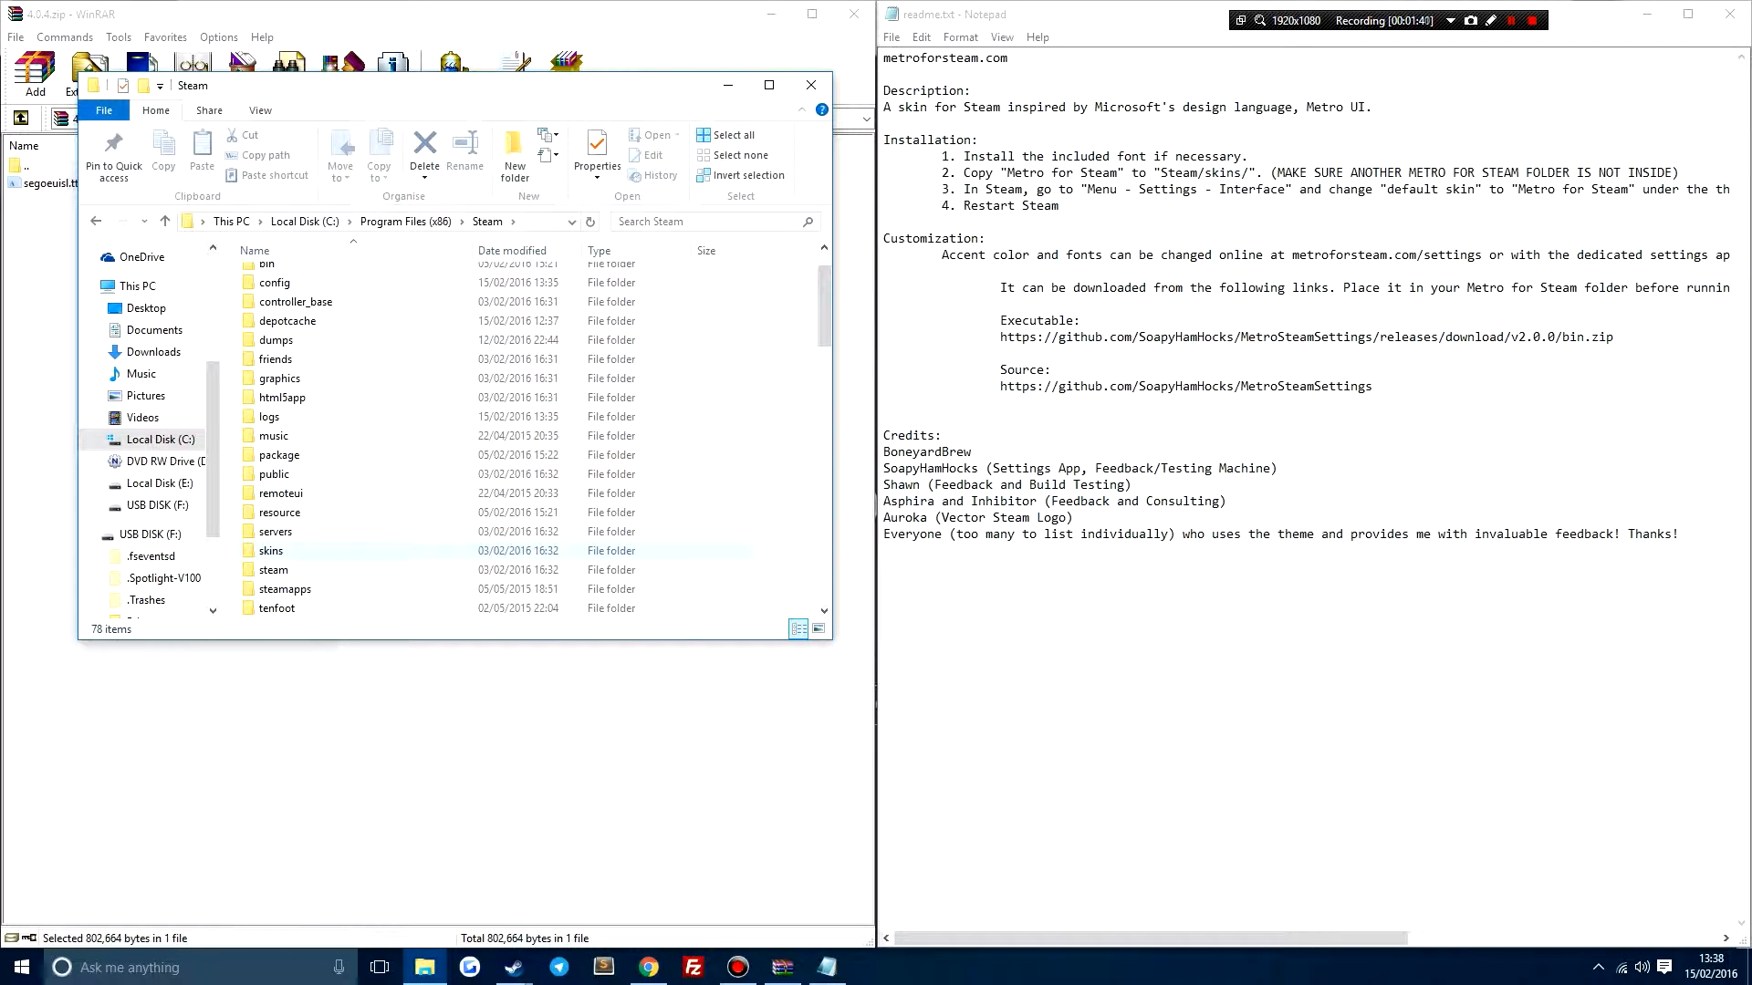
double_click(272, 549)
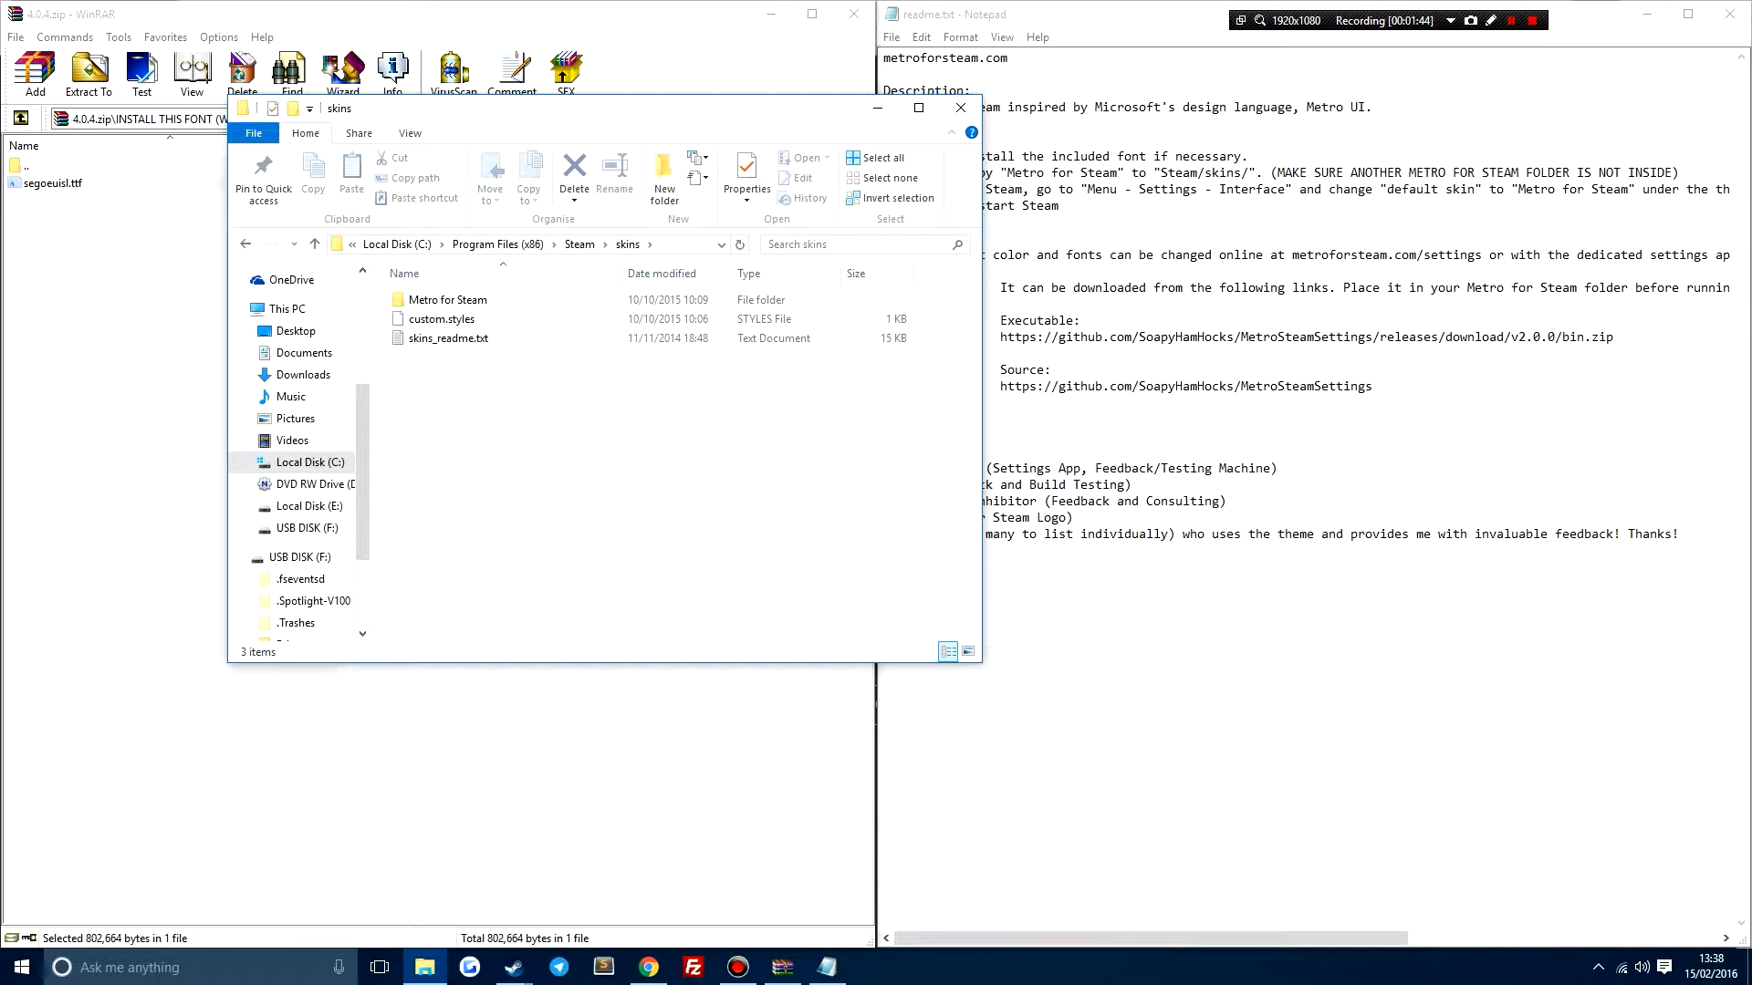
Copy the archive's Metro for Steam folder into Steam\skins, replacing the old one, and view its 12 items
double_click(447, 298)
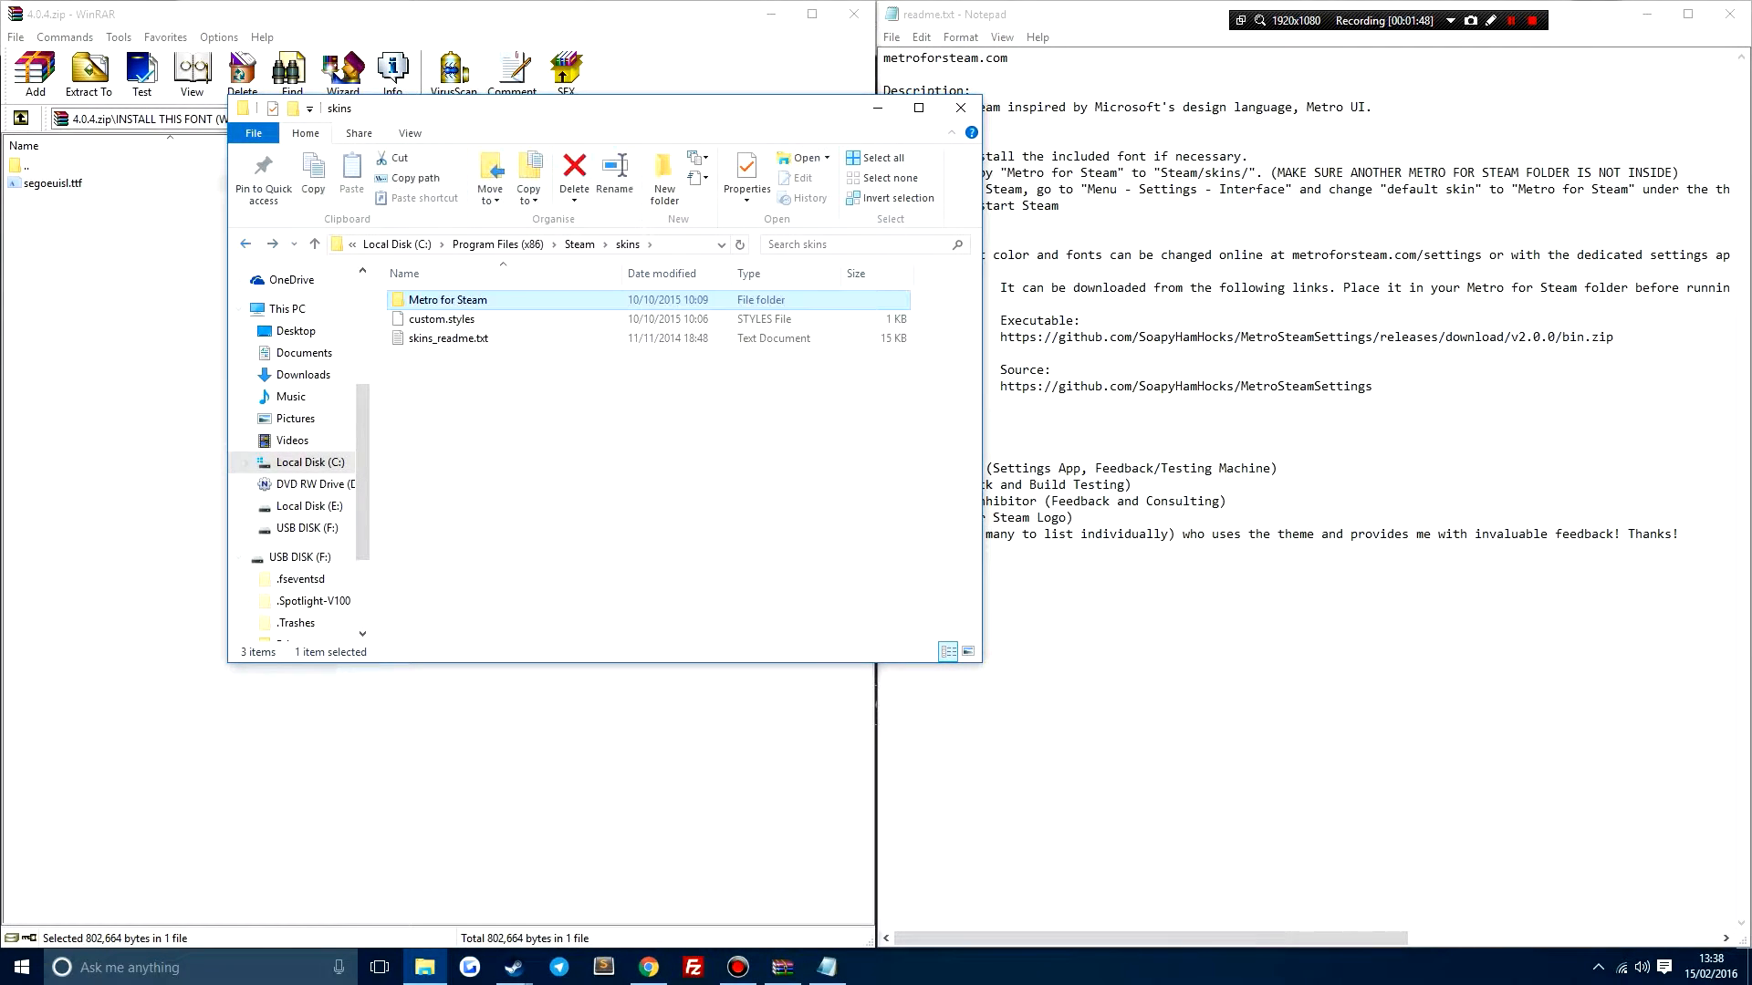
left_click(573, 175)
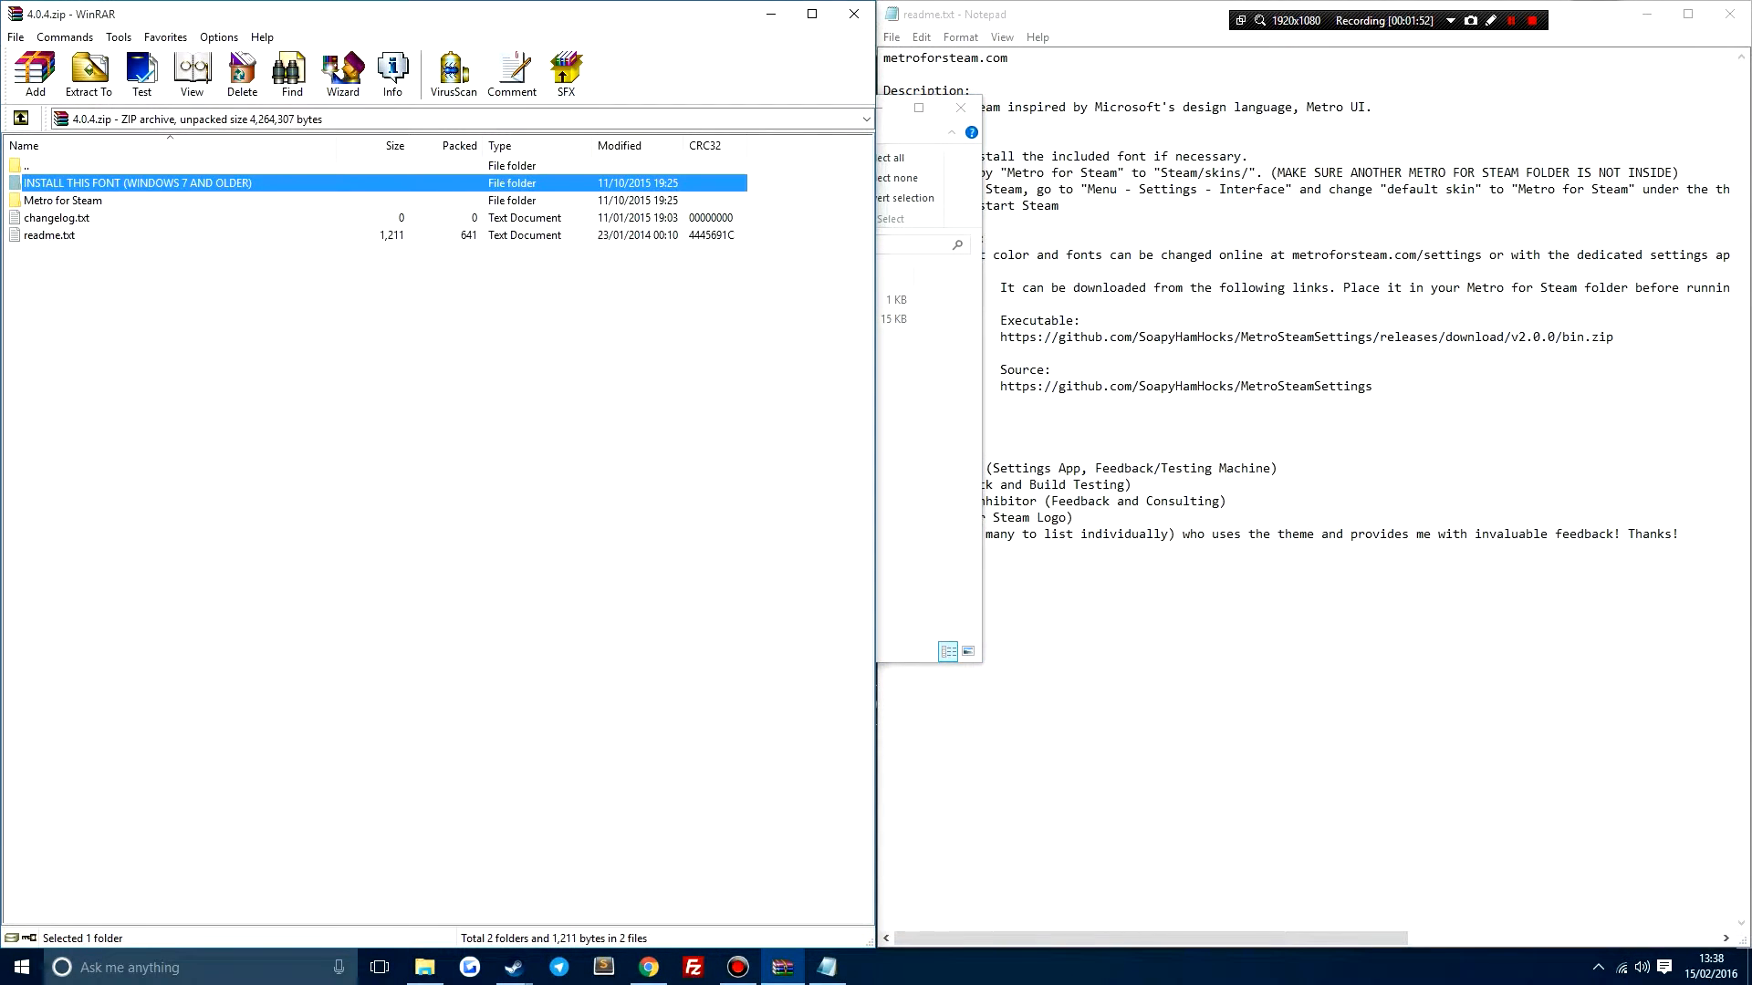
left_click(87, 69)
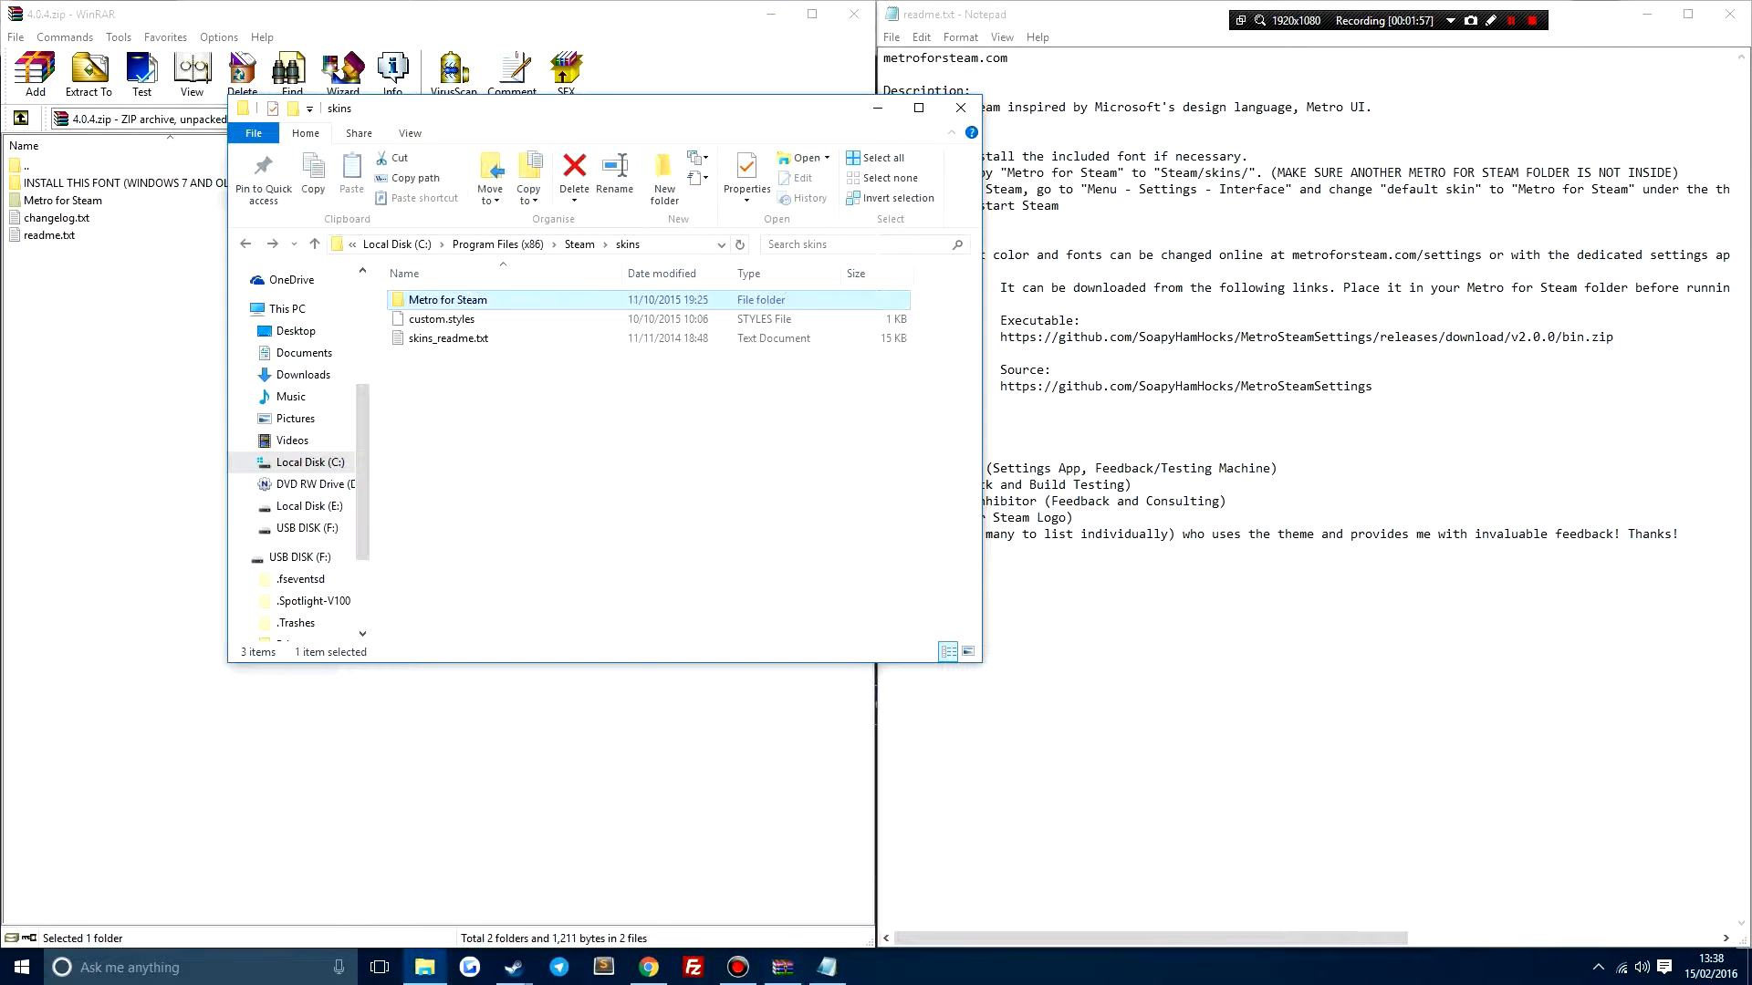
double_click(449, 299)
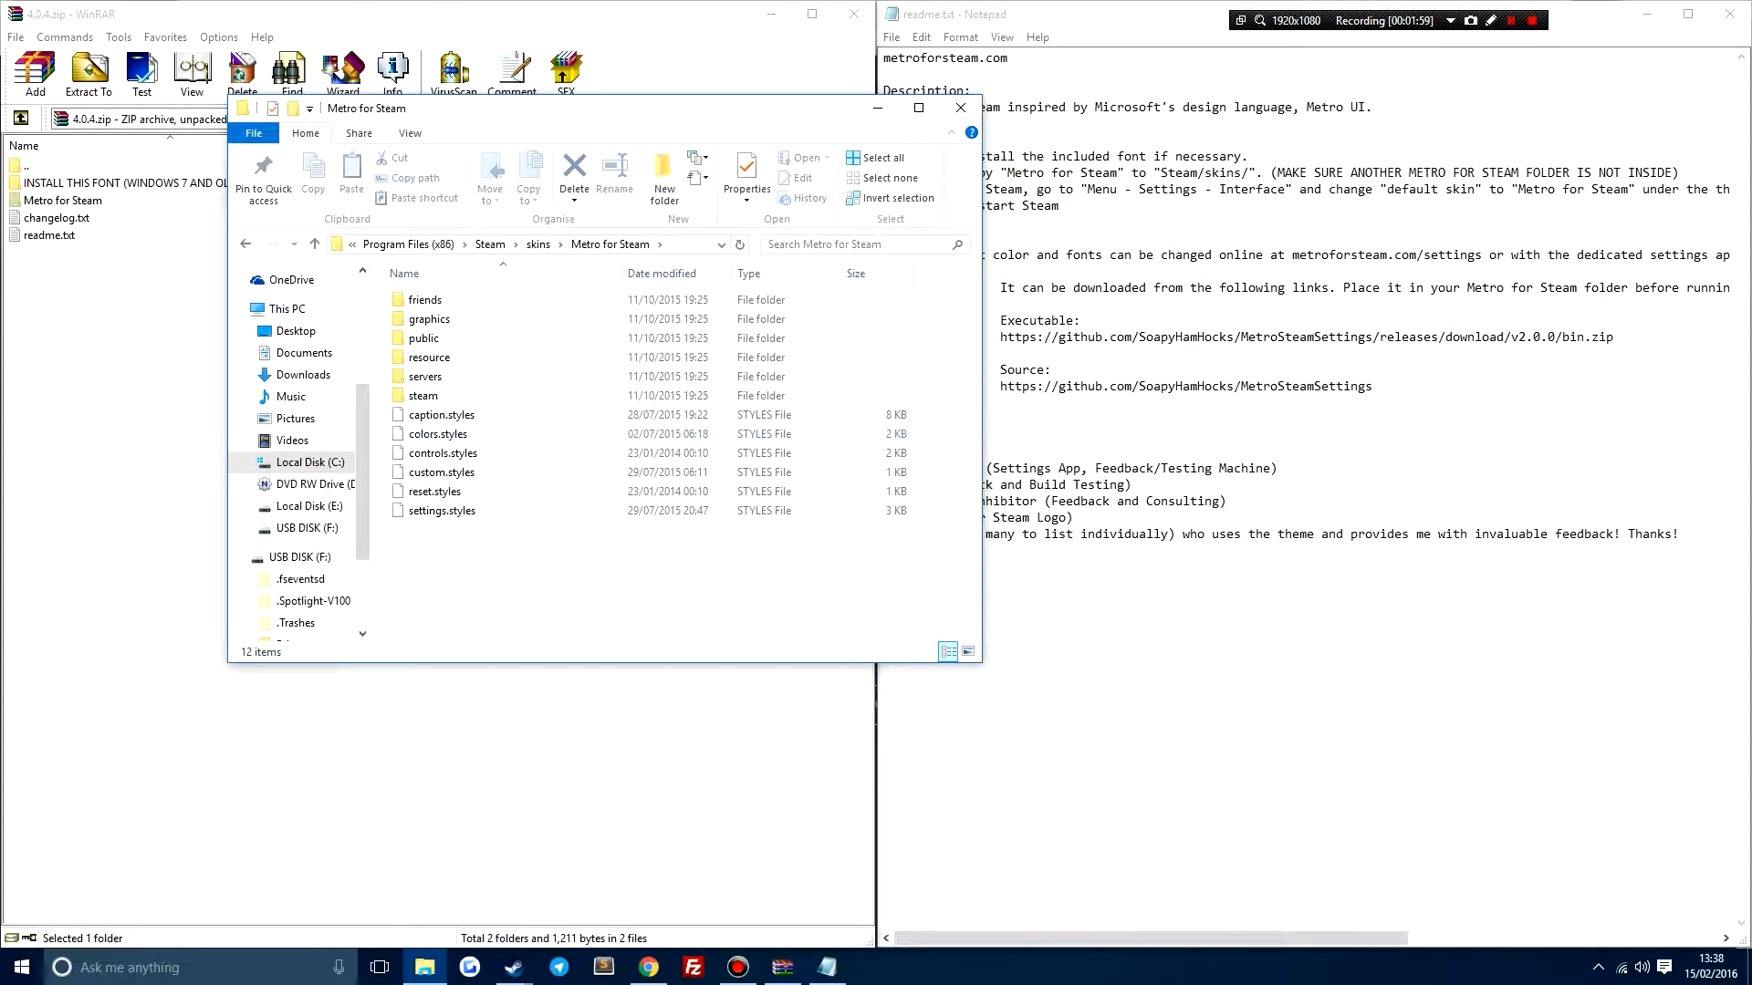
left_click(436, 491)
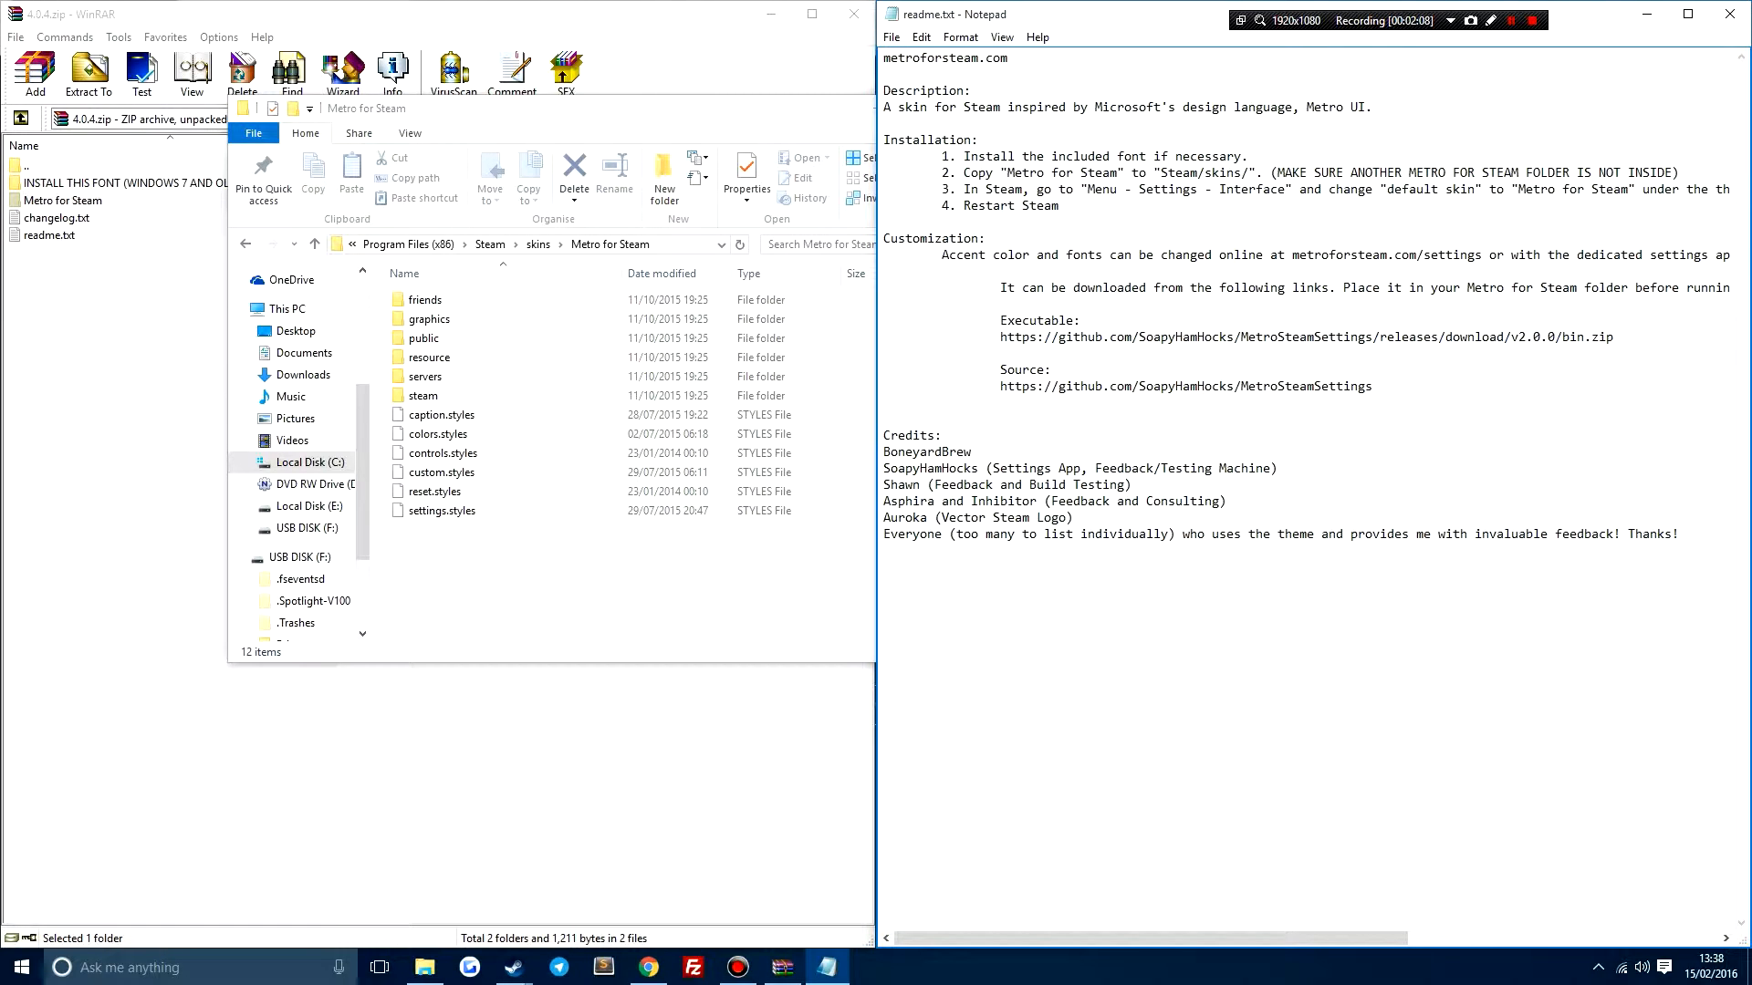
mouse_move(513, 967)
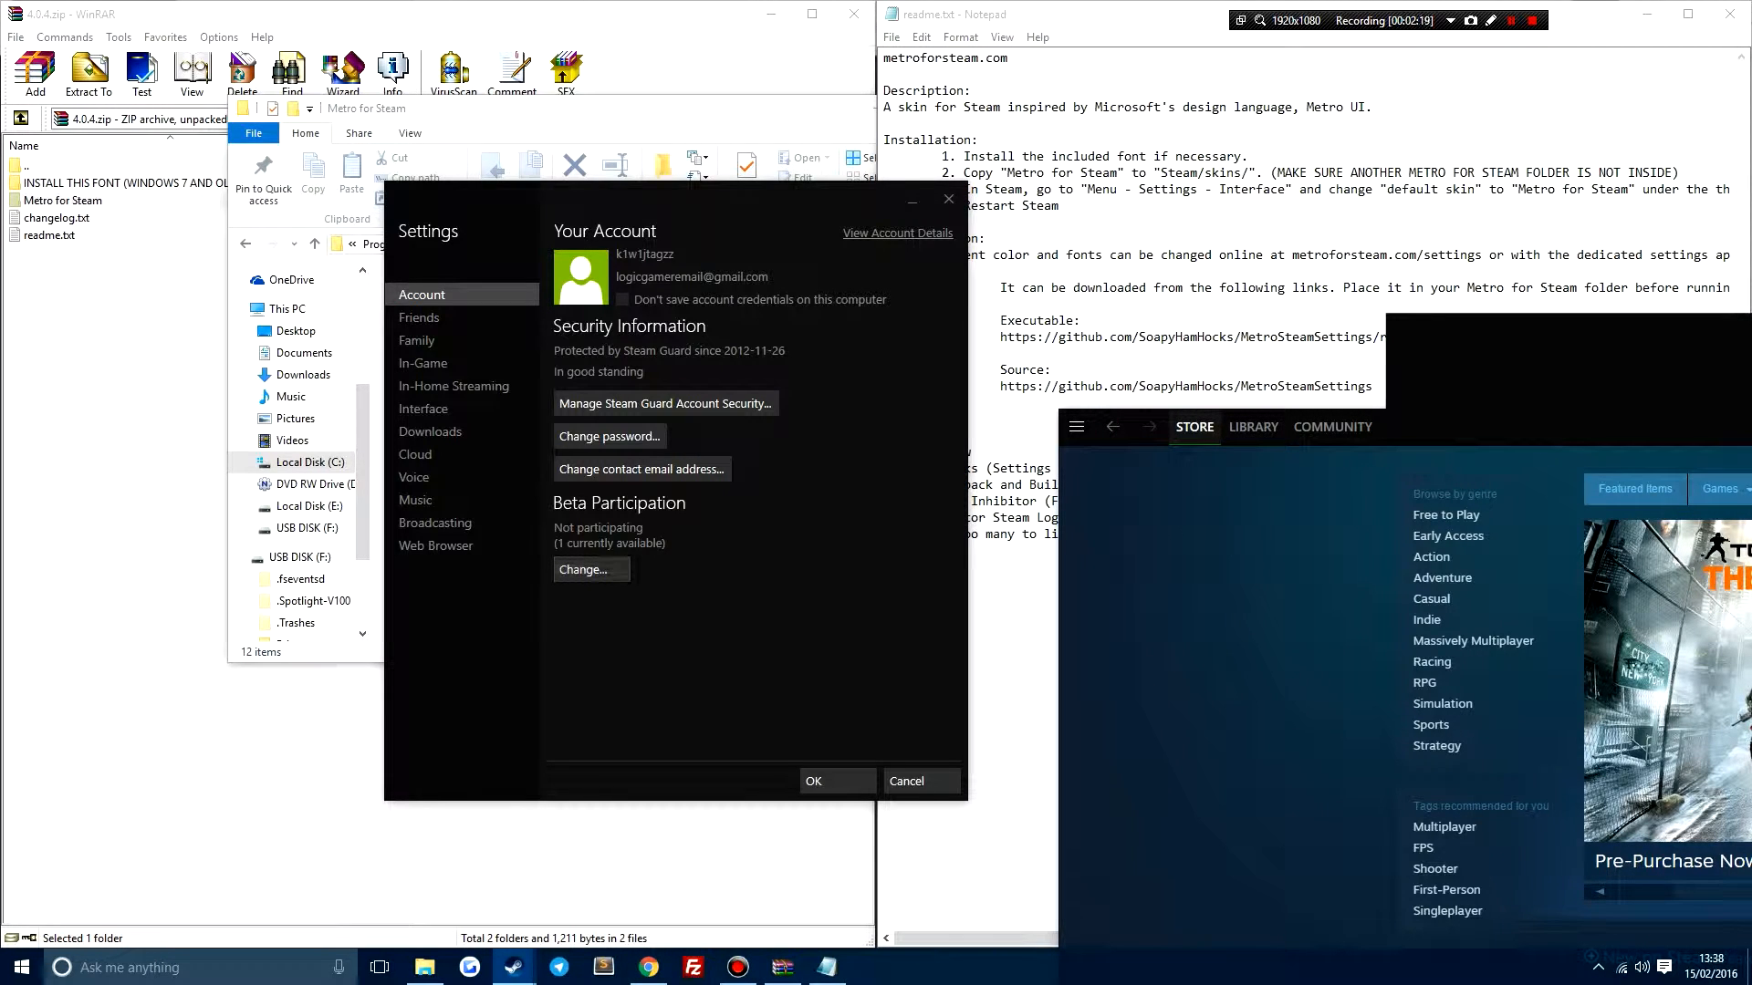
Set Metro for Steam as the interface skin in Settings > Interface and confirm with OK
left_click(422, 406)
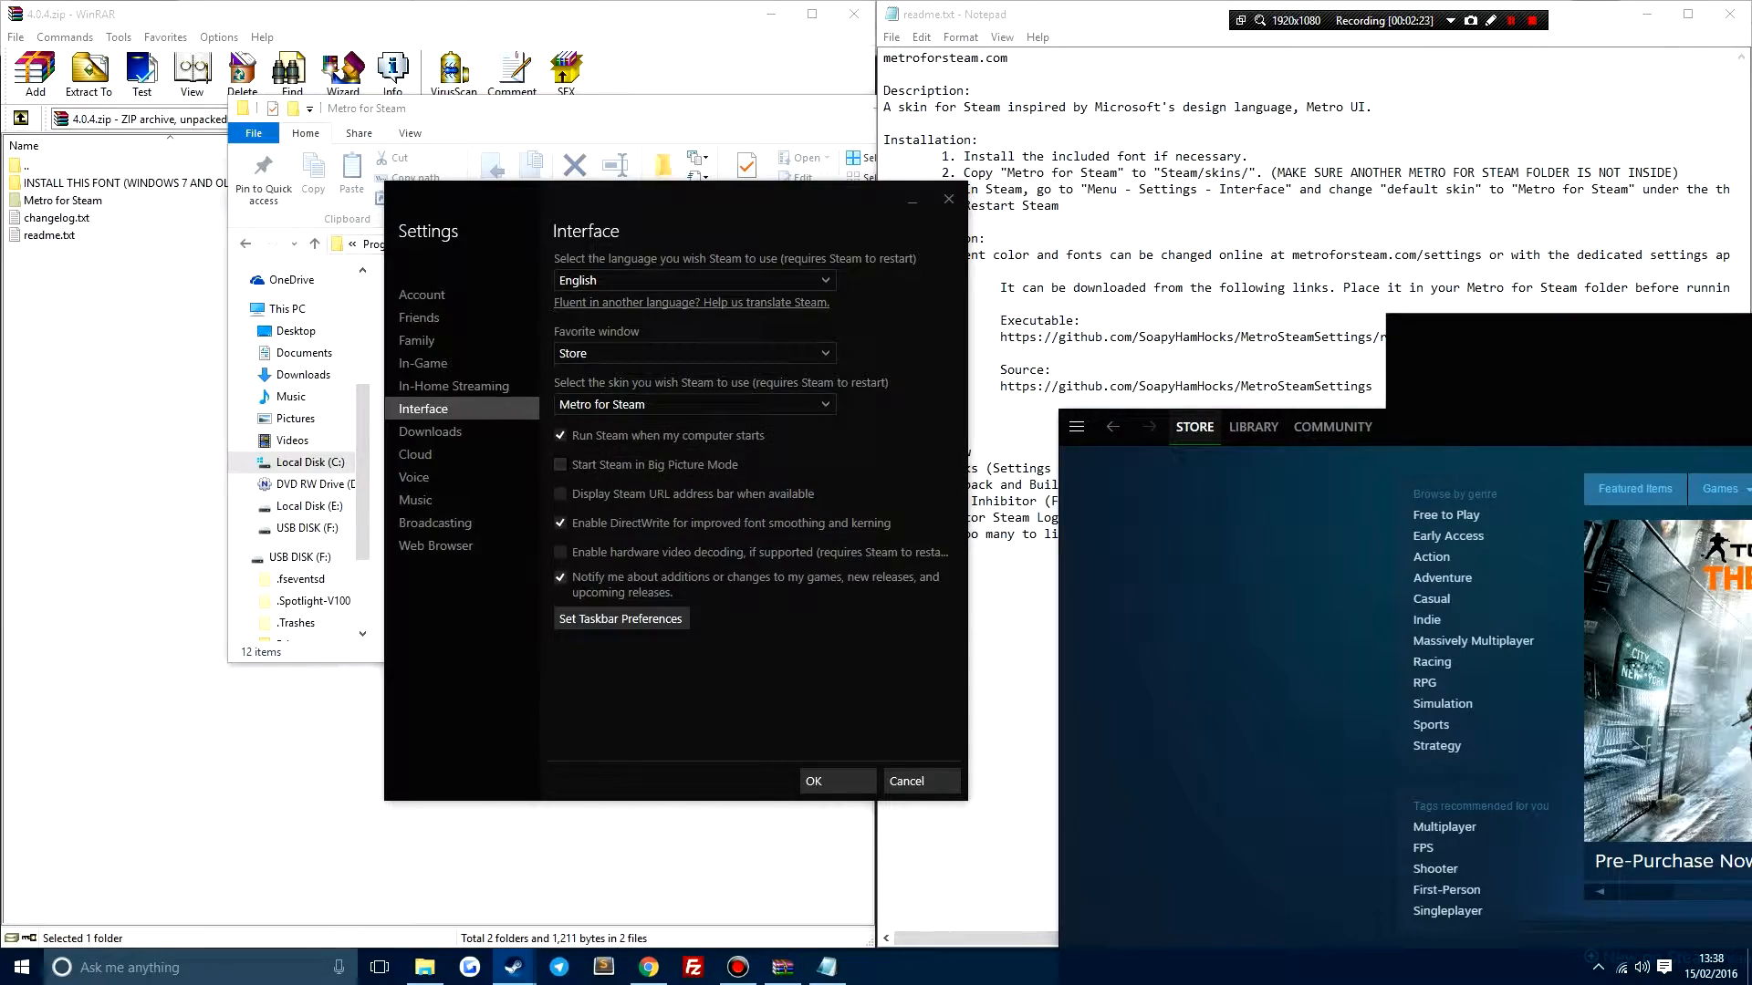
left_click(812, 781)
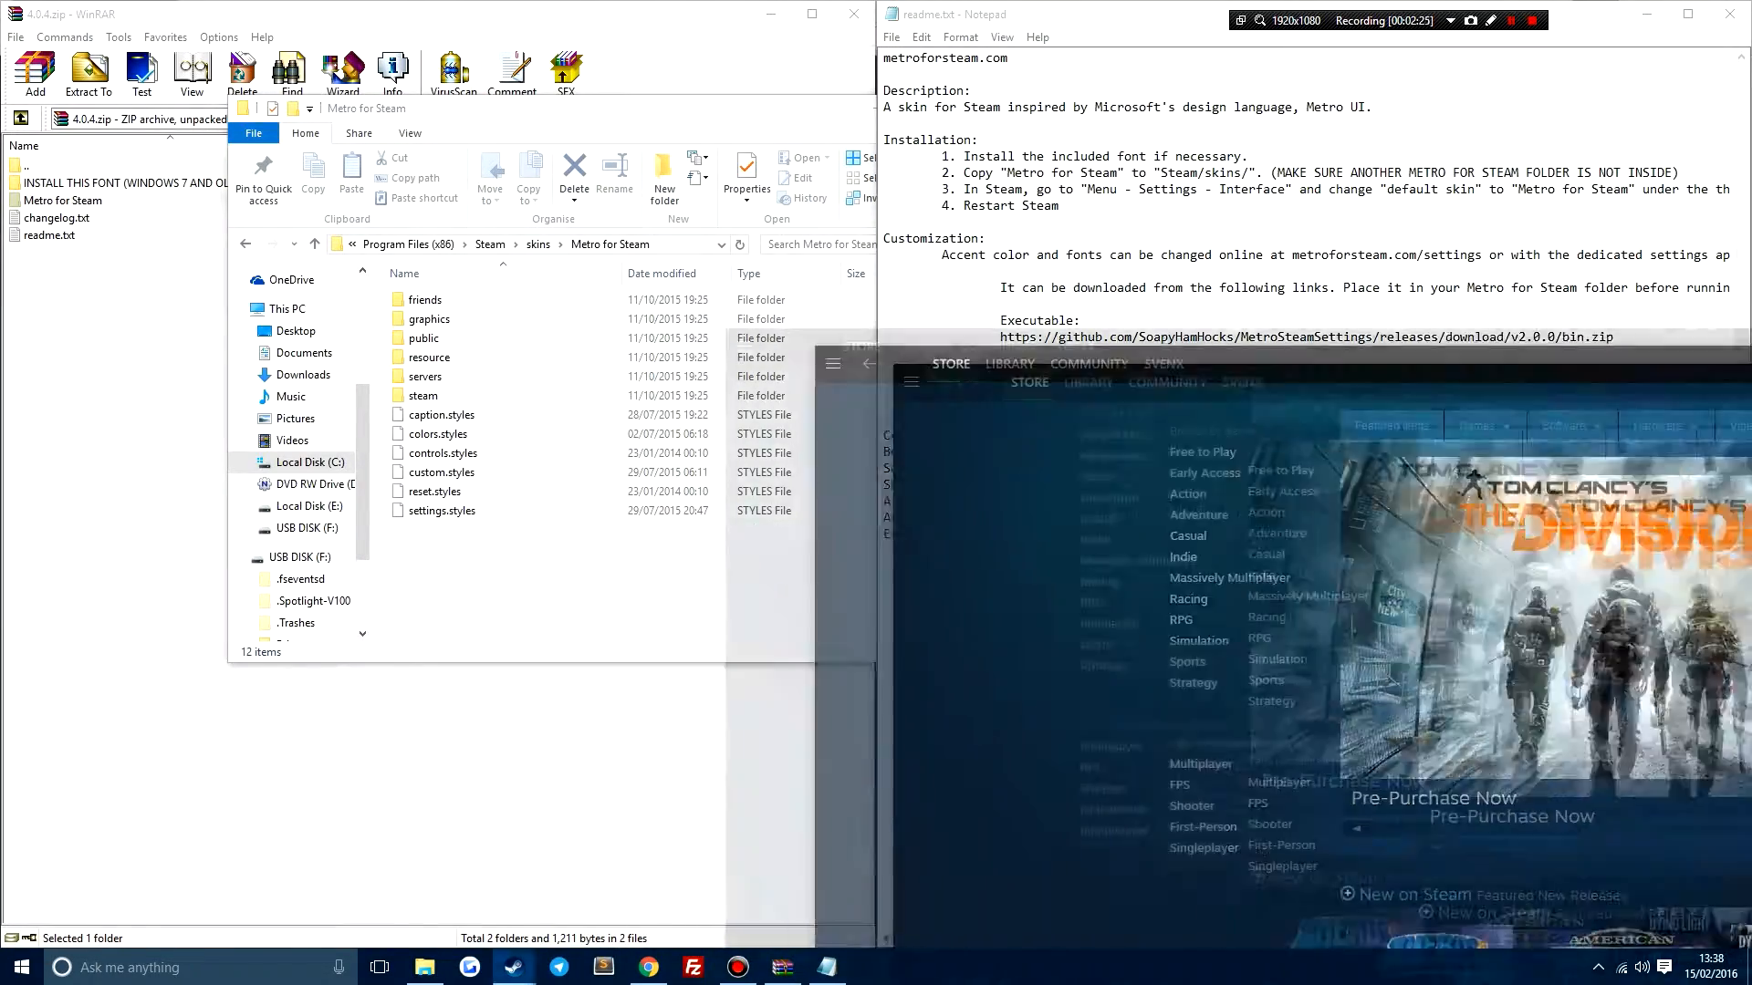
left_click(512, 967)
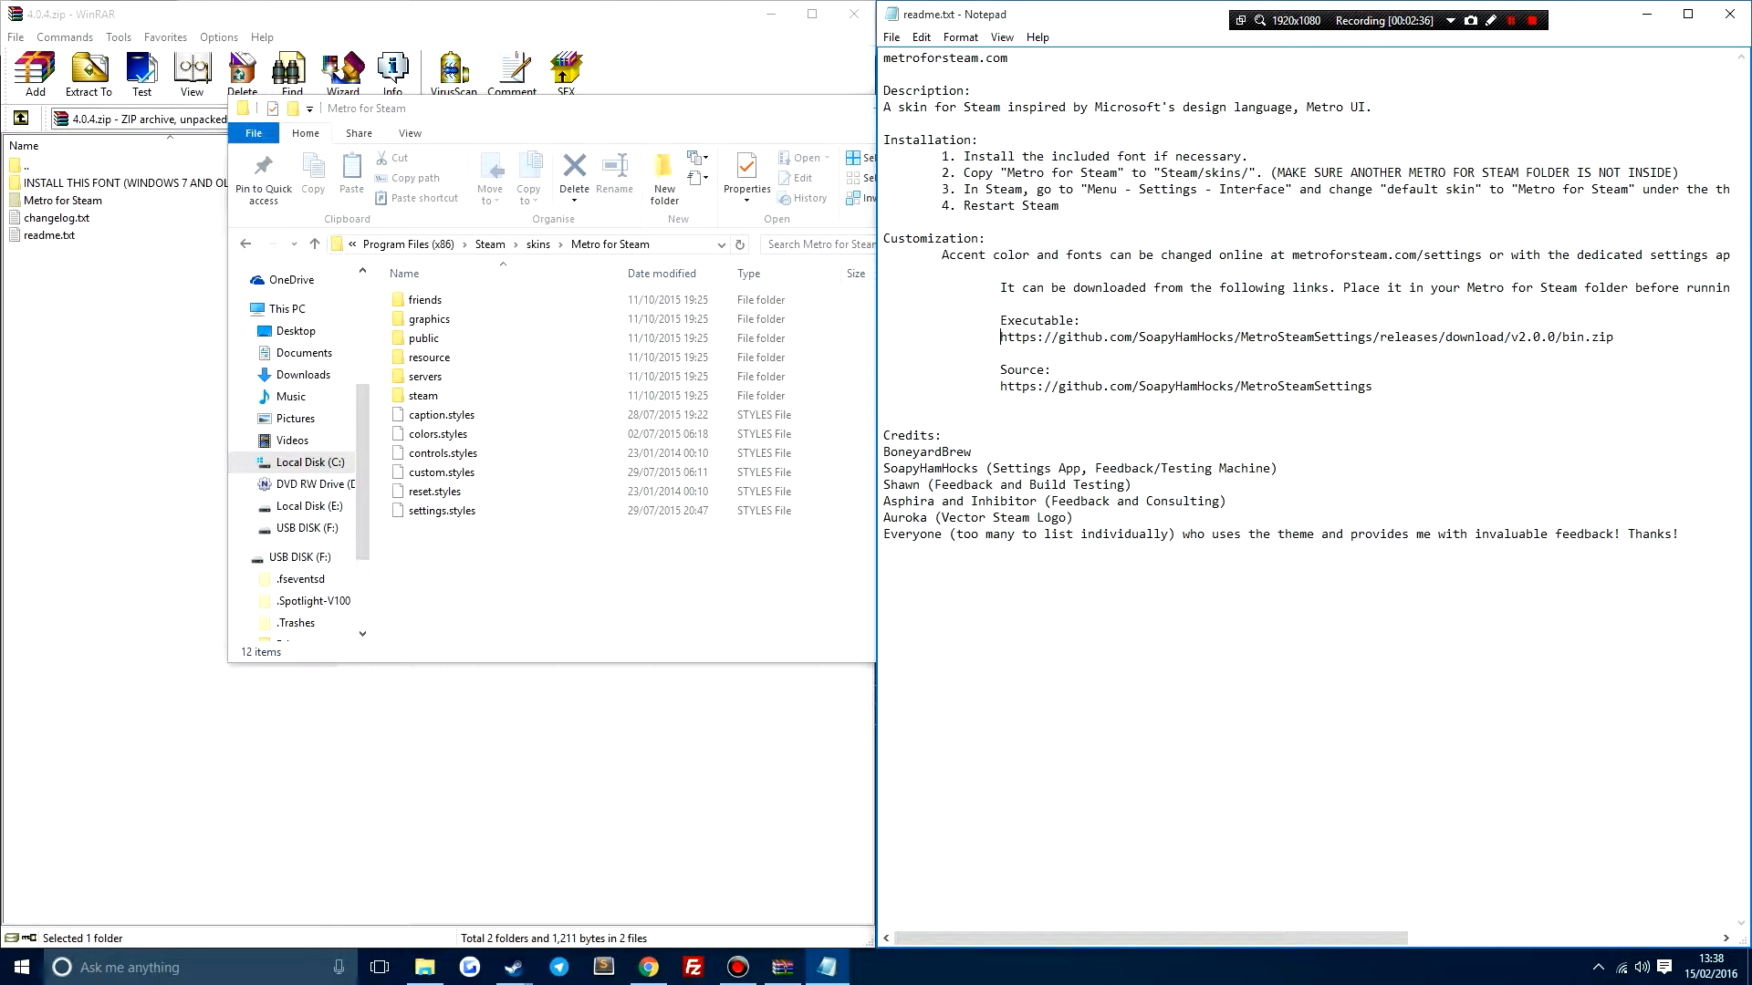
Select and copy the settings app's Executable URL from readme.txt
triple_click(1228, 335)
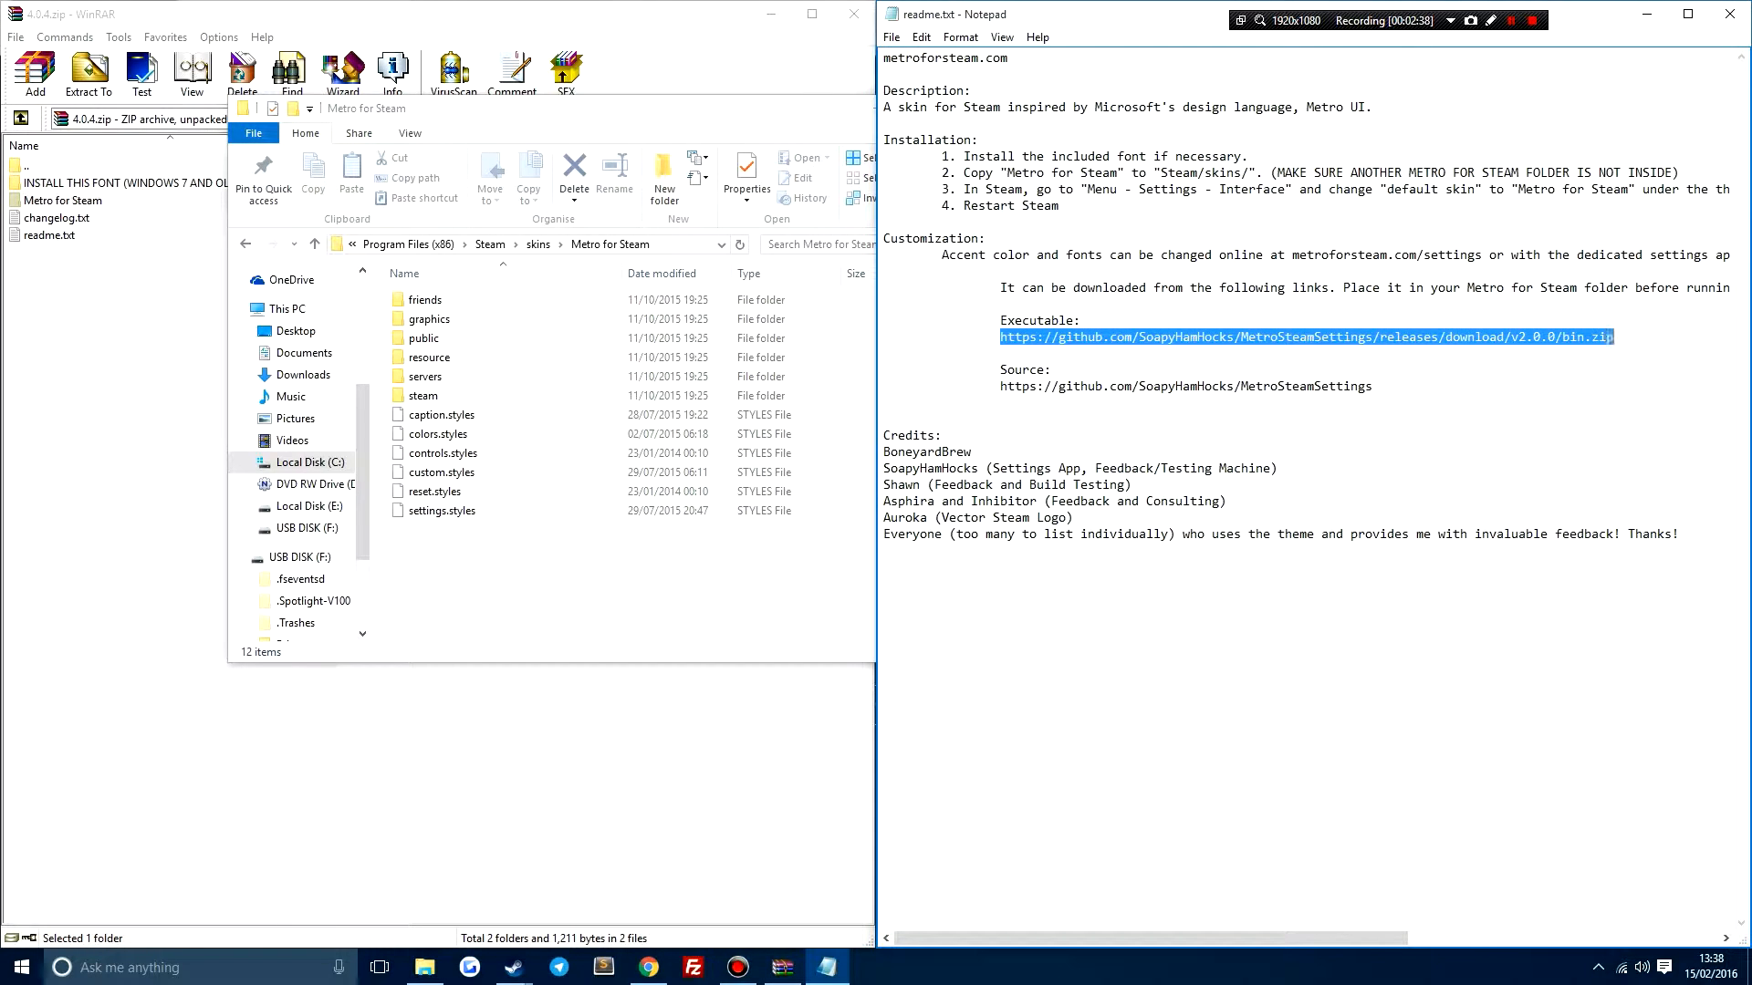
right_click(1304, 335)
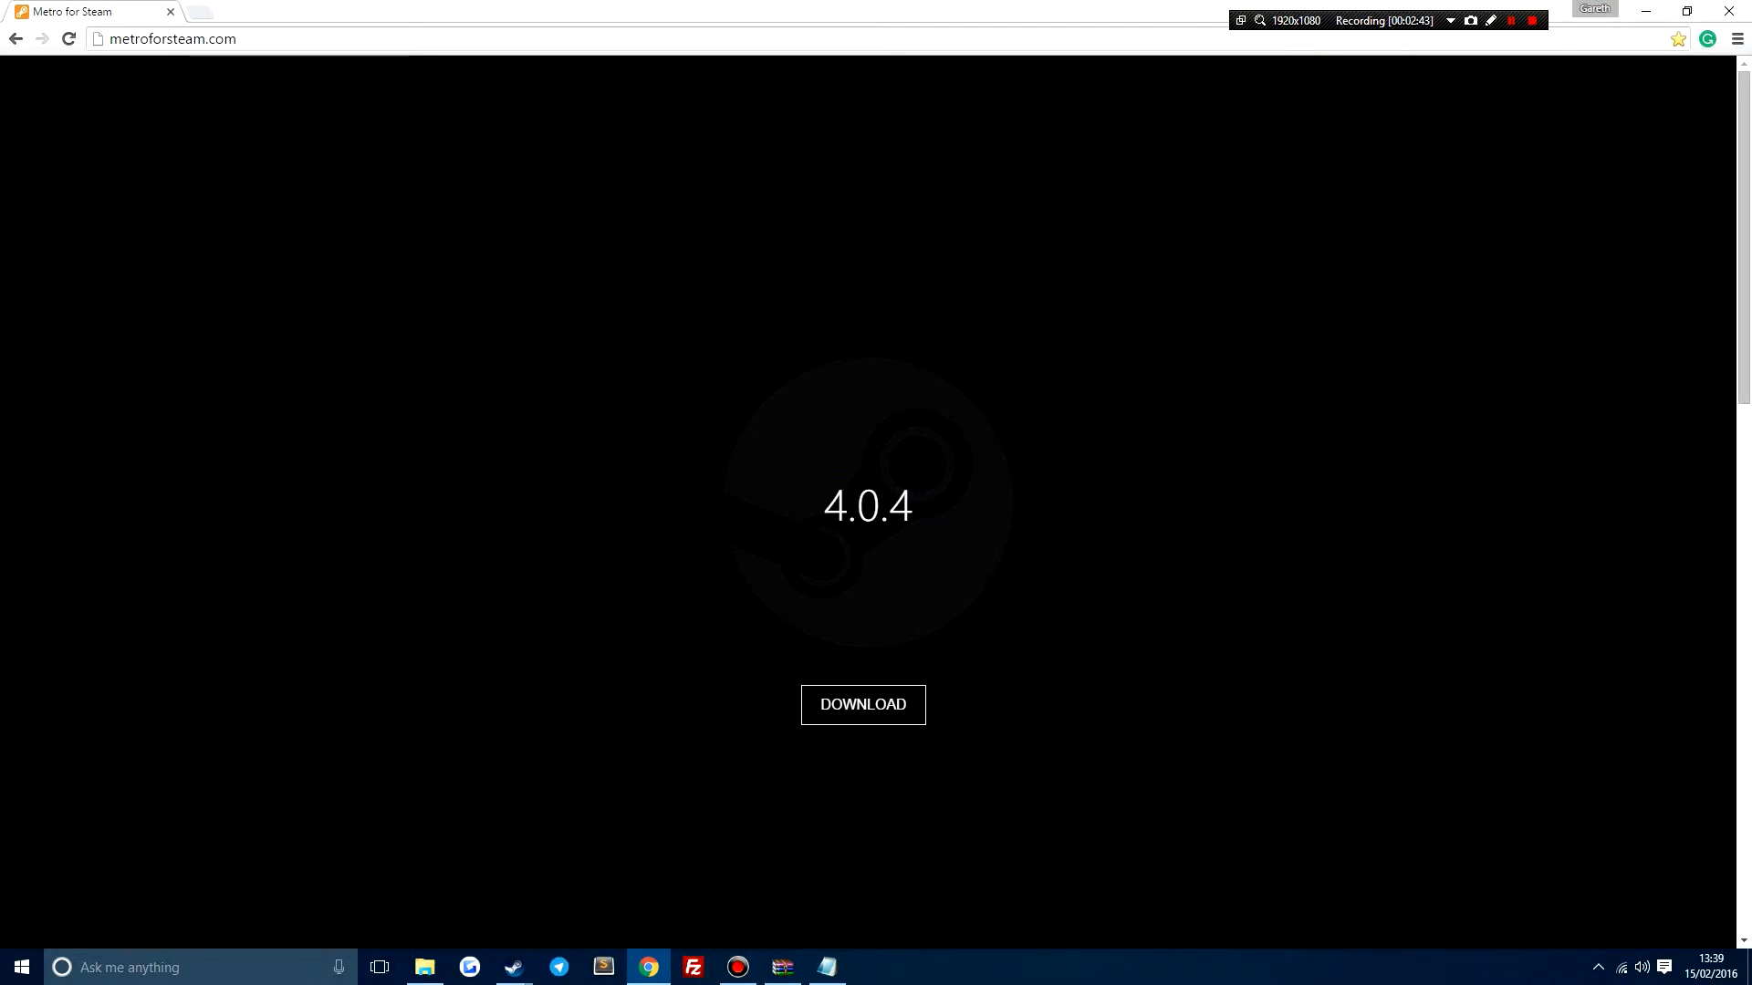
Download the settings app's bin.zip and launch Metro for Steam Settings from it
left_click(861, 704)
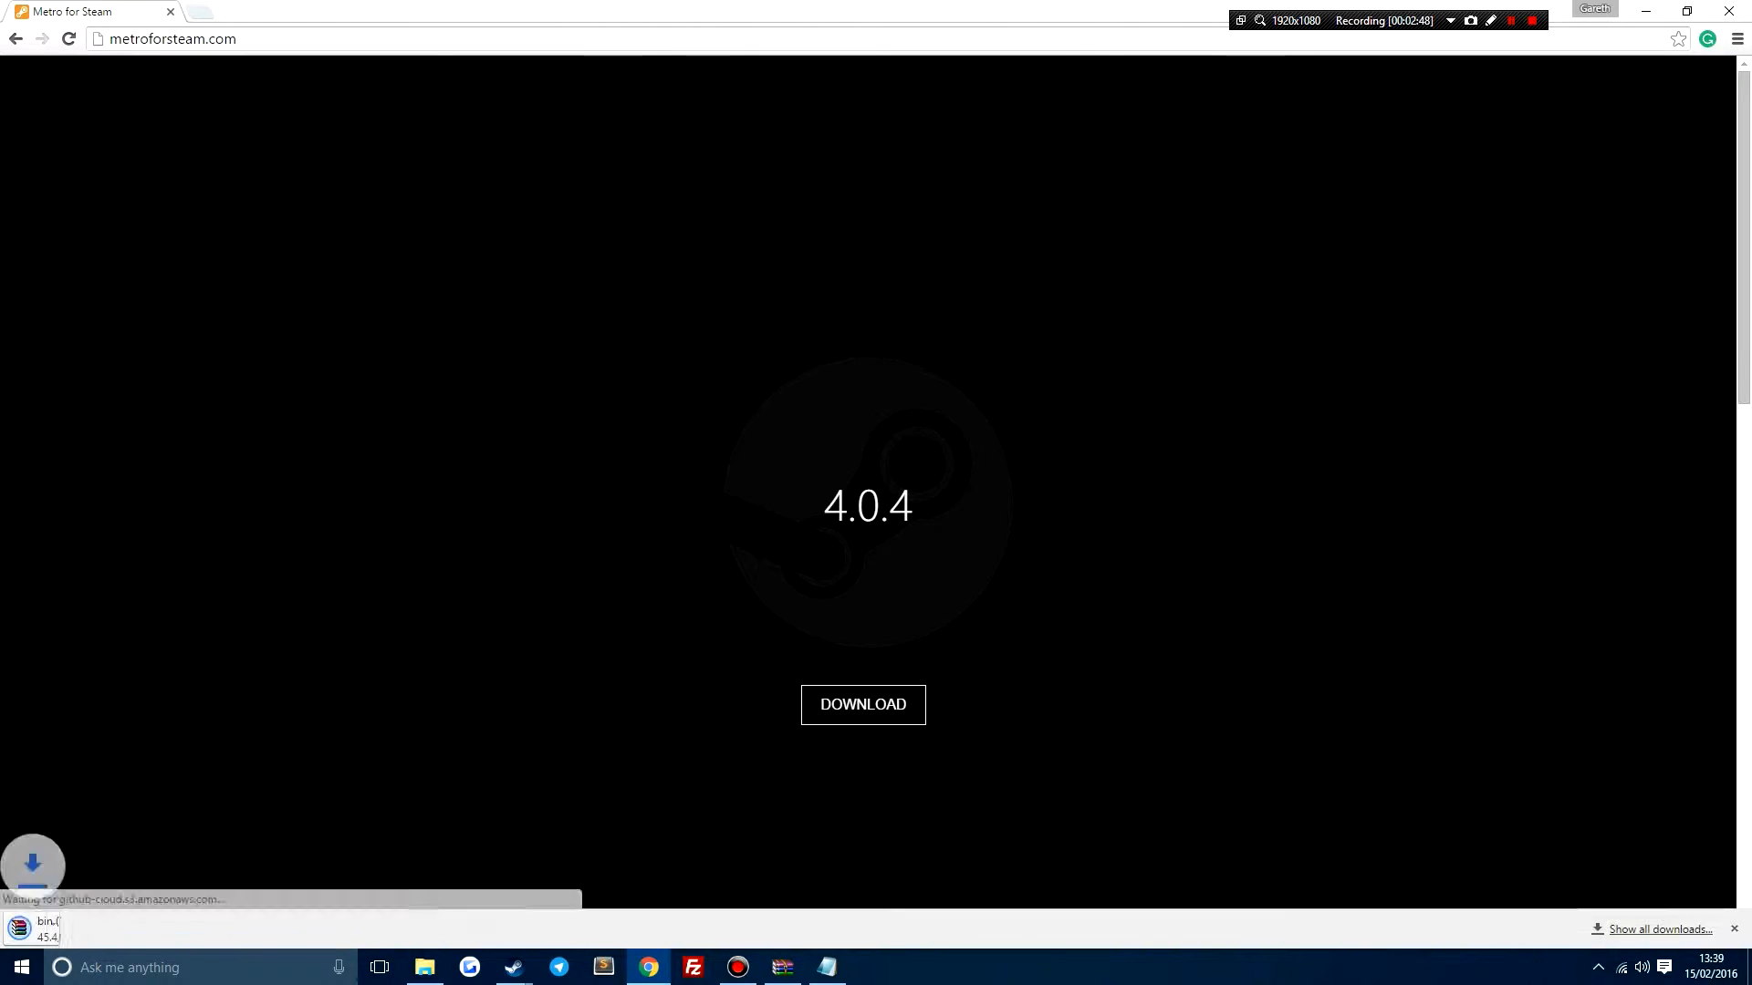
left_click(39, 925)
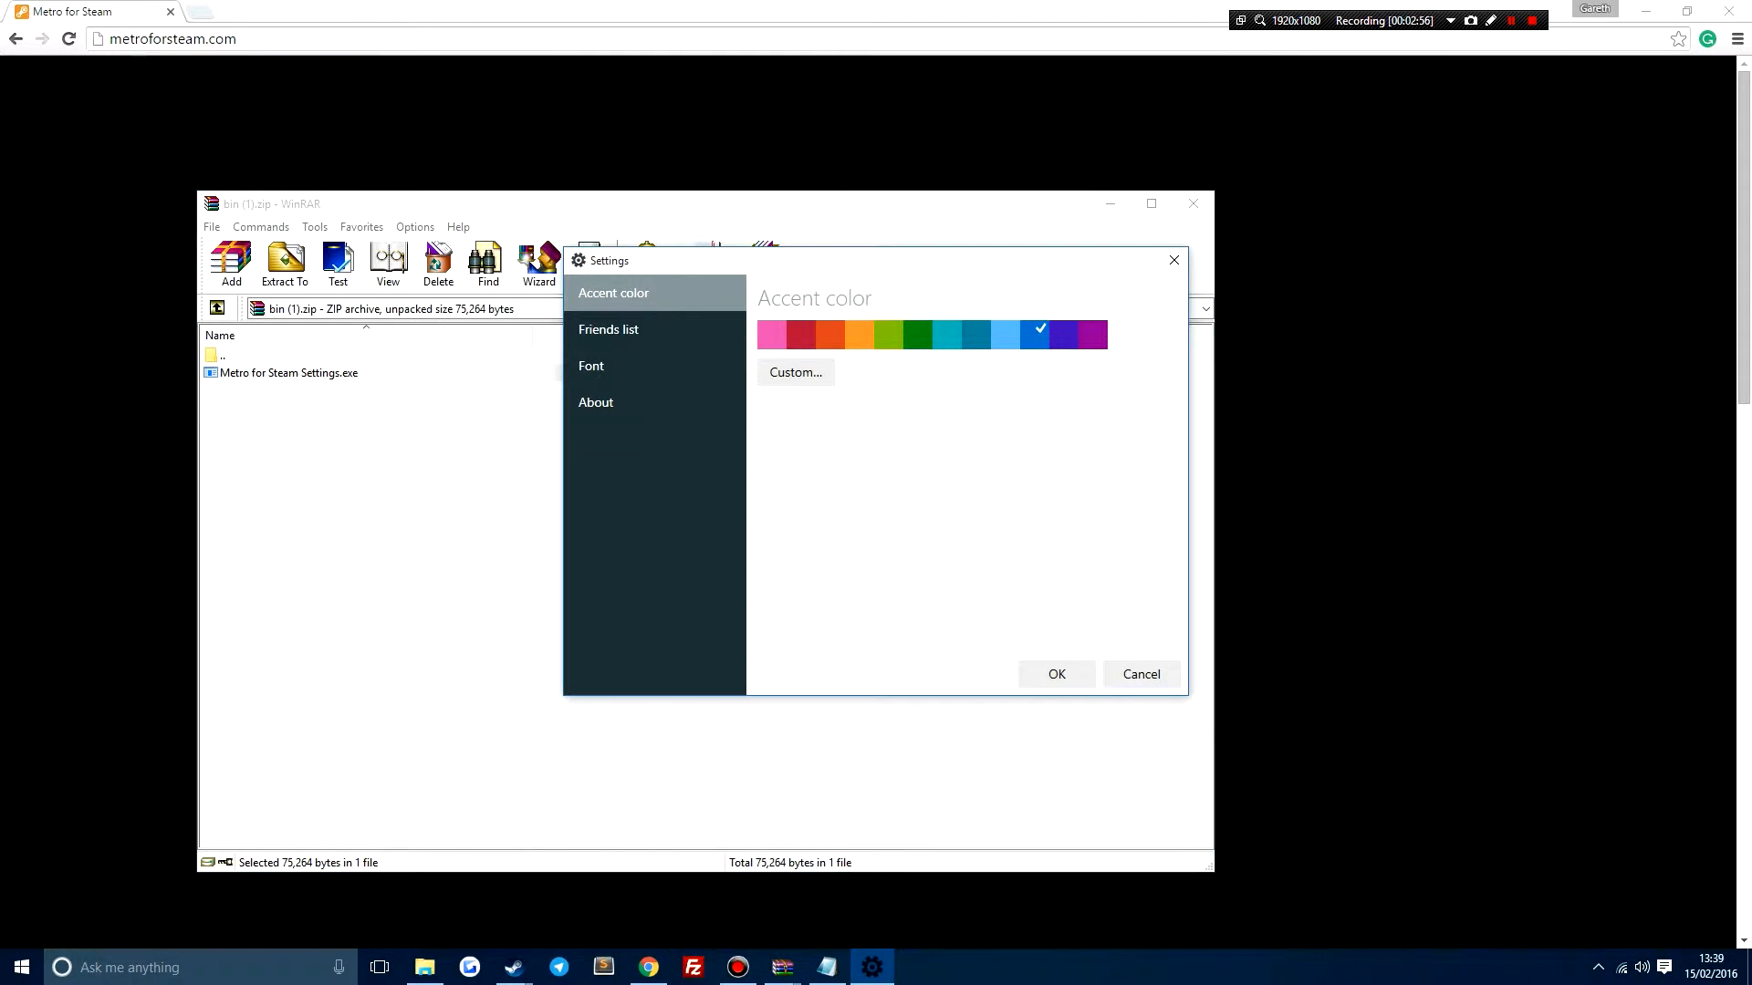
Choose a custom pink accent colour and confirm it
left_click(793, 372)
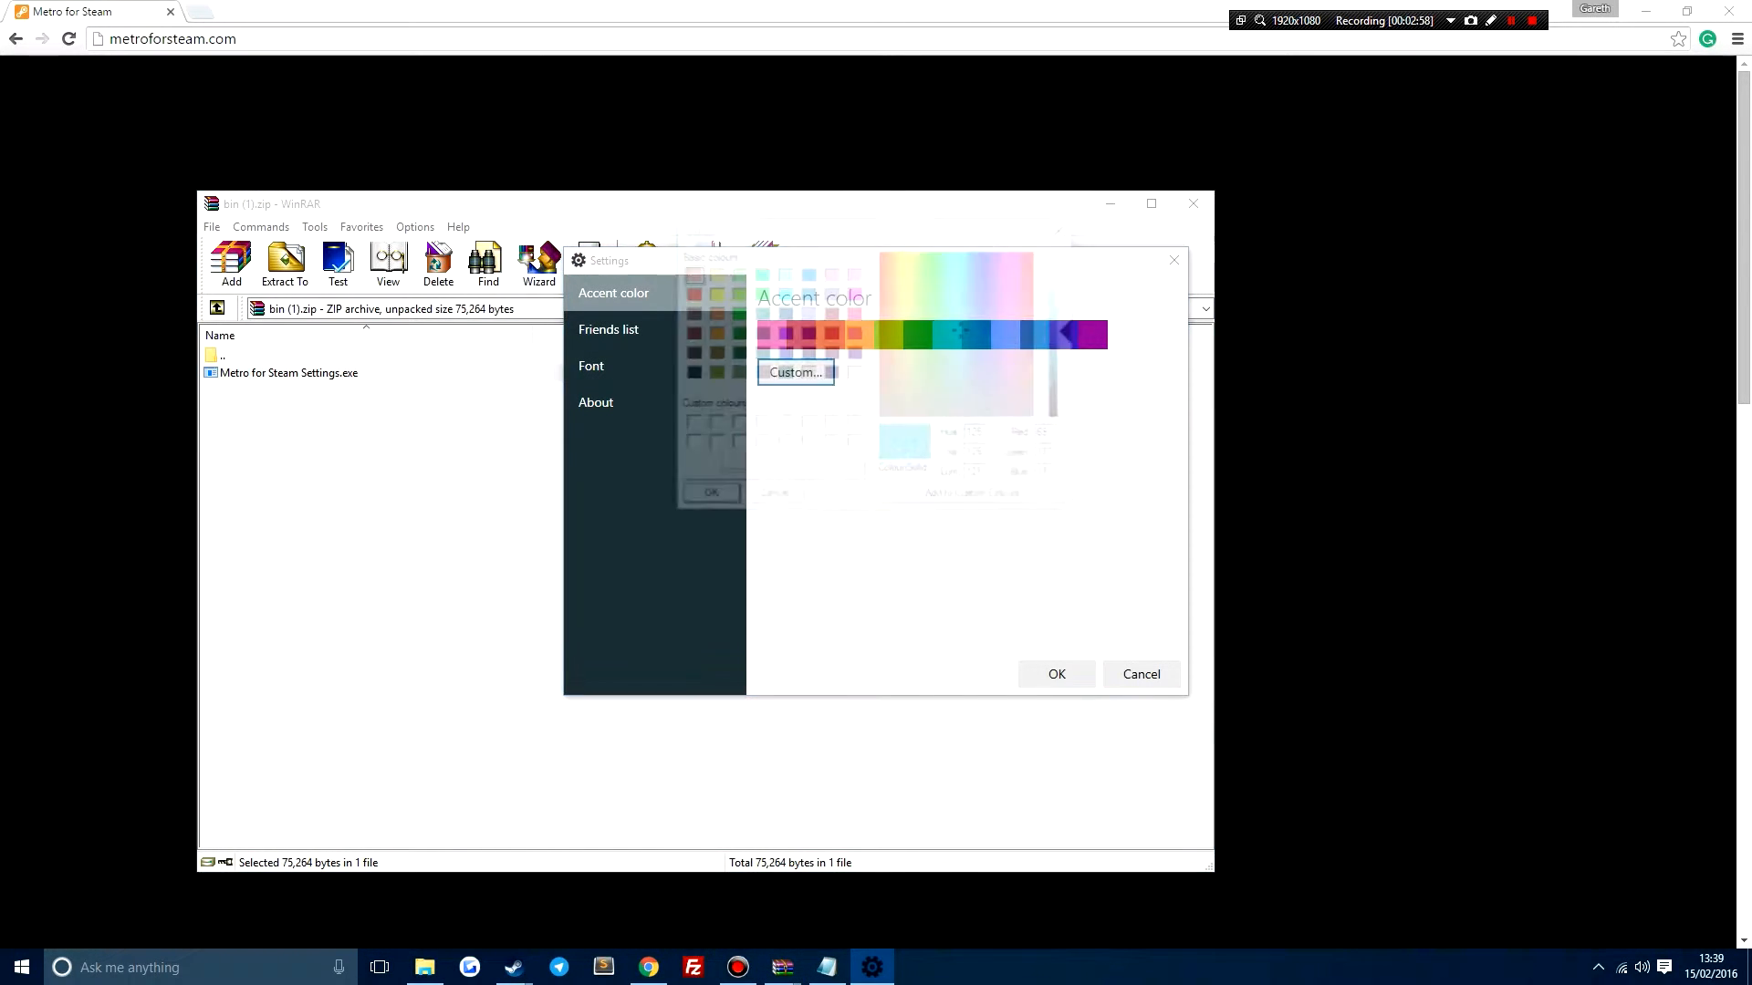
left_click(794, 372)
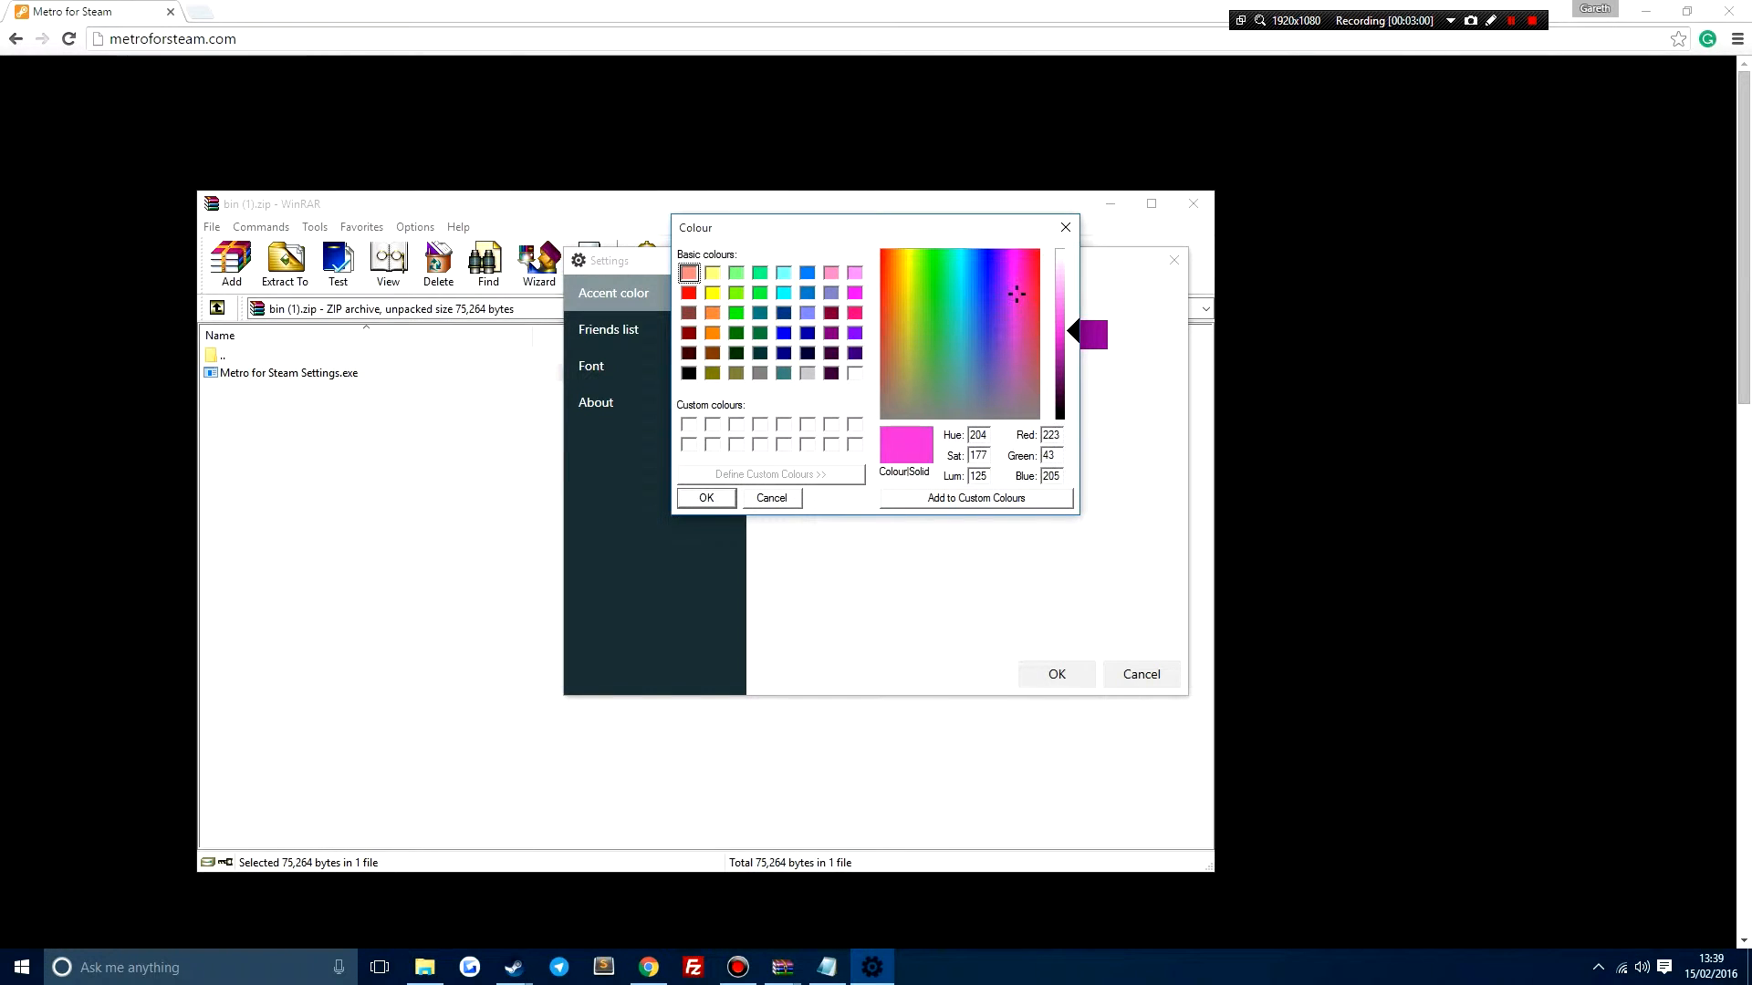
left_click(770, 496)
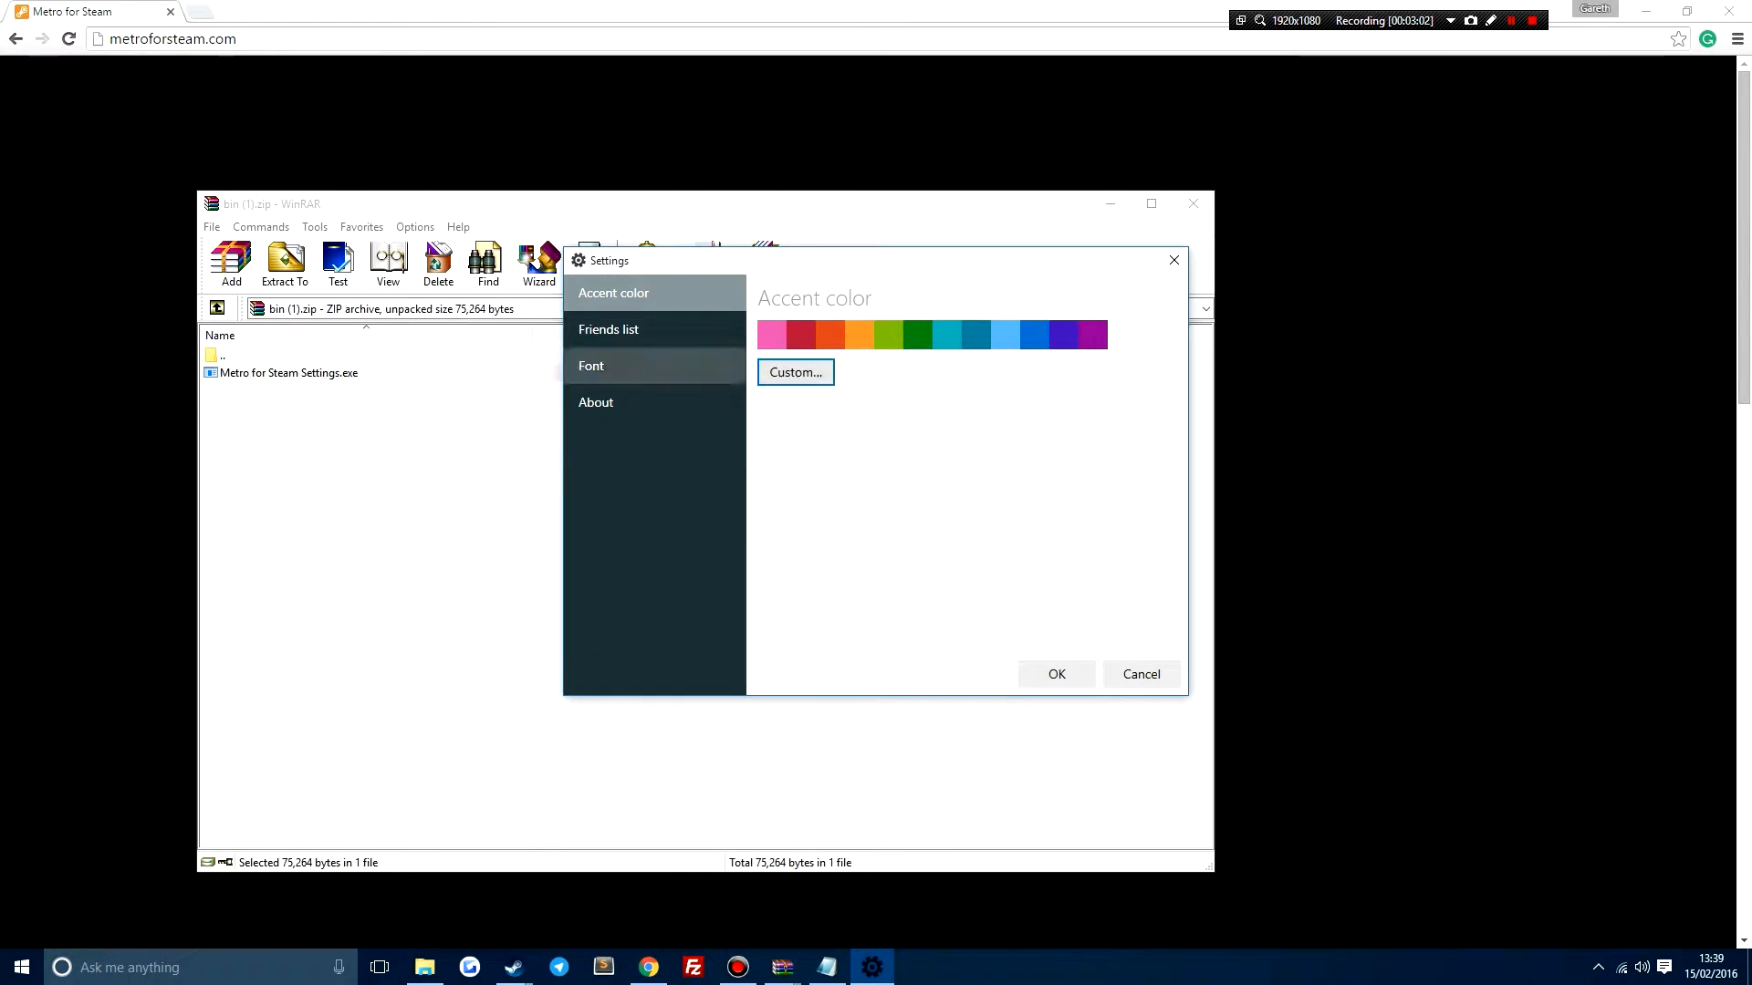
Tour the Friends list, Font and About pages, then apply, triggering the Skins\Metro for Steam folder warning
left_click(609, 328)
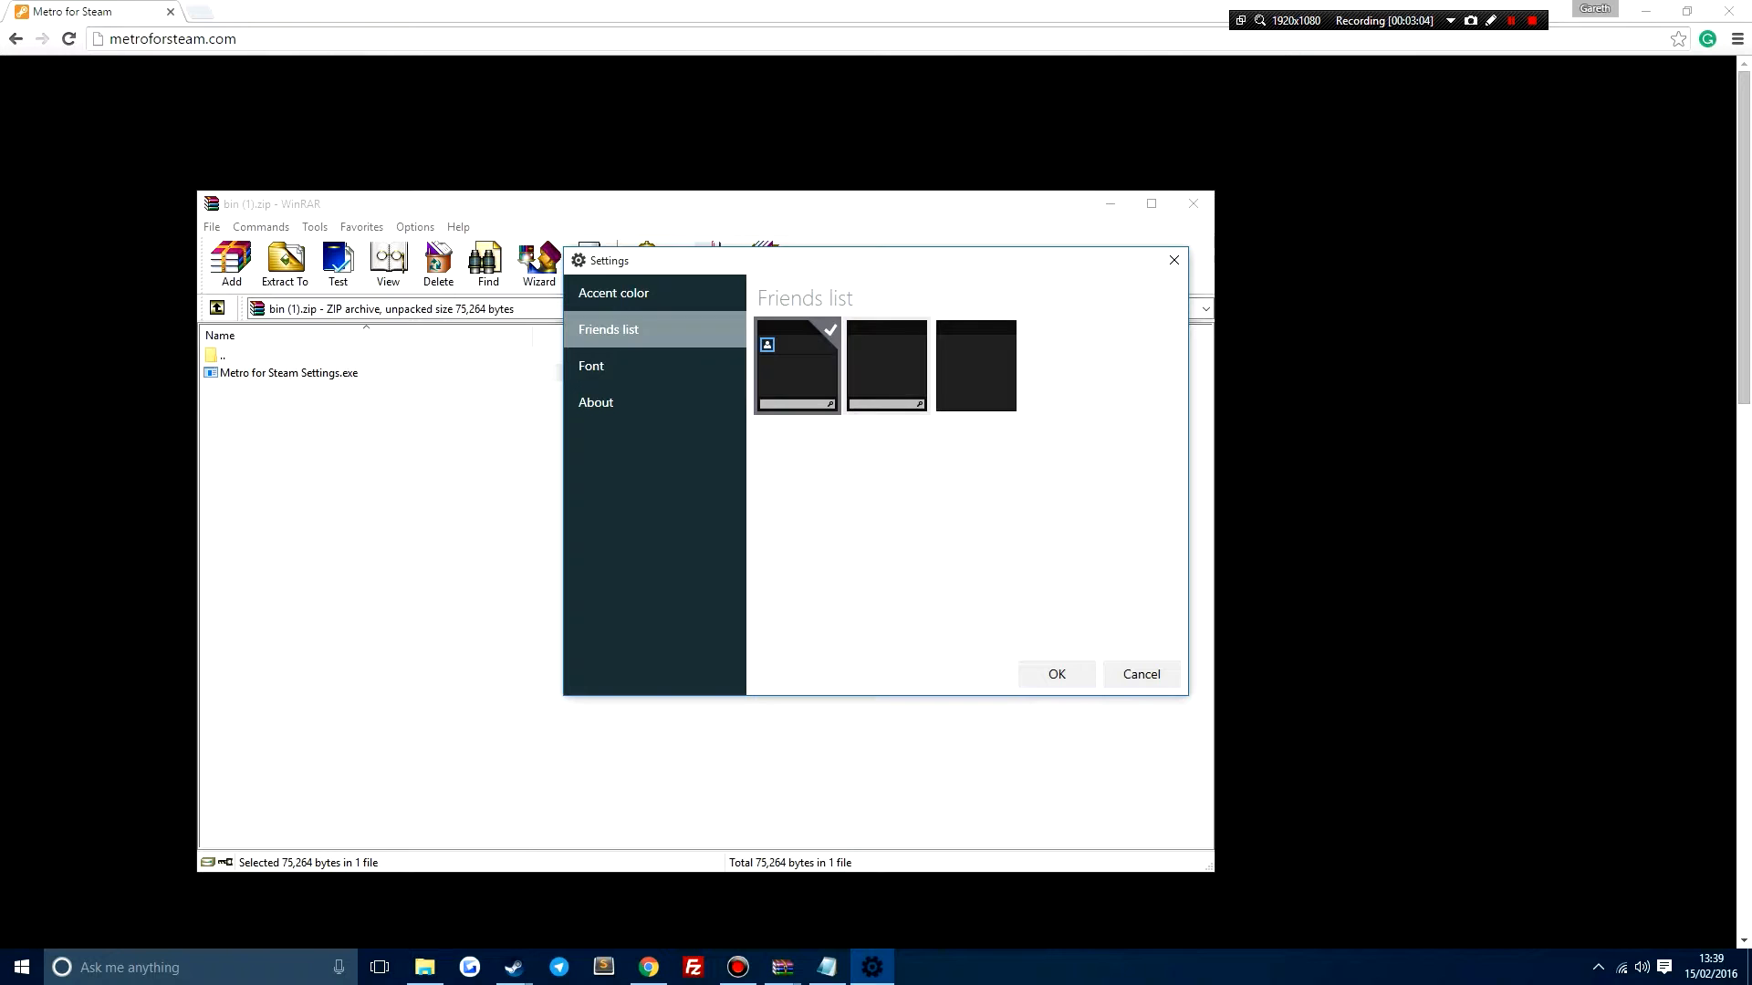
left_click(591, 365)
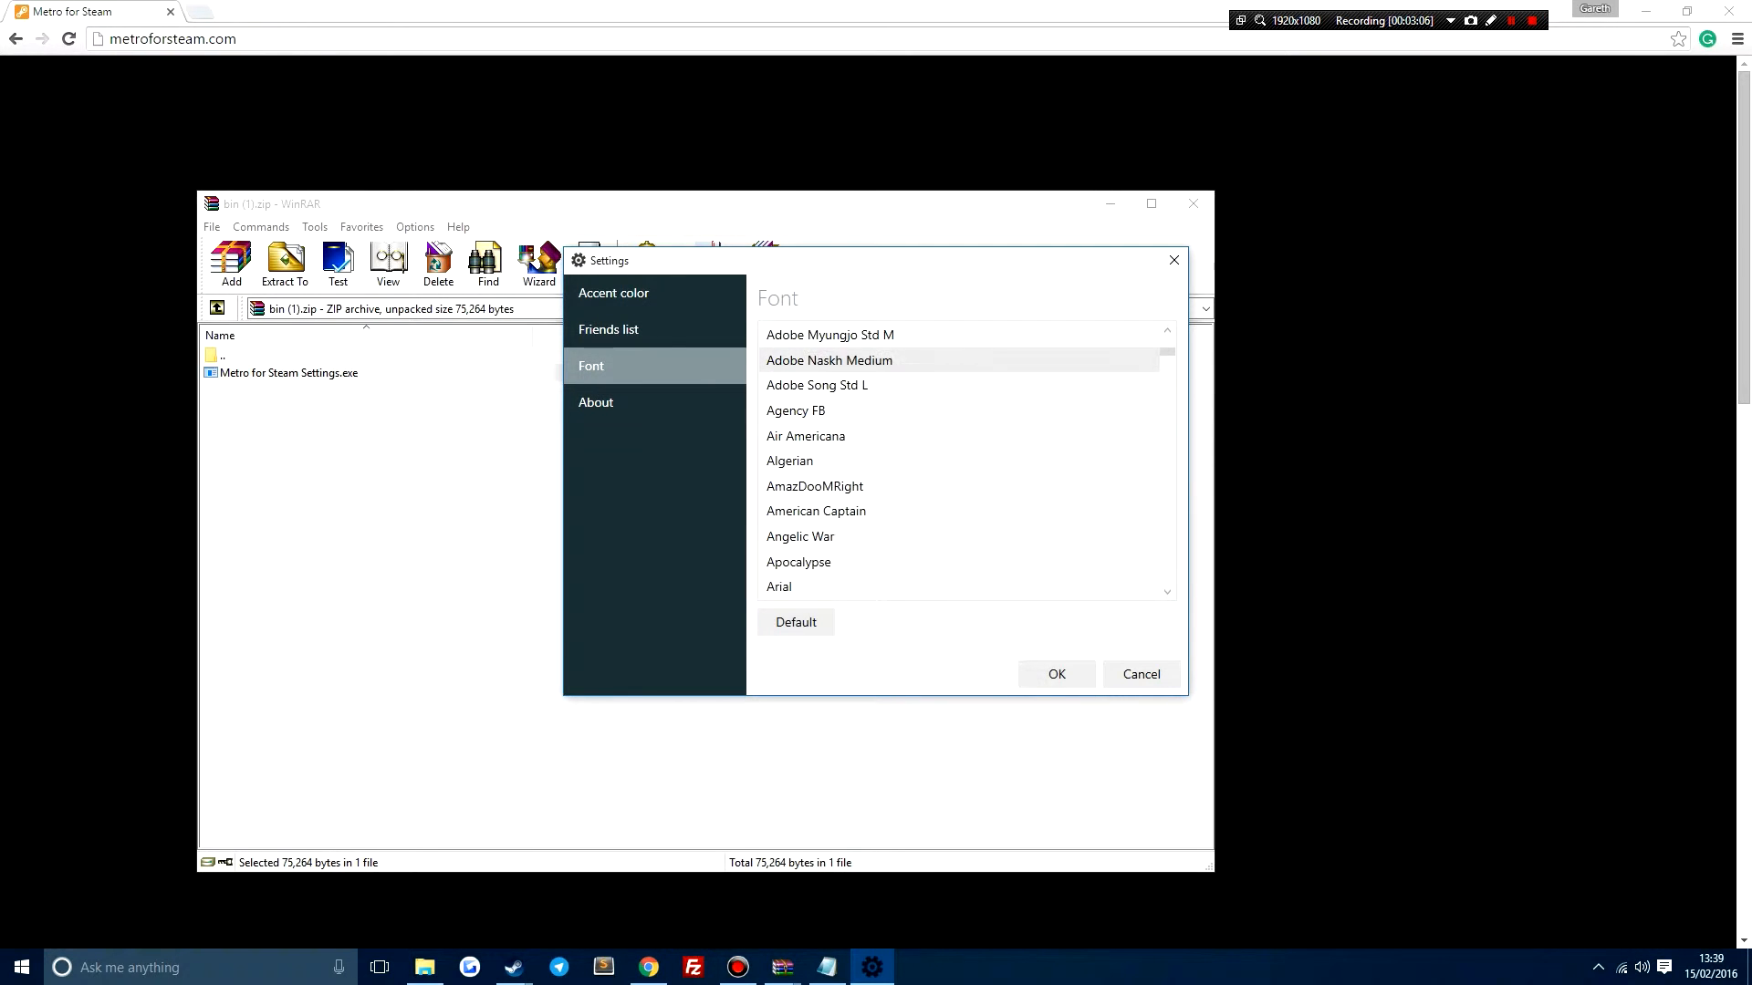
left_click(610, 329)
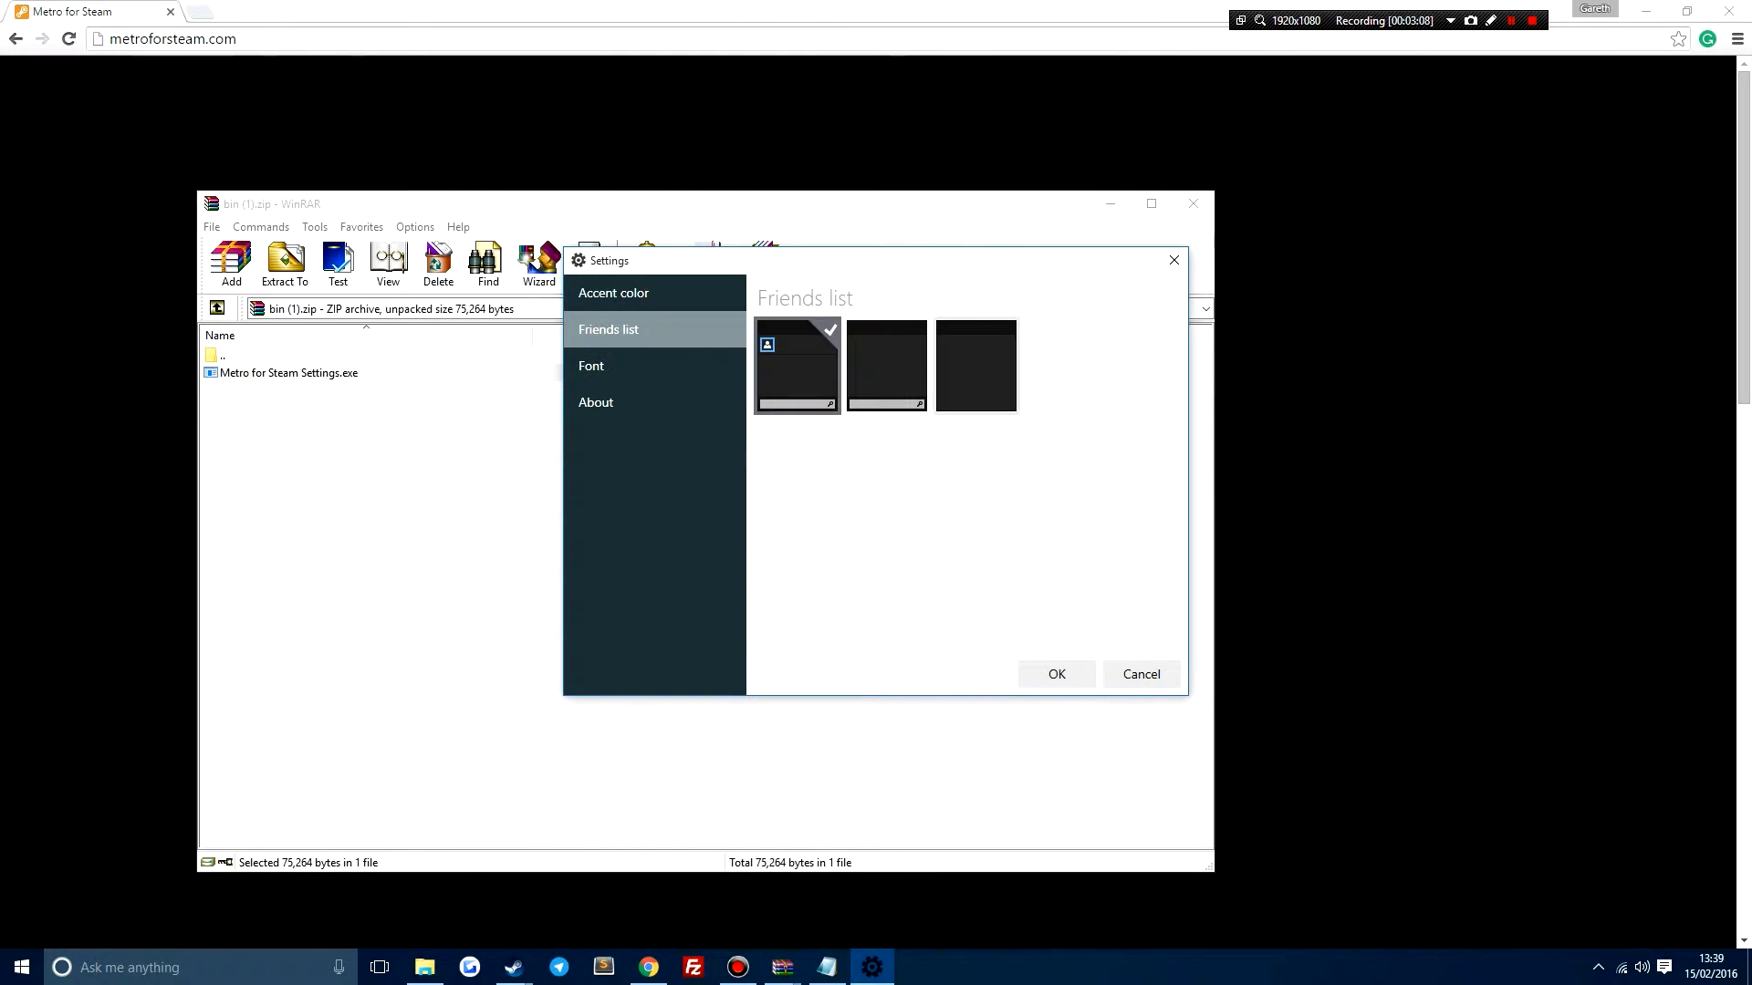
left_click(595, 402)
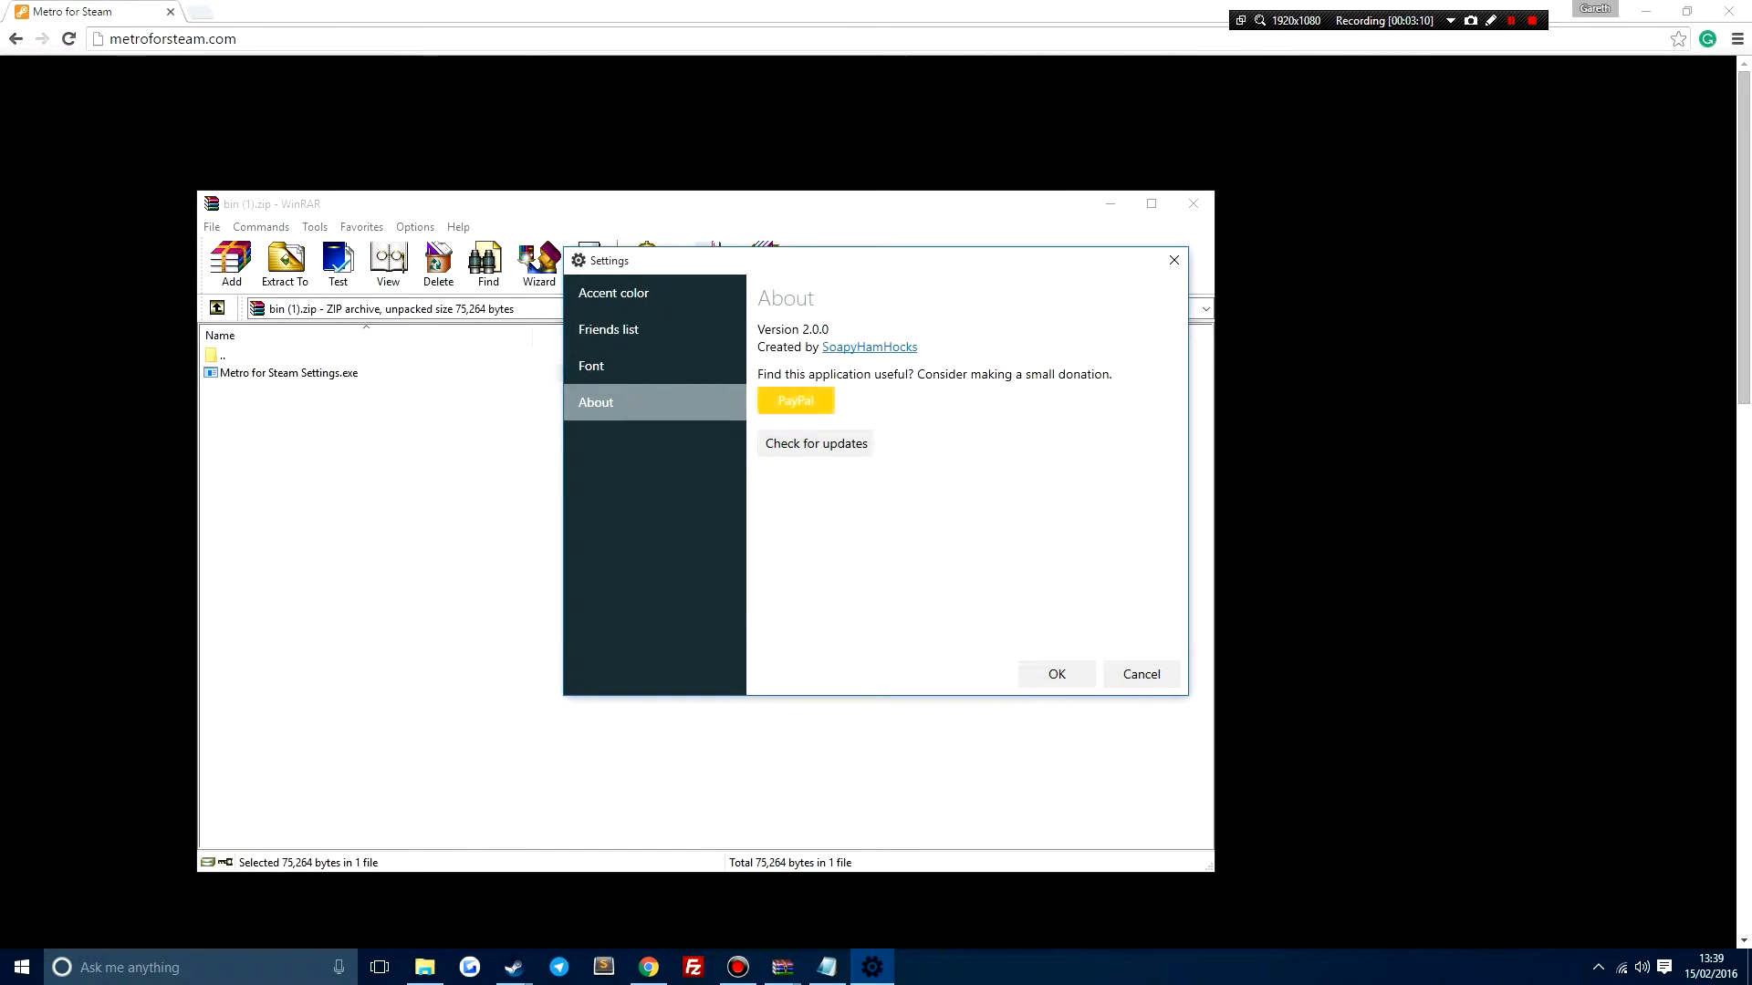
left_click(613, 292)
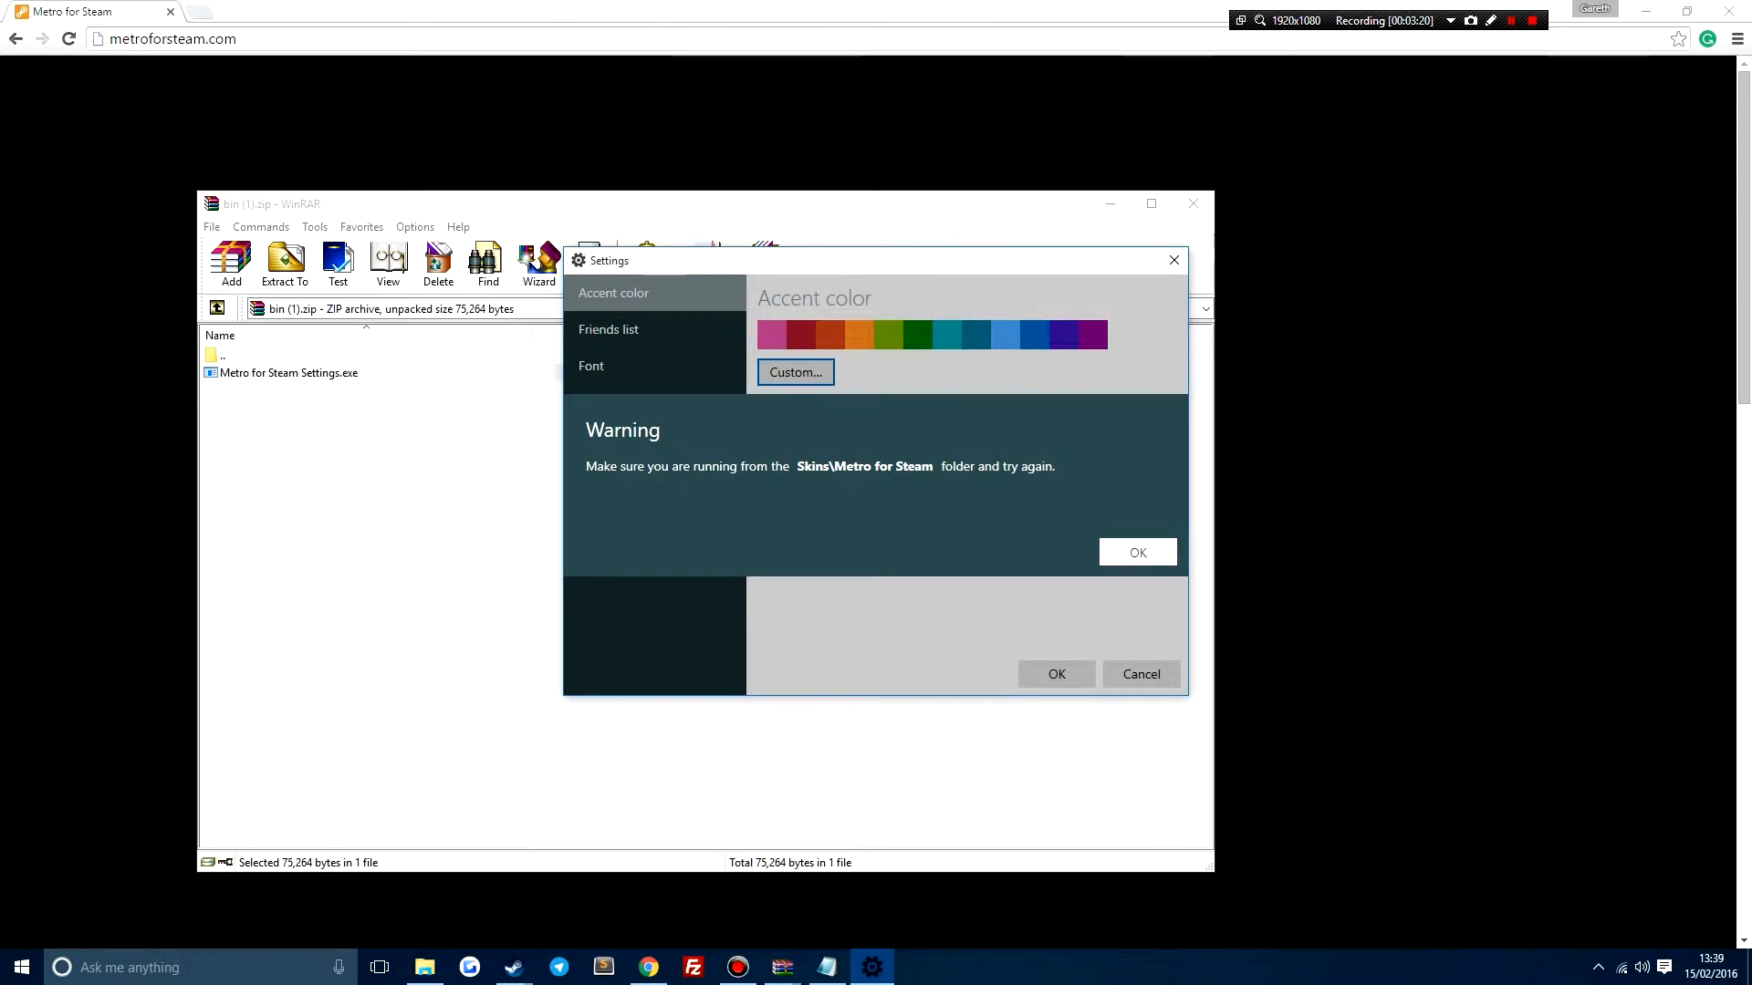
Dismiss the run-from-folder warning and bring up a File Explorer window
left_click(1136, 551)
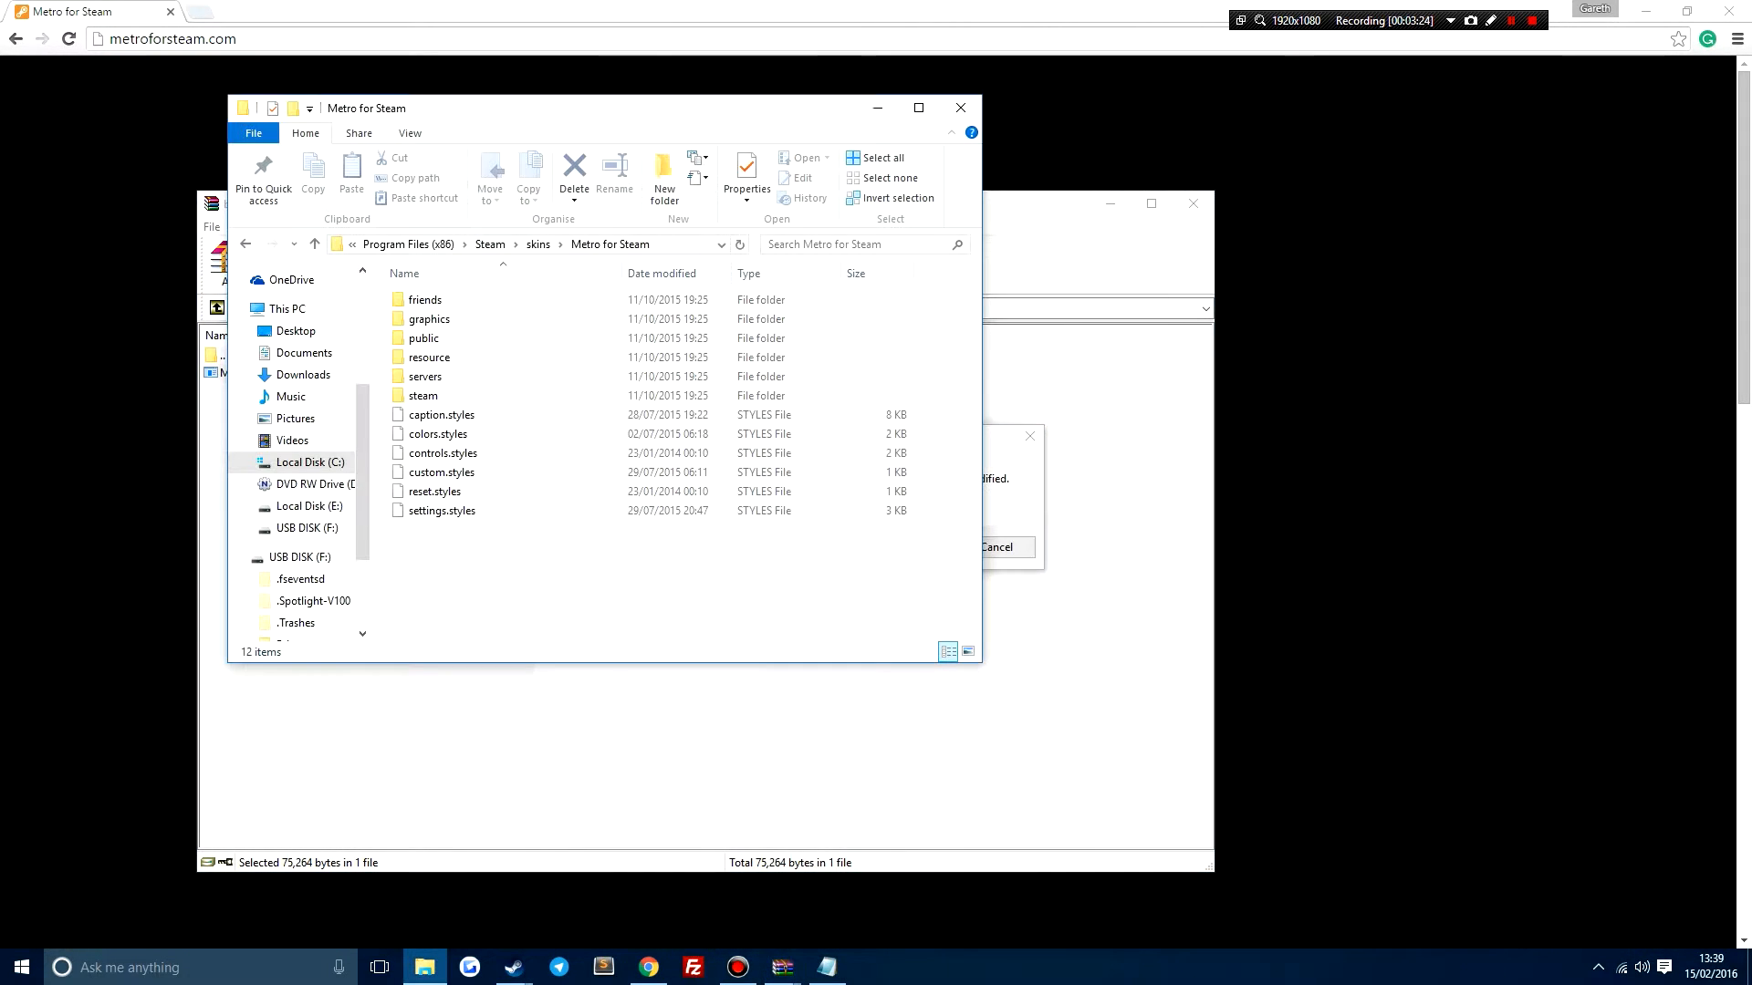
left_click(476, 491)
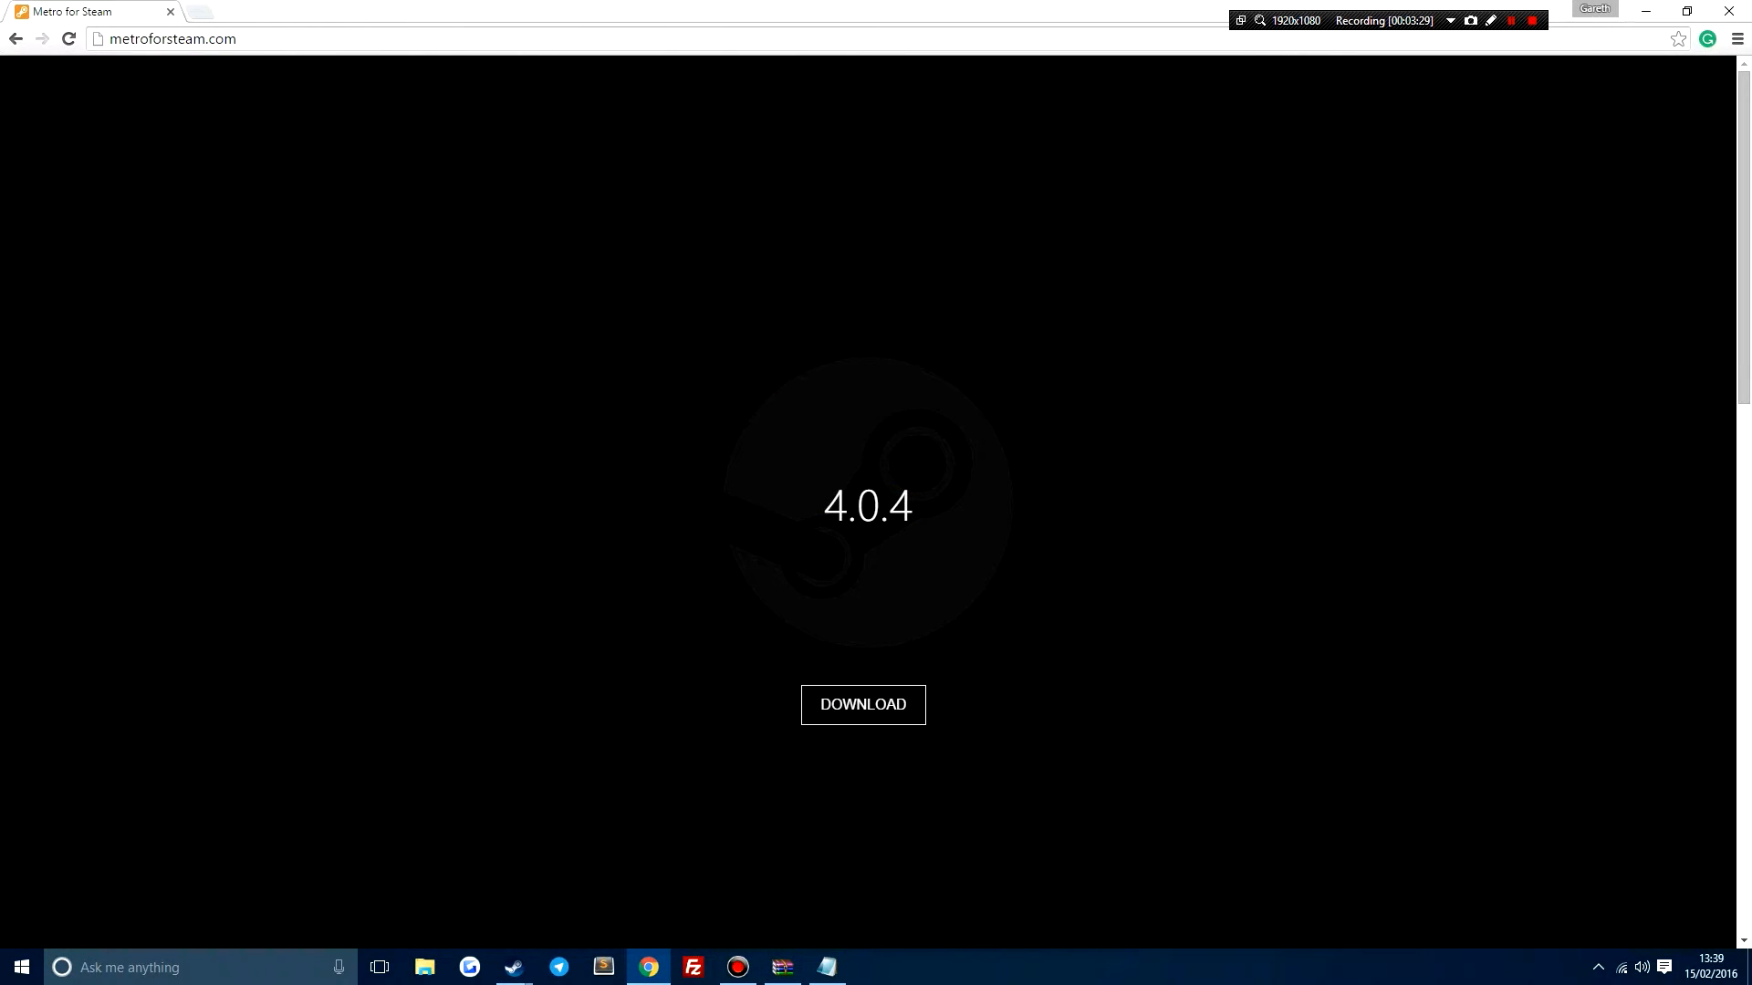
left_click(422, 967)
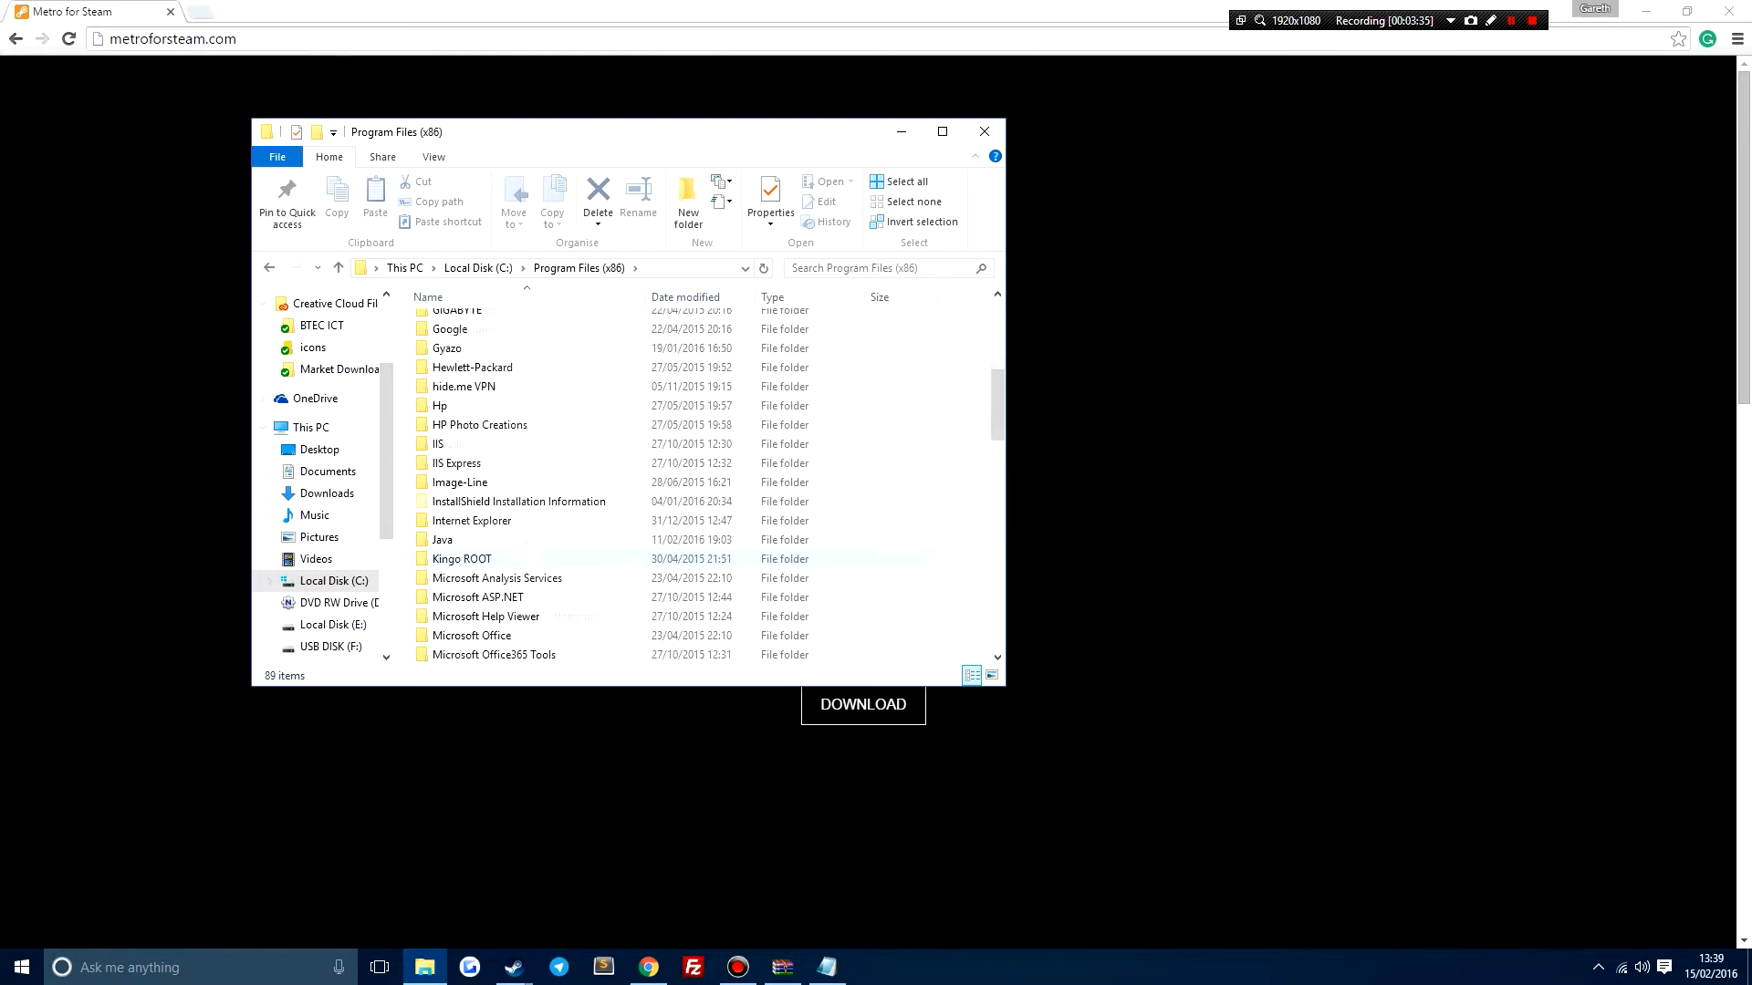
Navigate into Program Files (x86)\Steam\skins\Metro for Steam
scroll("down", 3)
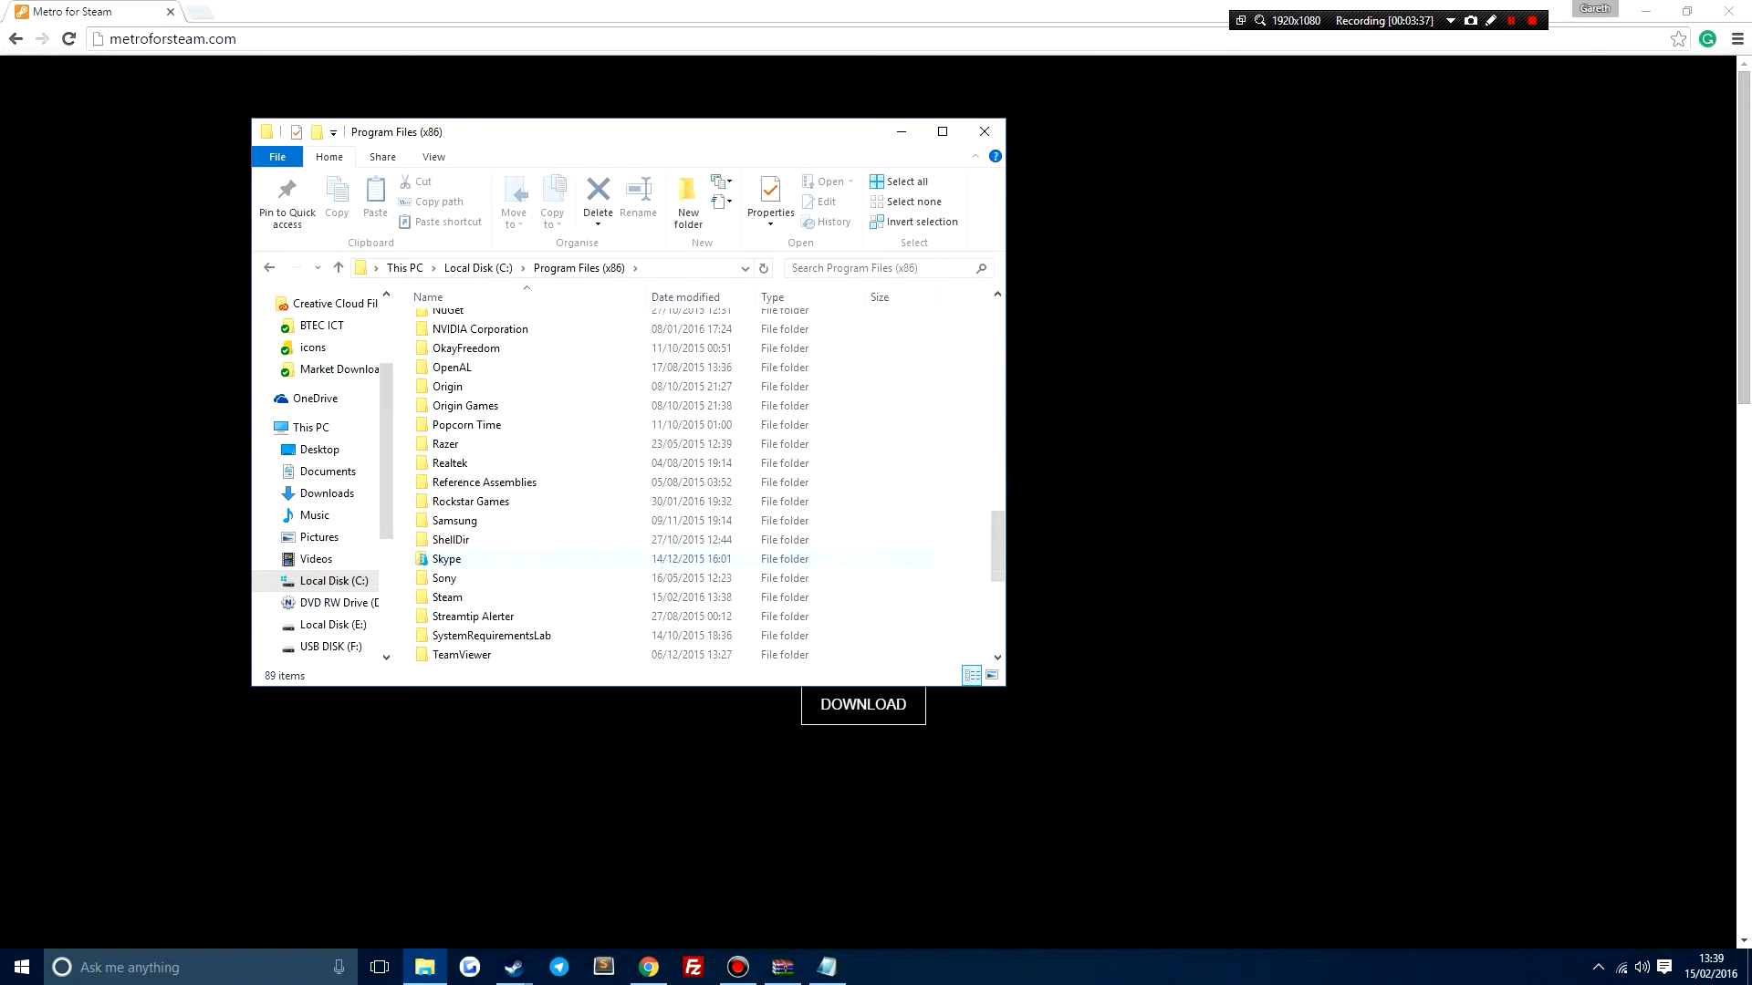
double_click(447, 596)
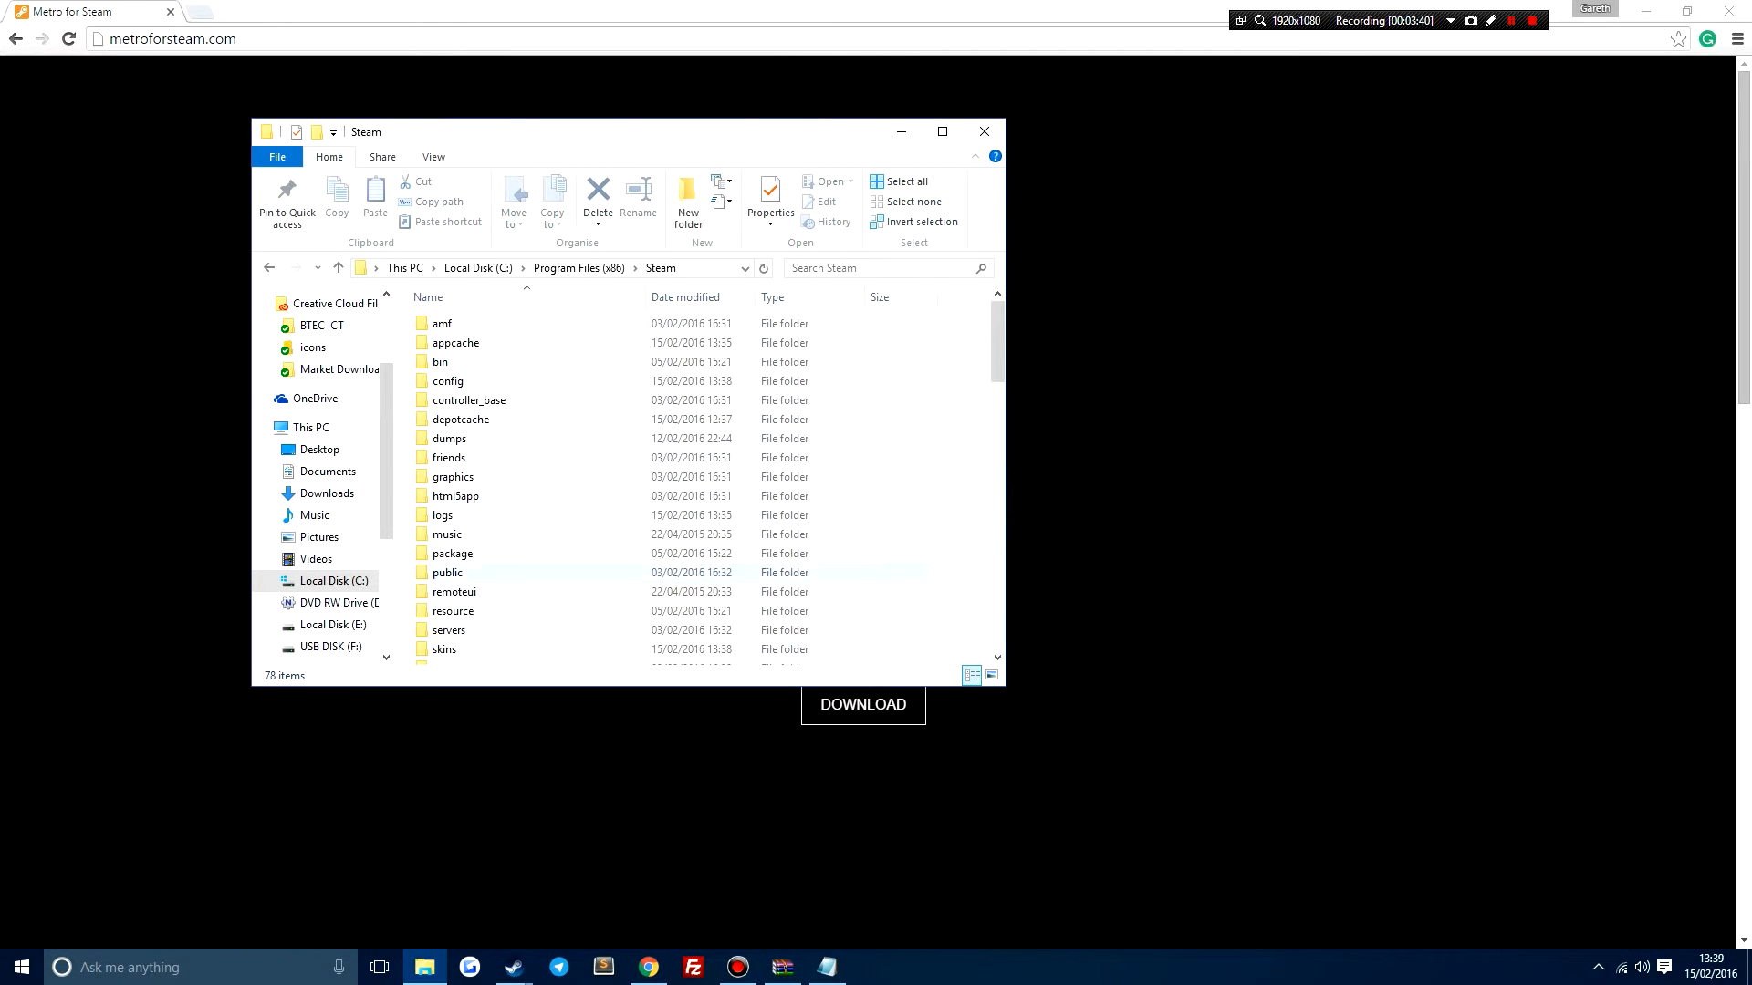
double_click(446, 650)
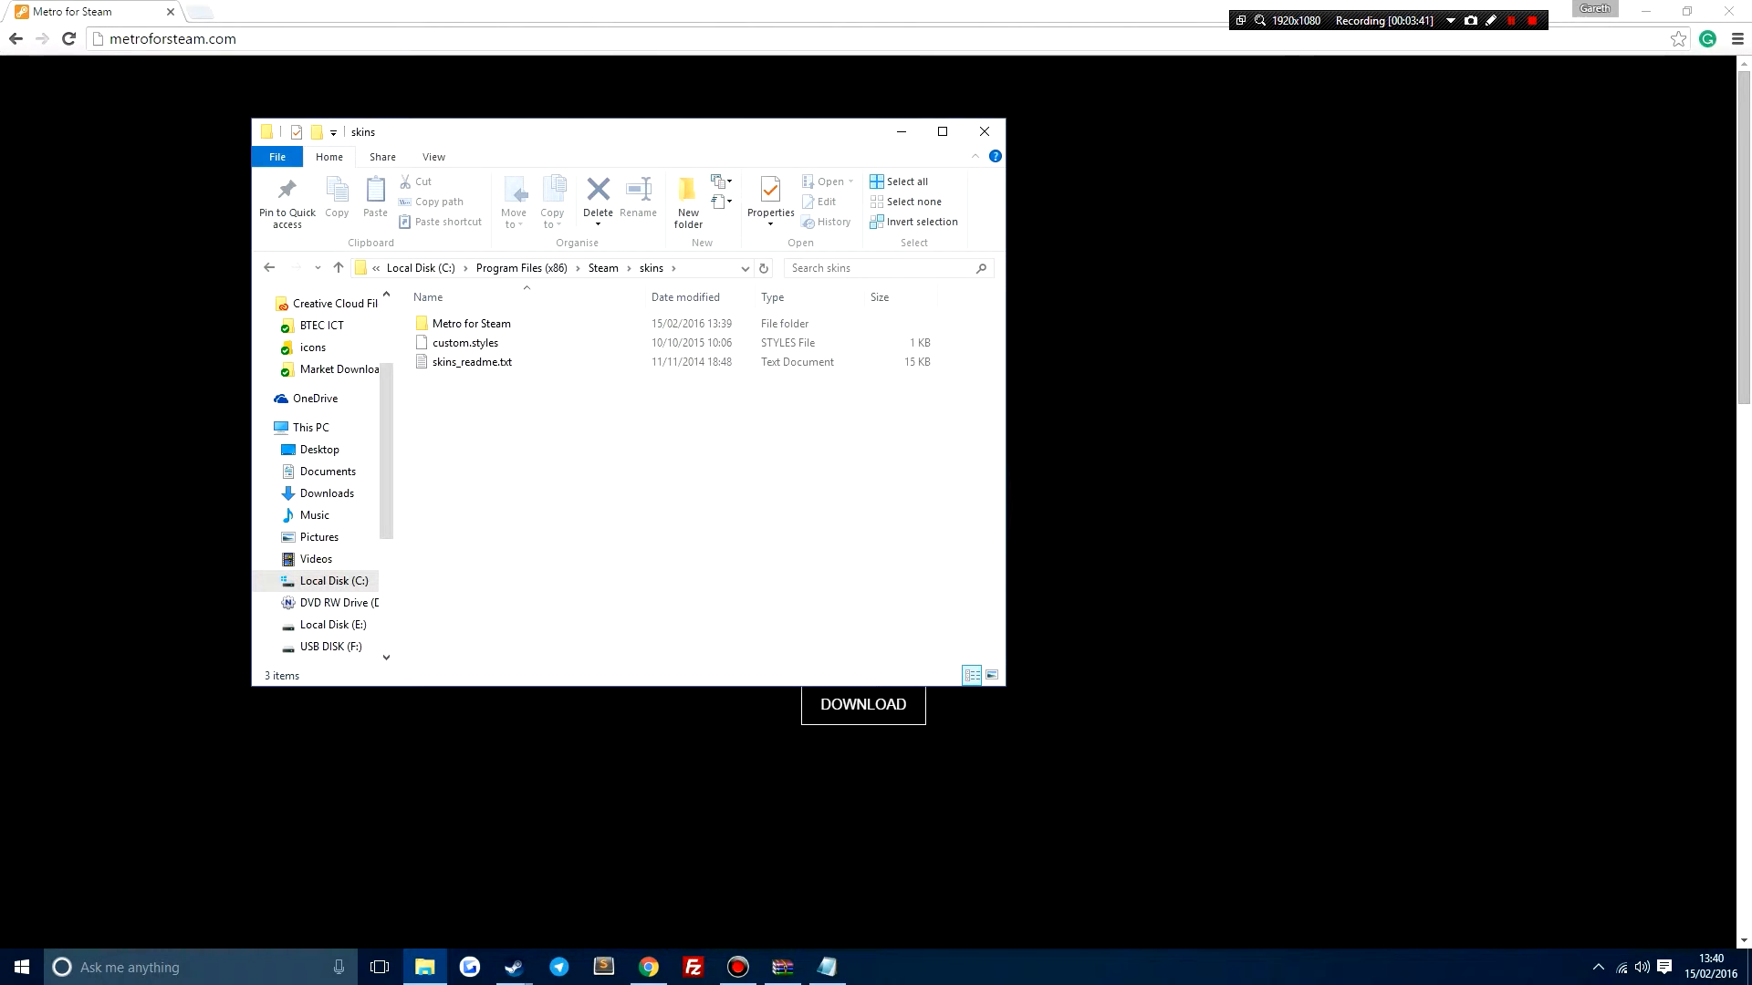
double_click(471, 323)
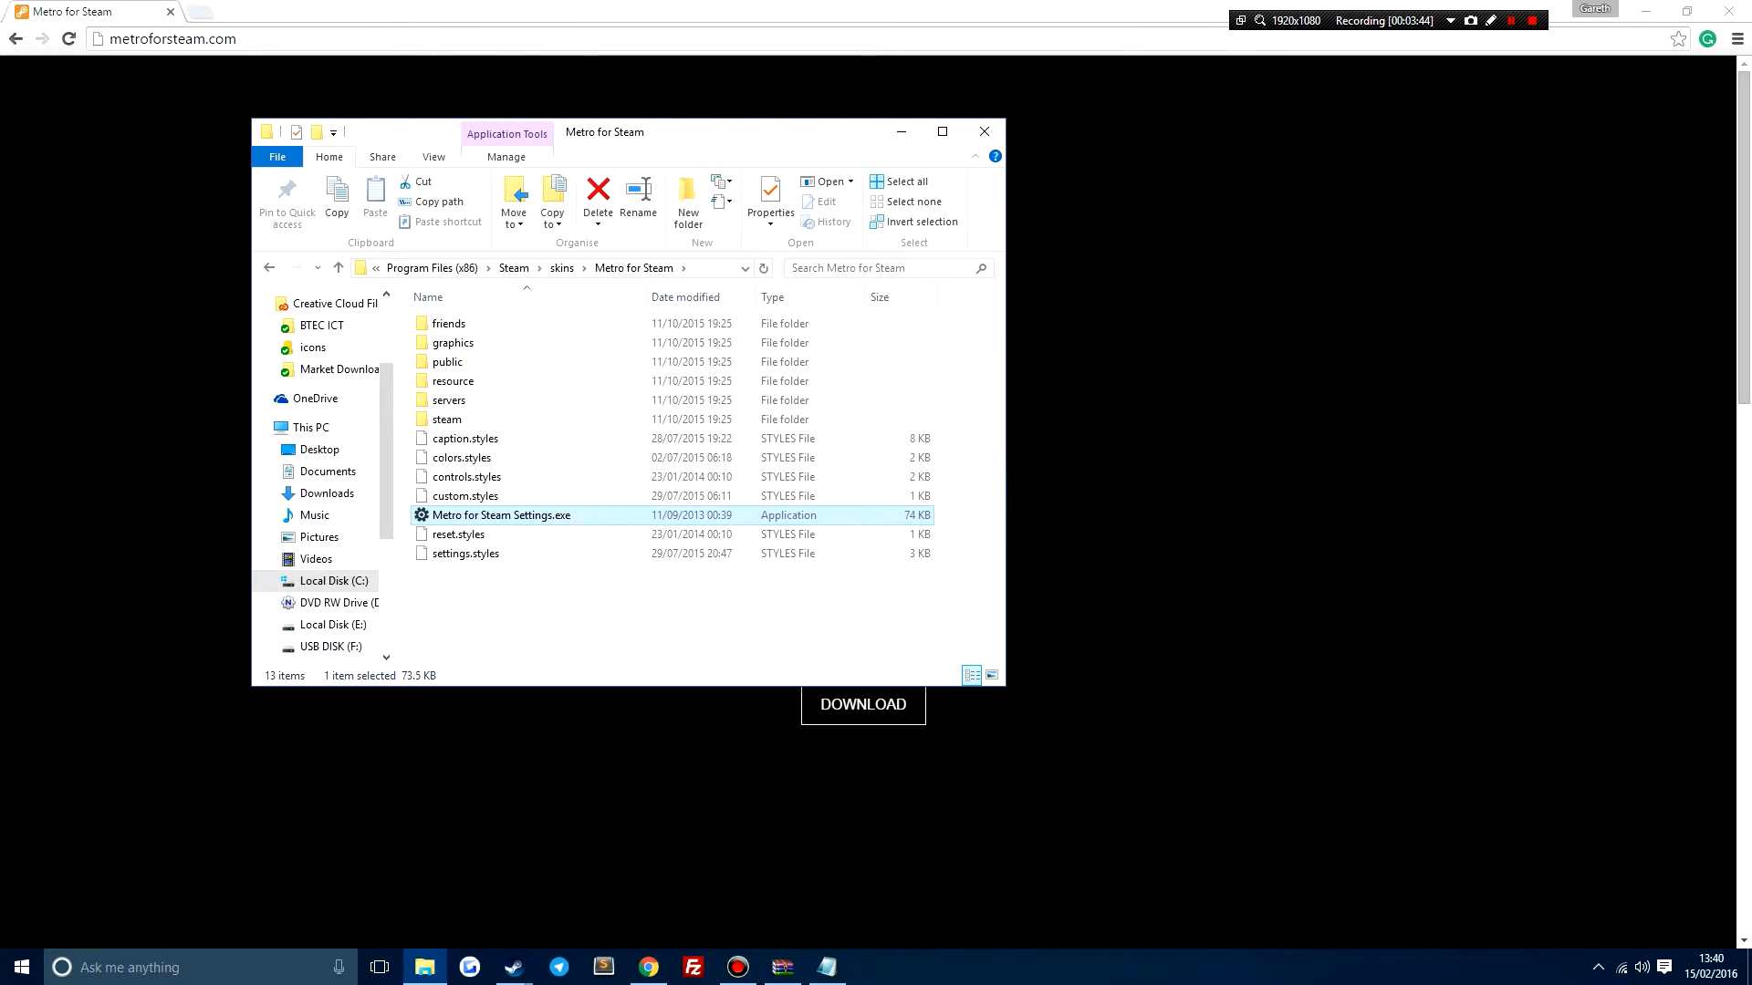
Launch Metro for Steam Settings and choose a custom accent colour shade from the Colour dialog
double_click(500, 515)
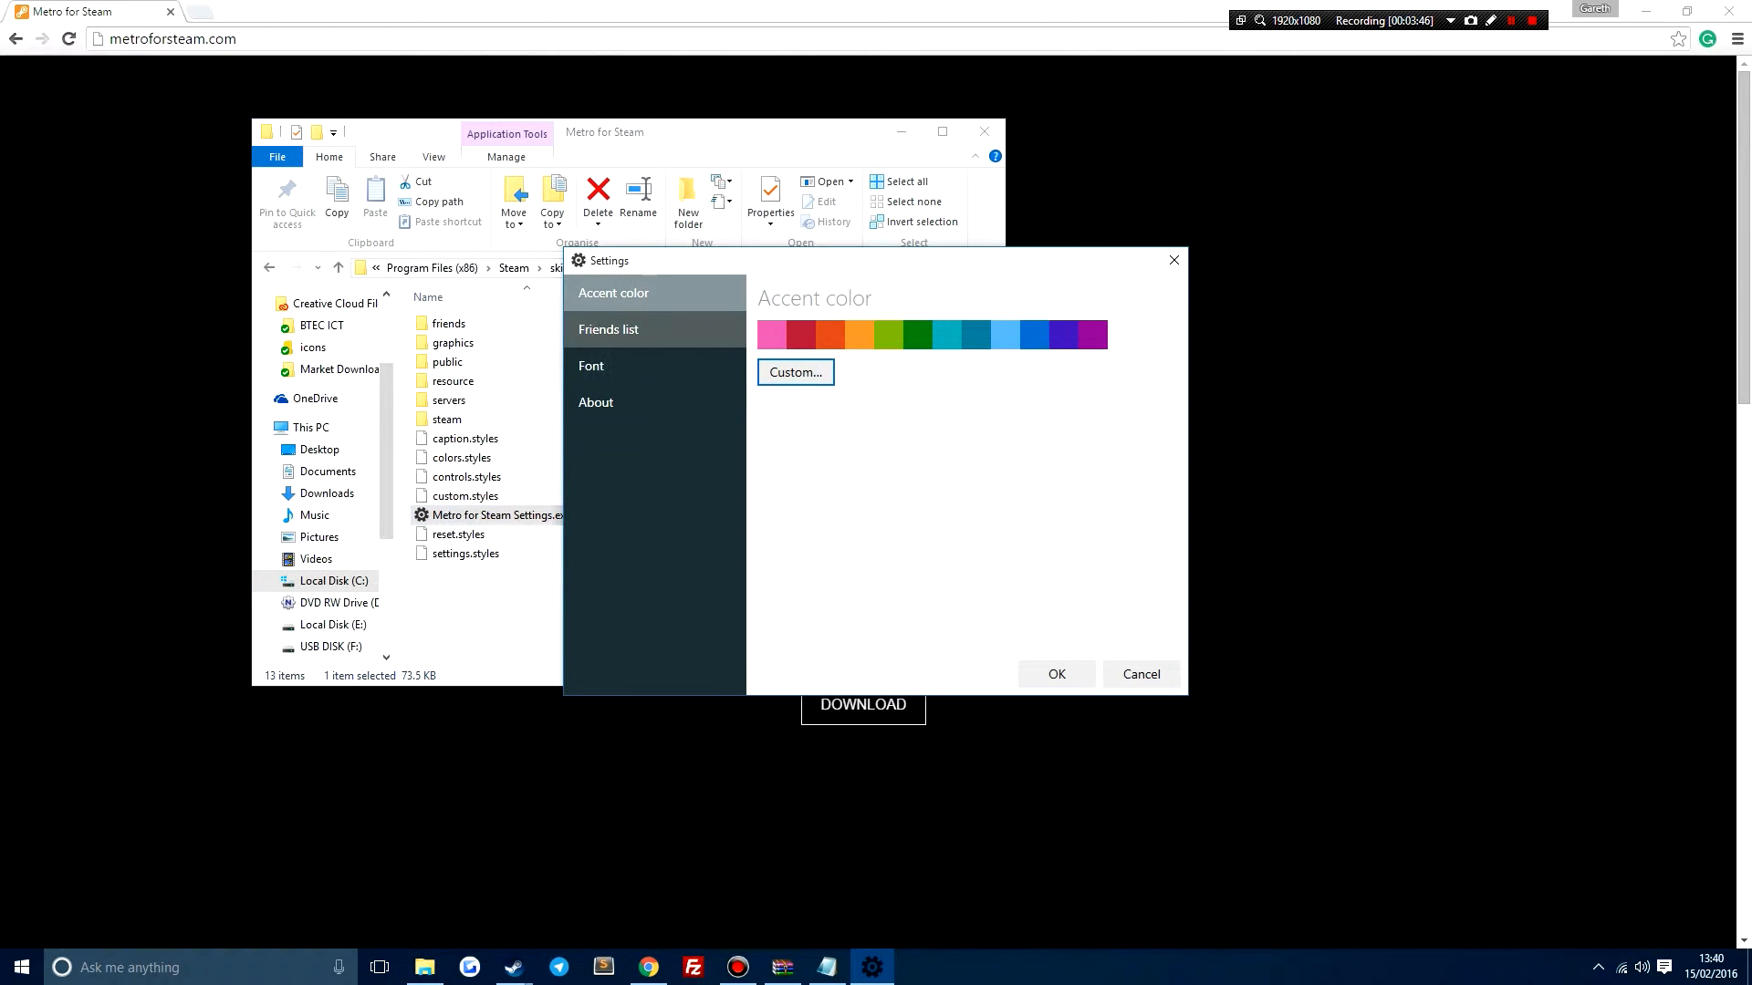
left_click(832, 334)
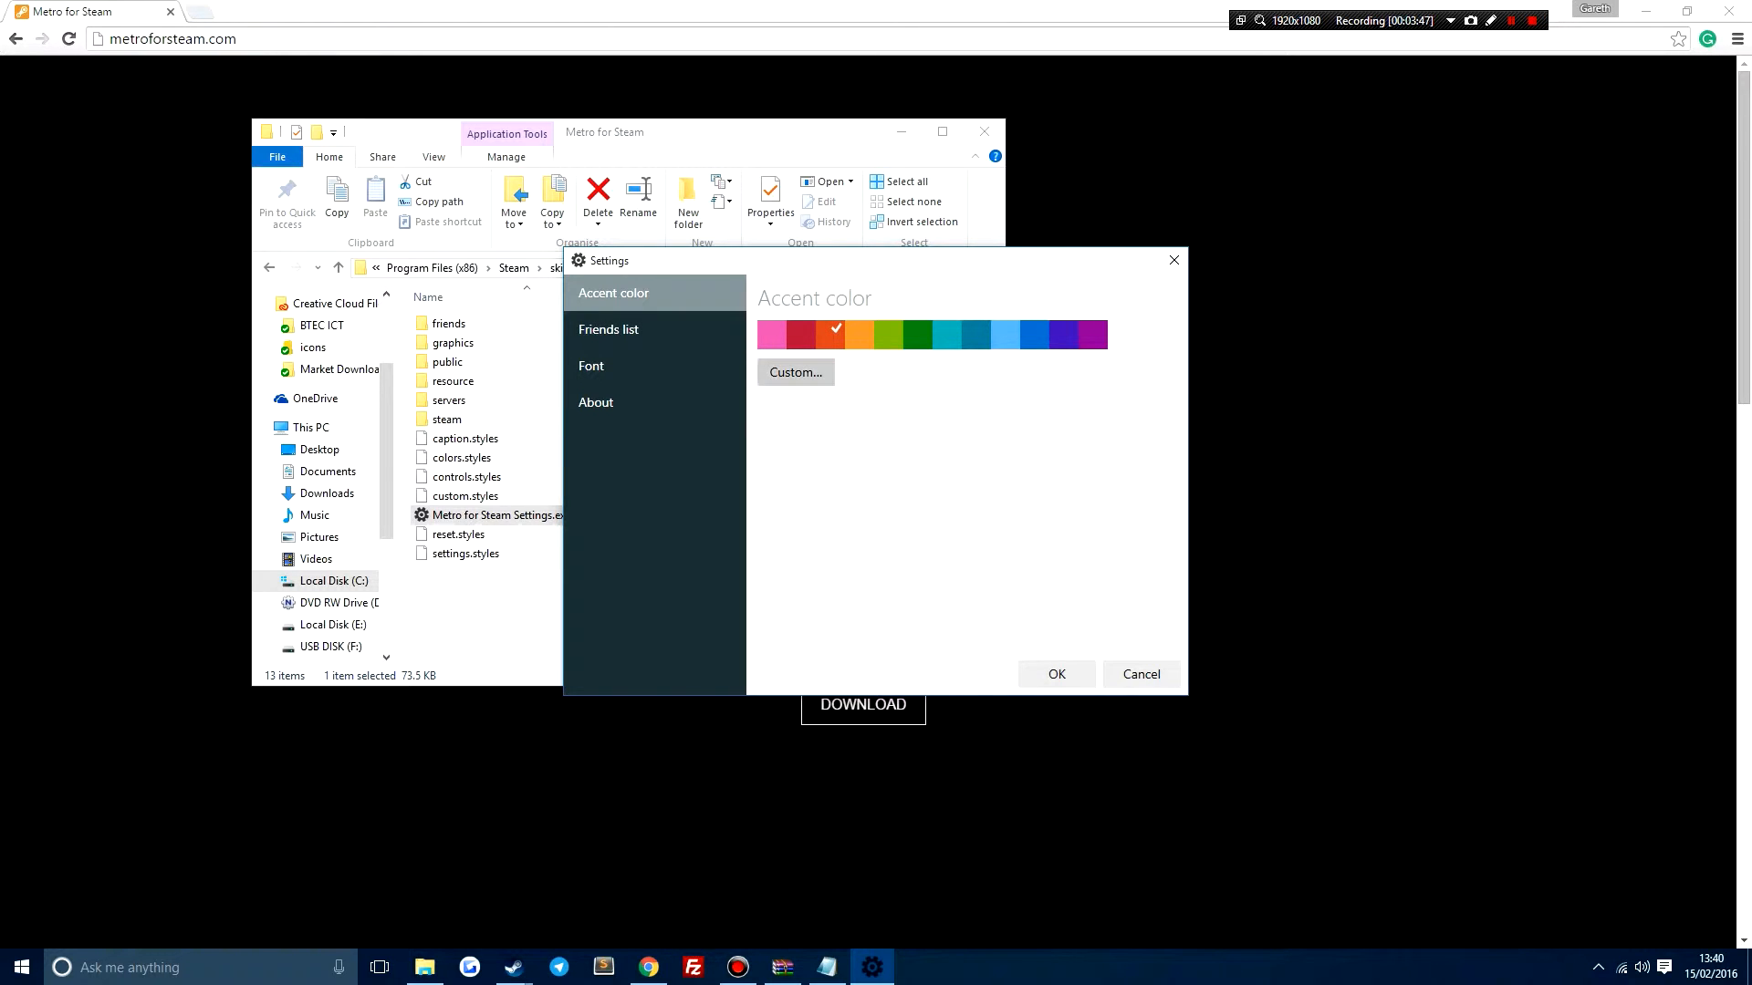
left_click(794, 373)
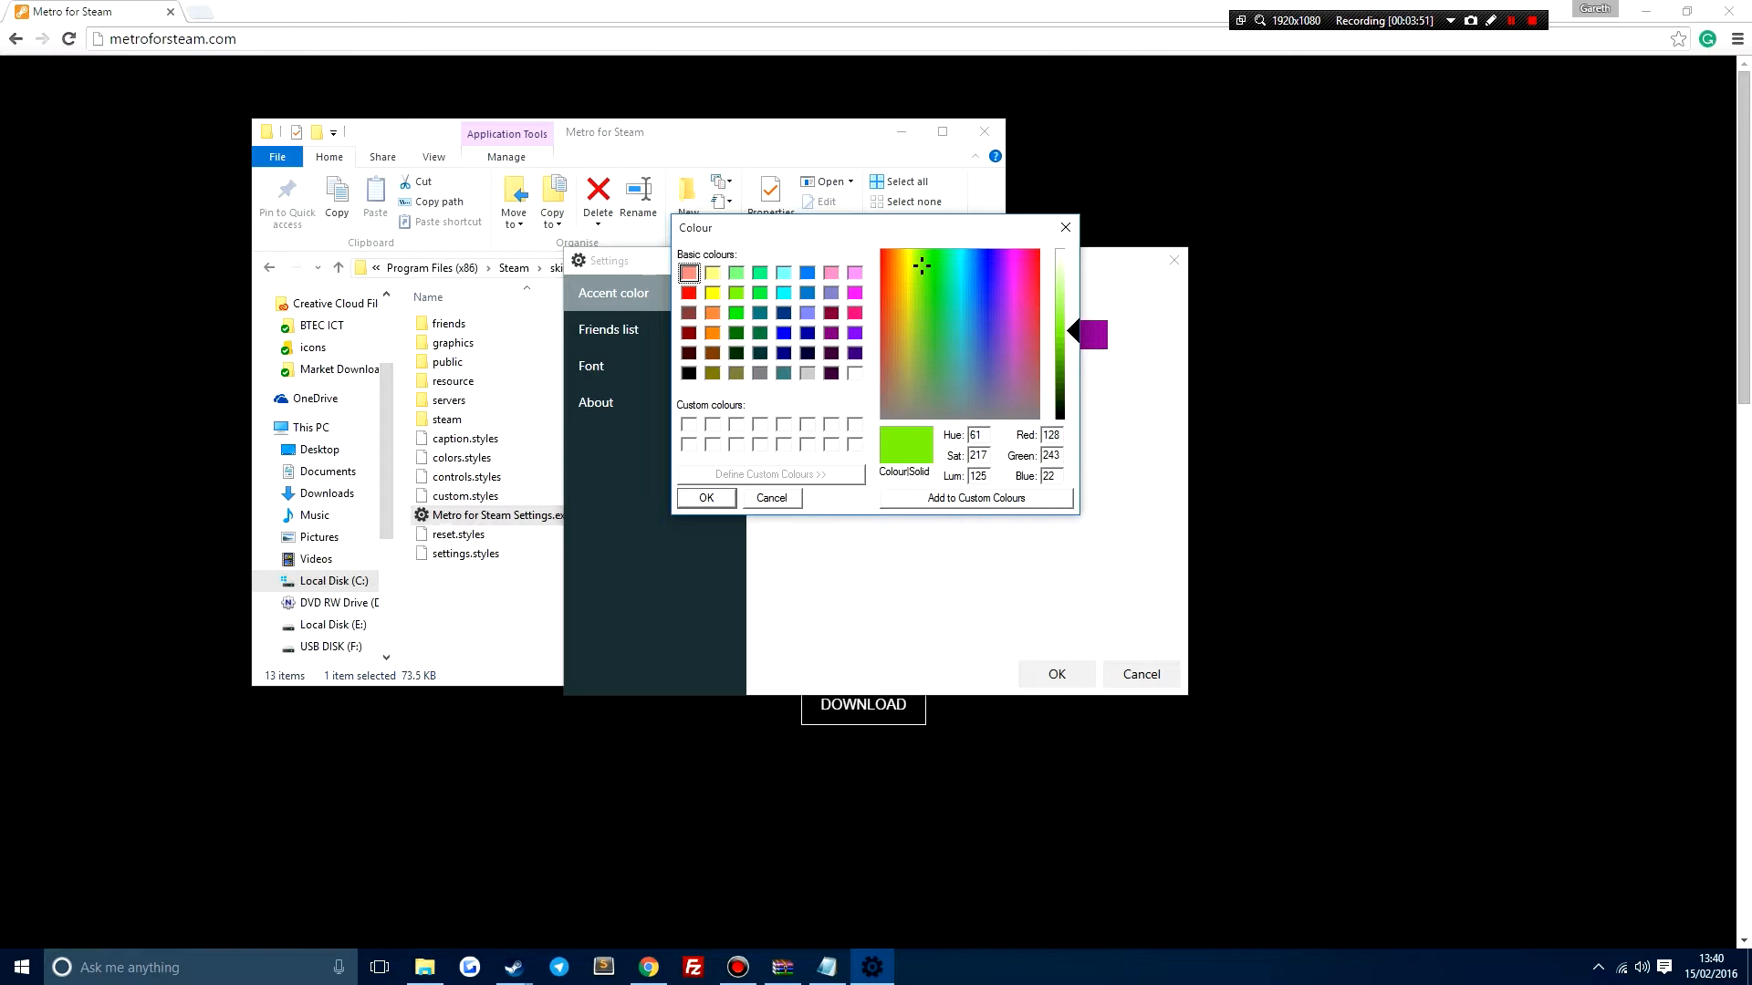
left_click(1018, 266)
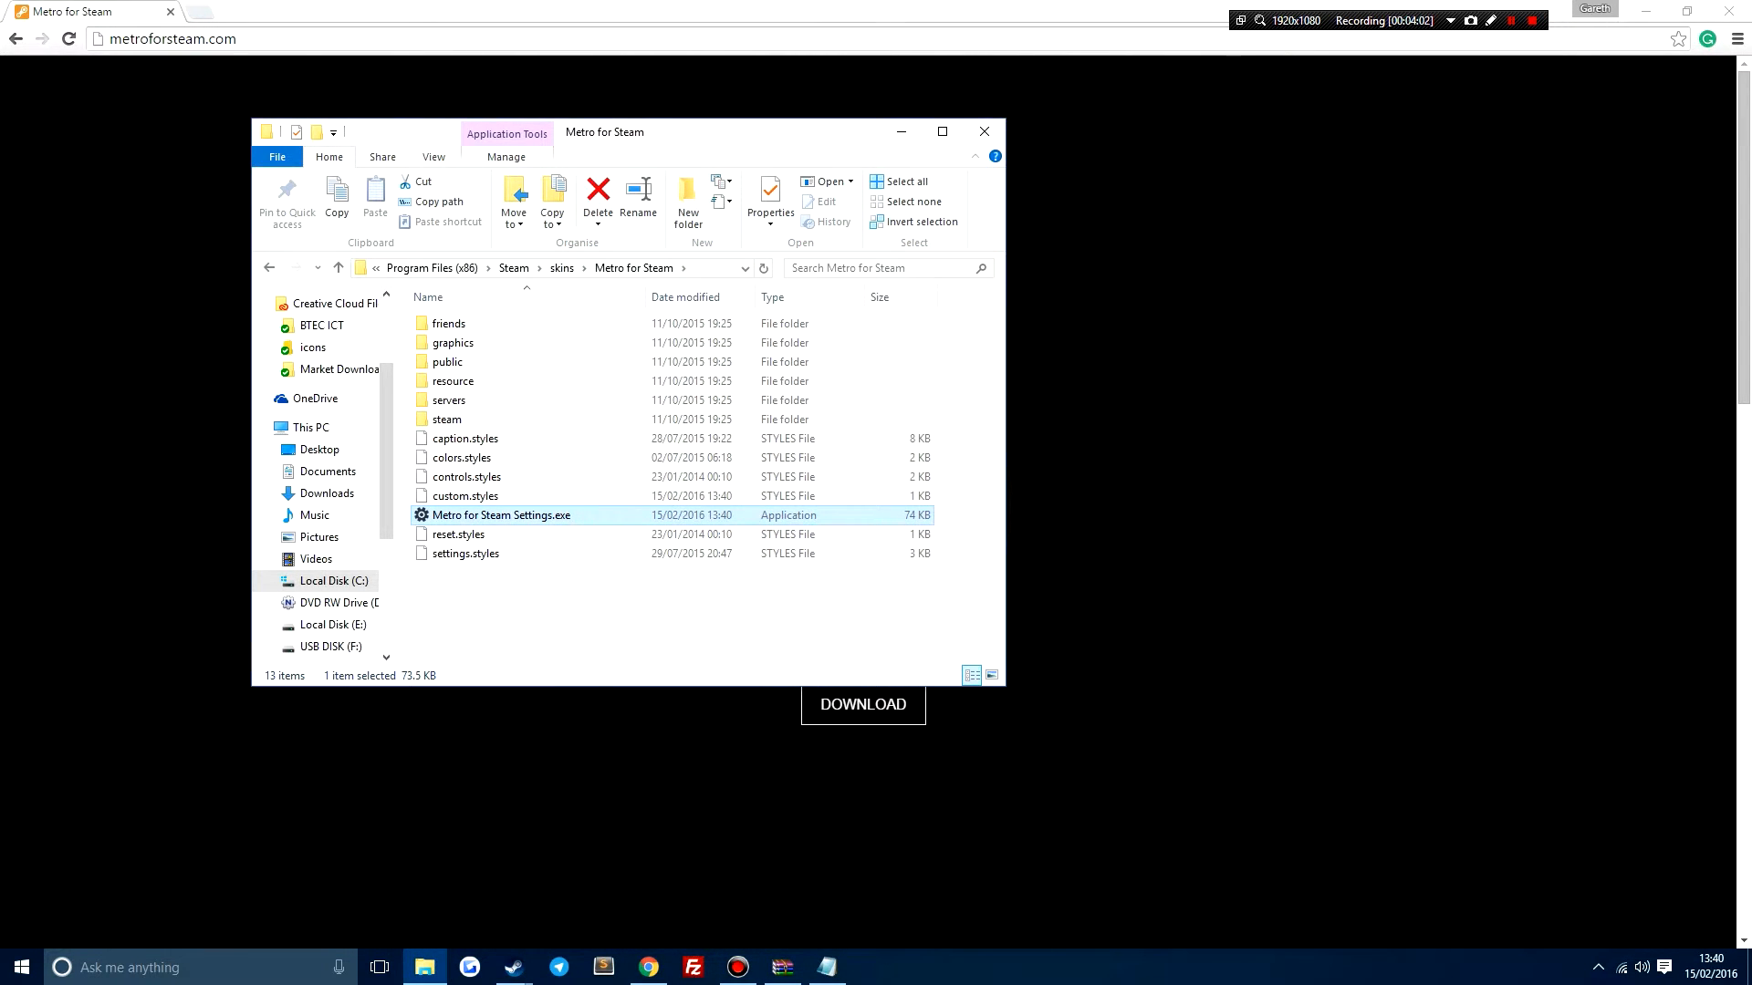
mouse_move(512, 967)
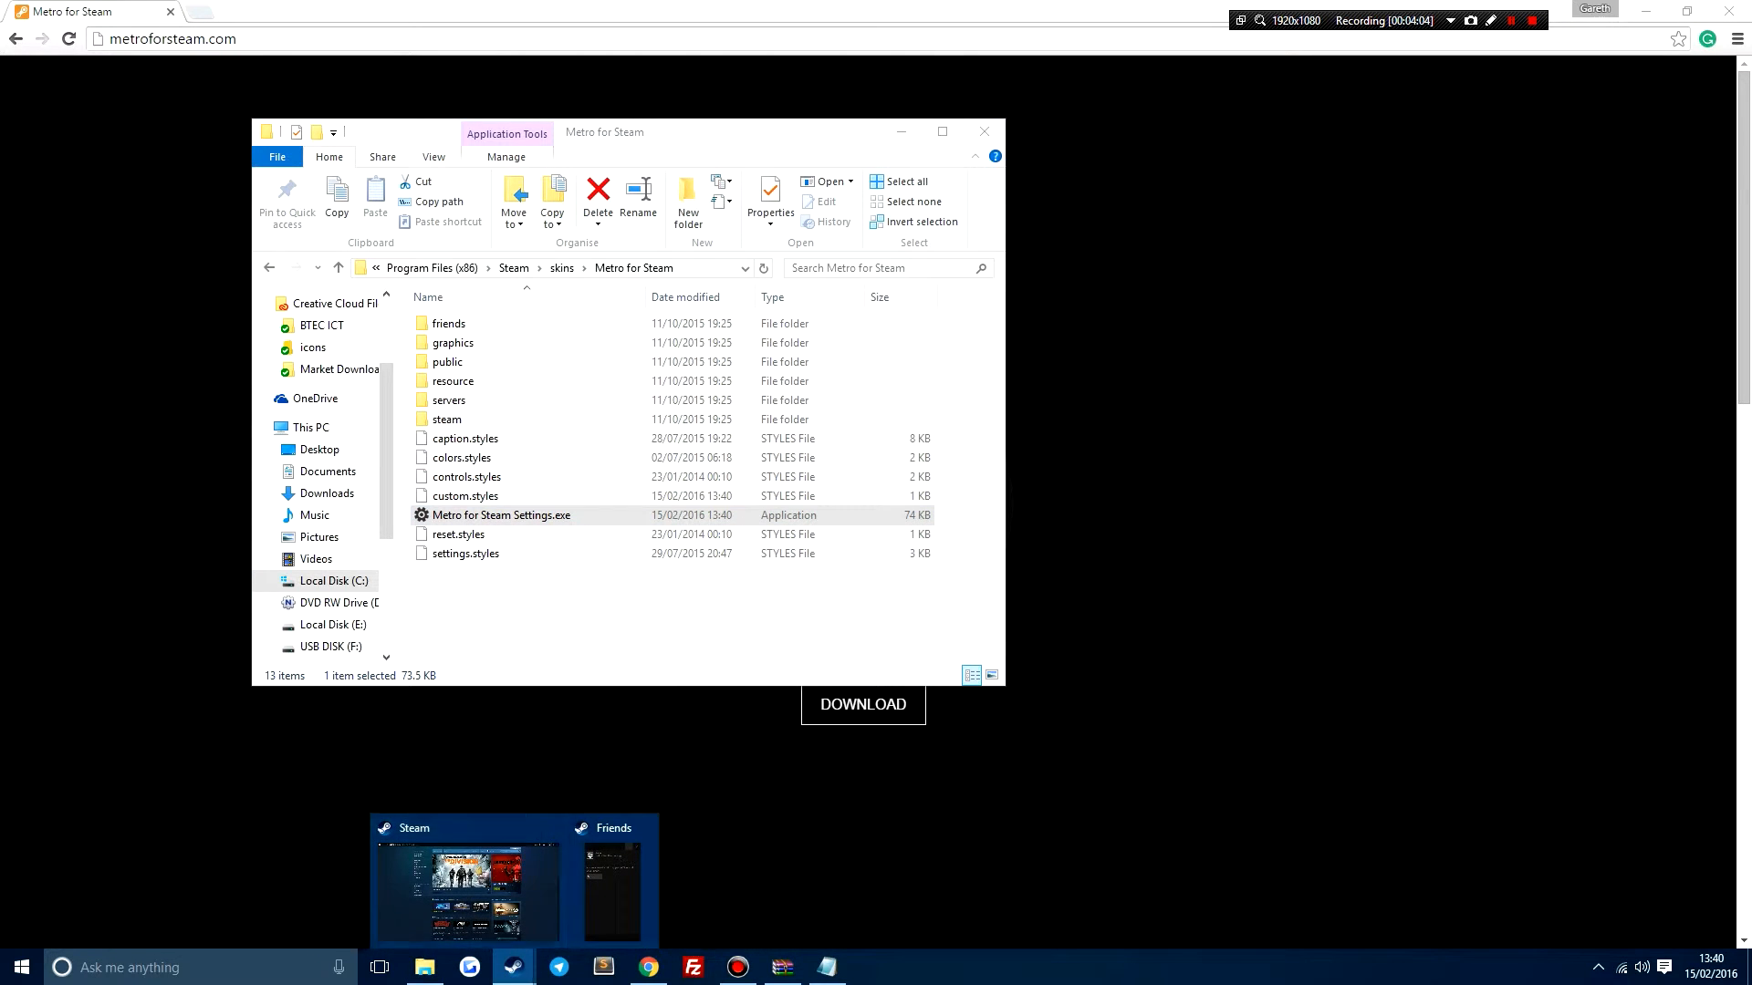
Bring the restarted Steam client, now in the Metro skin, to the front from the taskbar
right_click(510, 967)
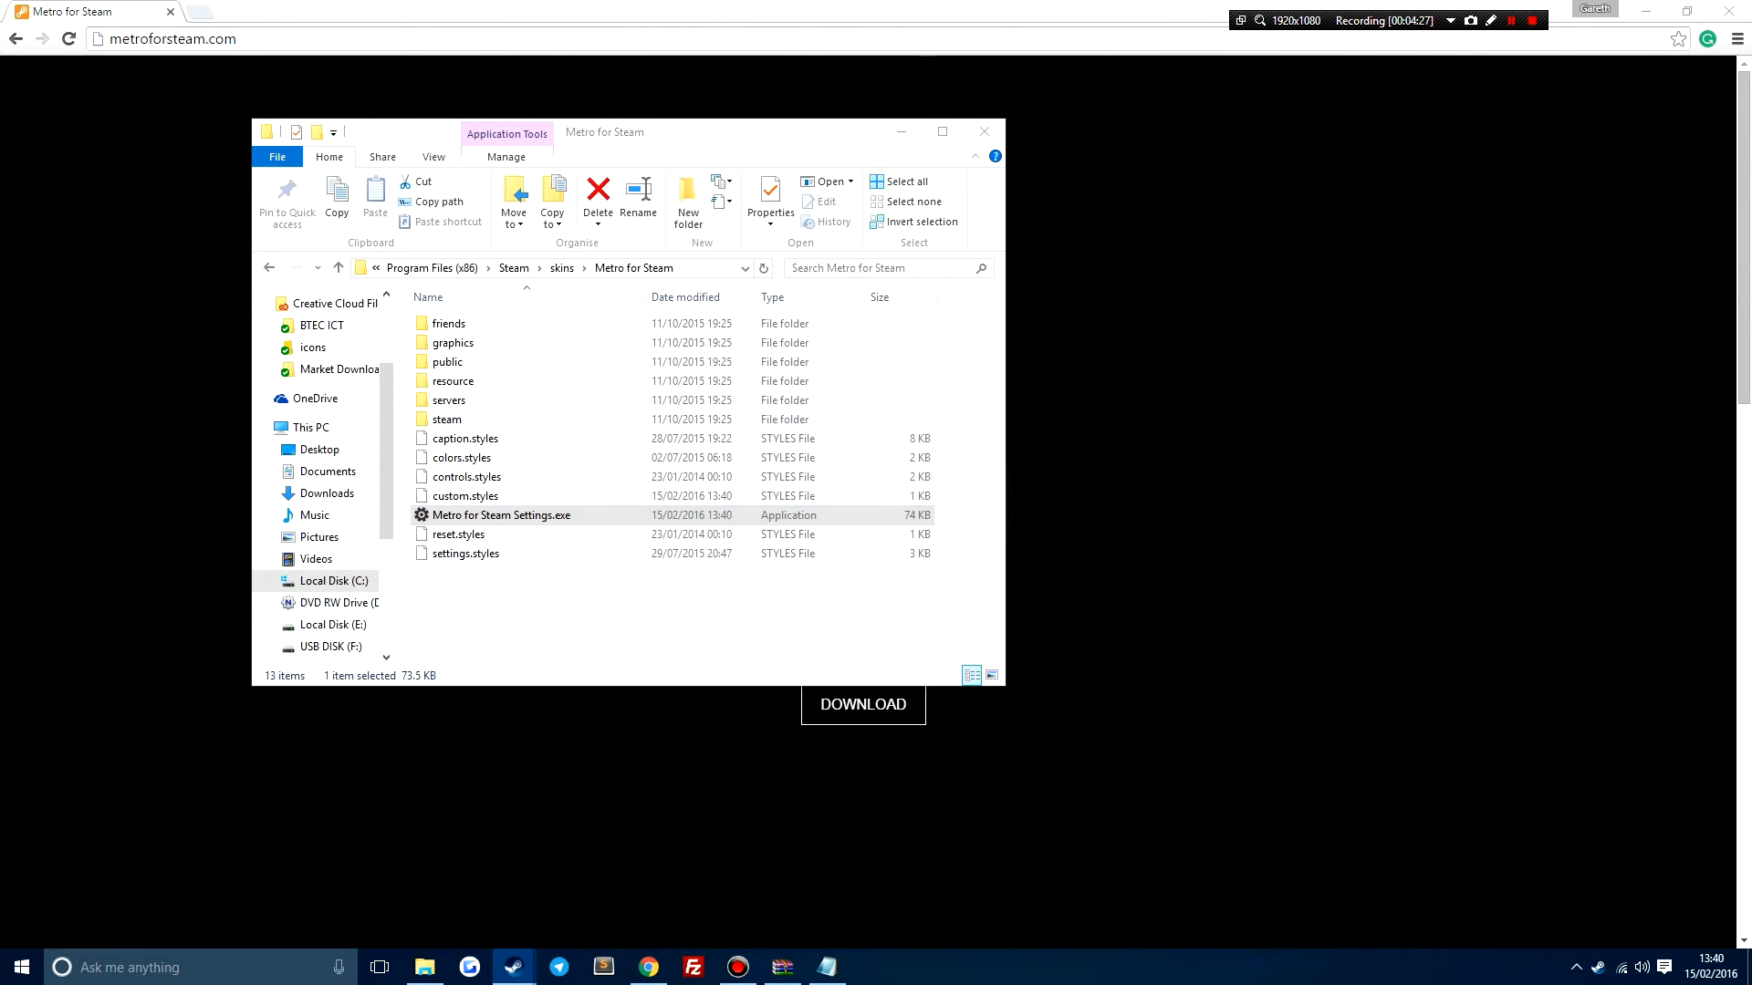
left_click(512, 967)
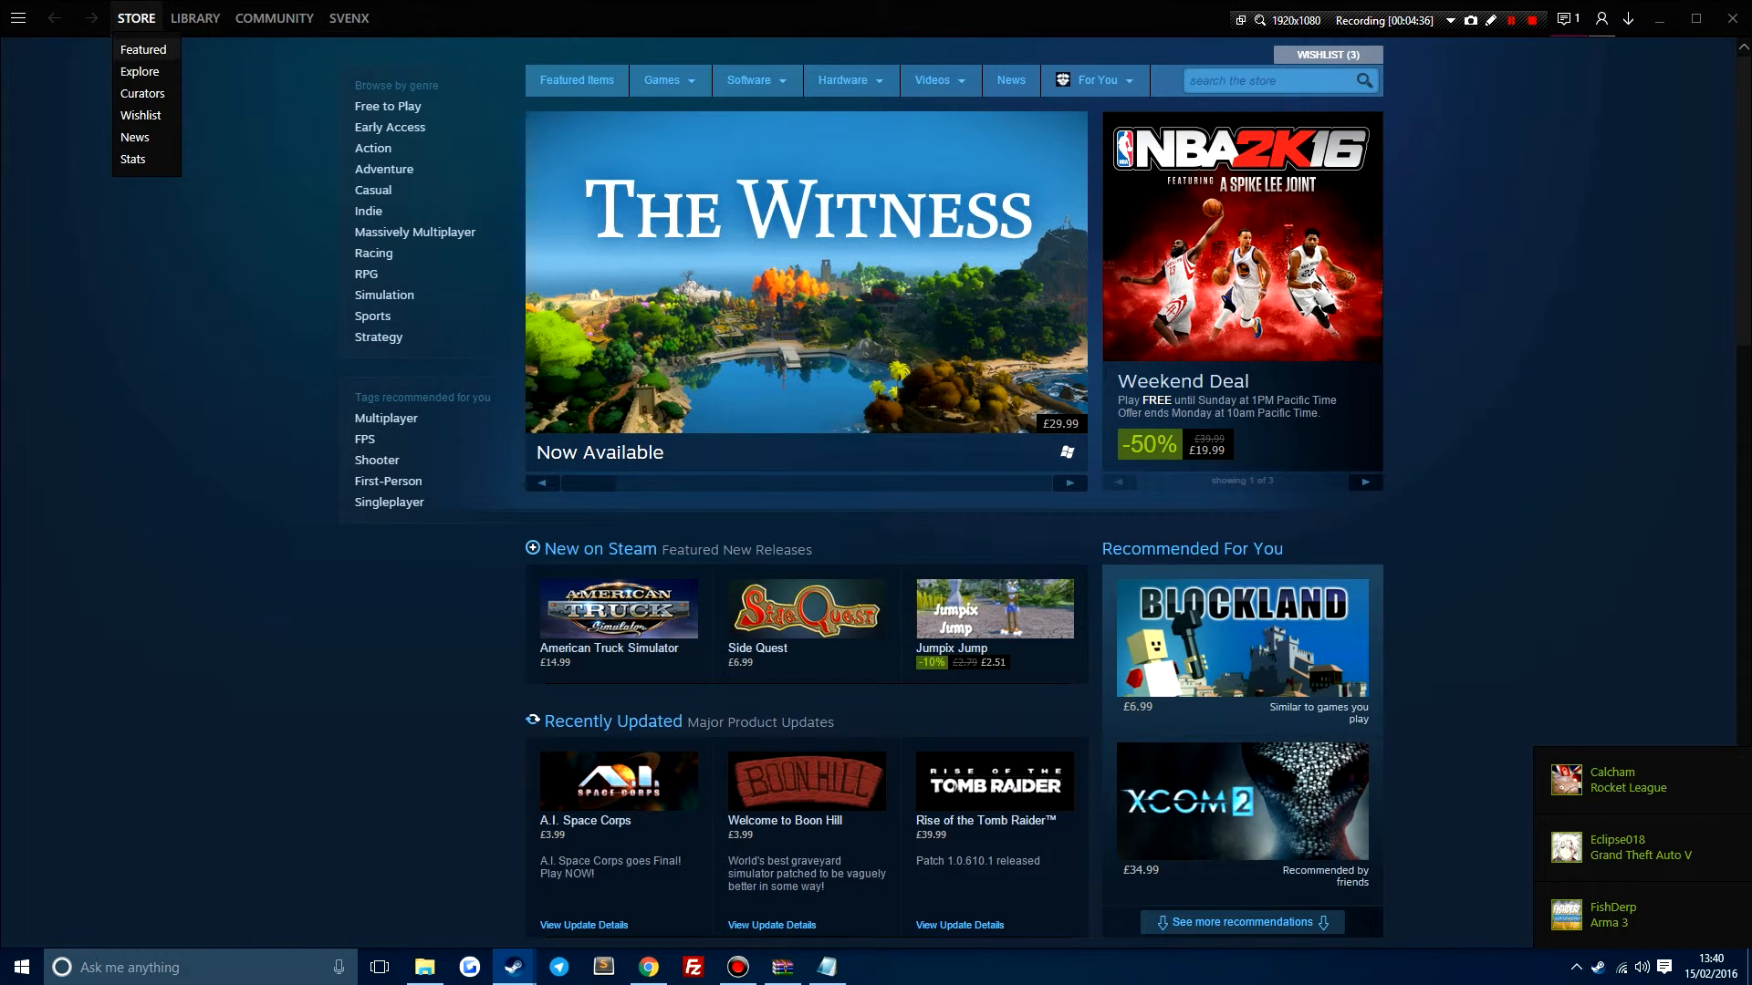
Browse Library then Community Activity in the new skin and show the Metro For Steam 4.0.4 main menu
left_click(195, 19)
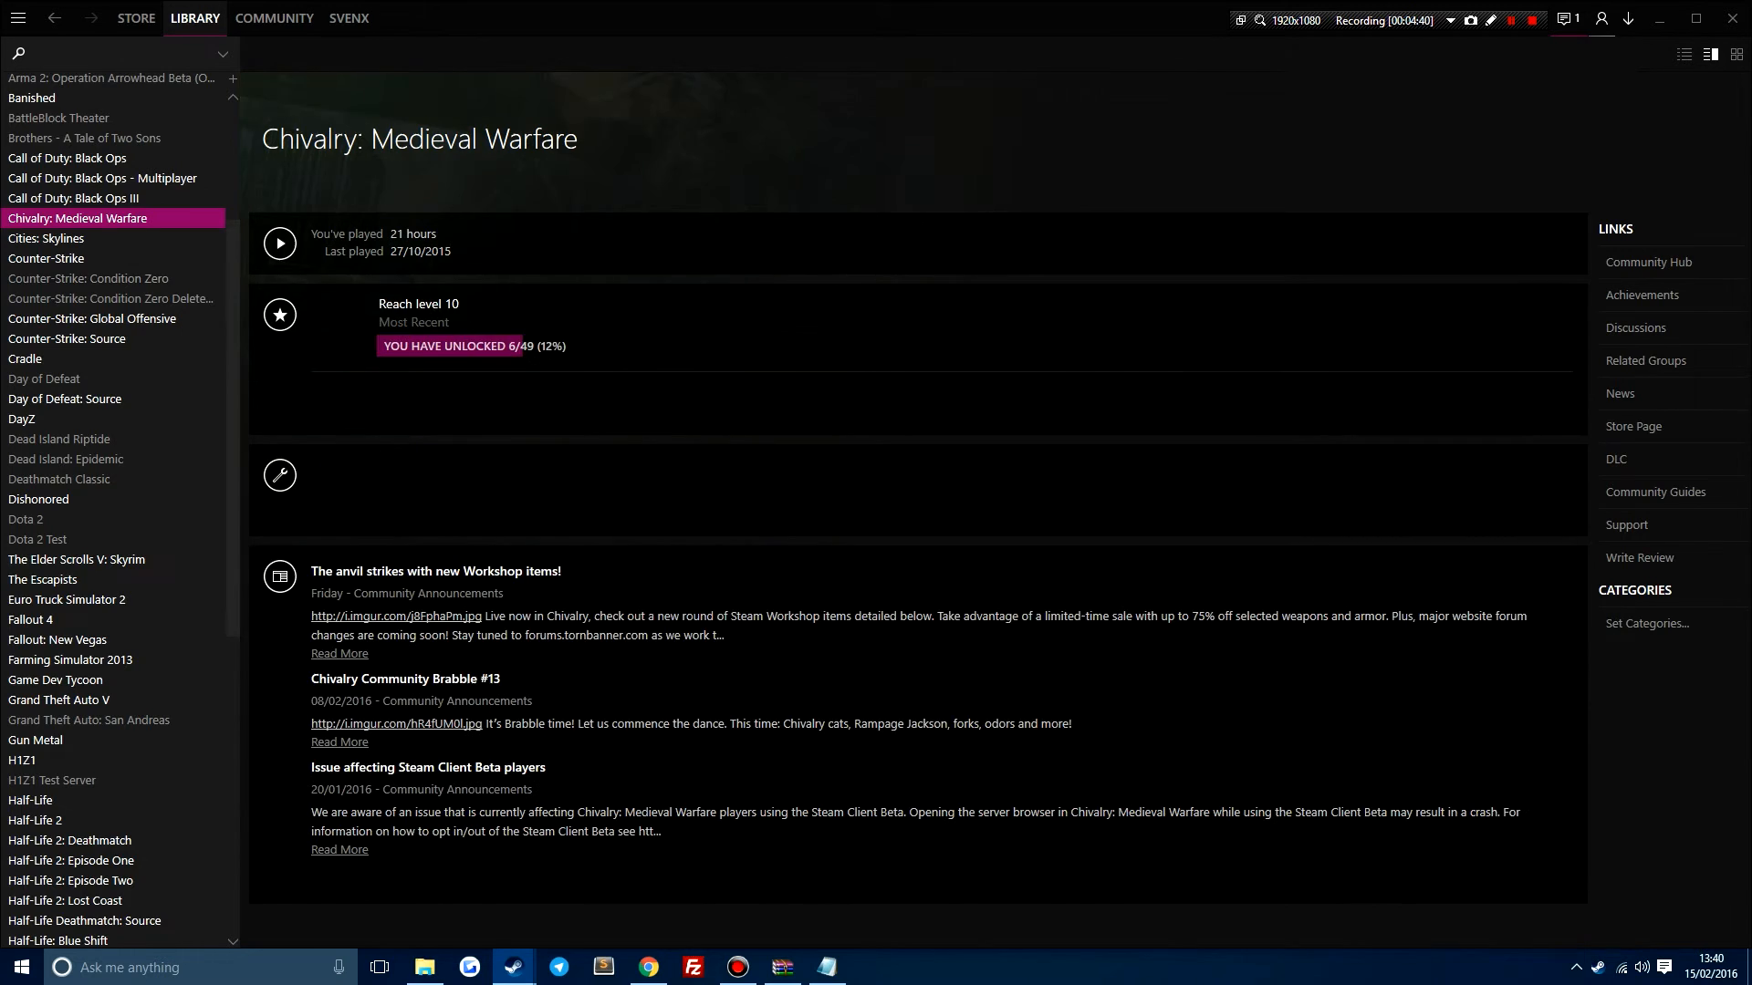
left_click(274, 19)
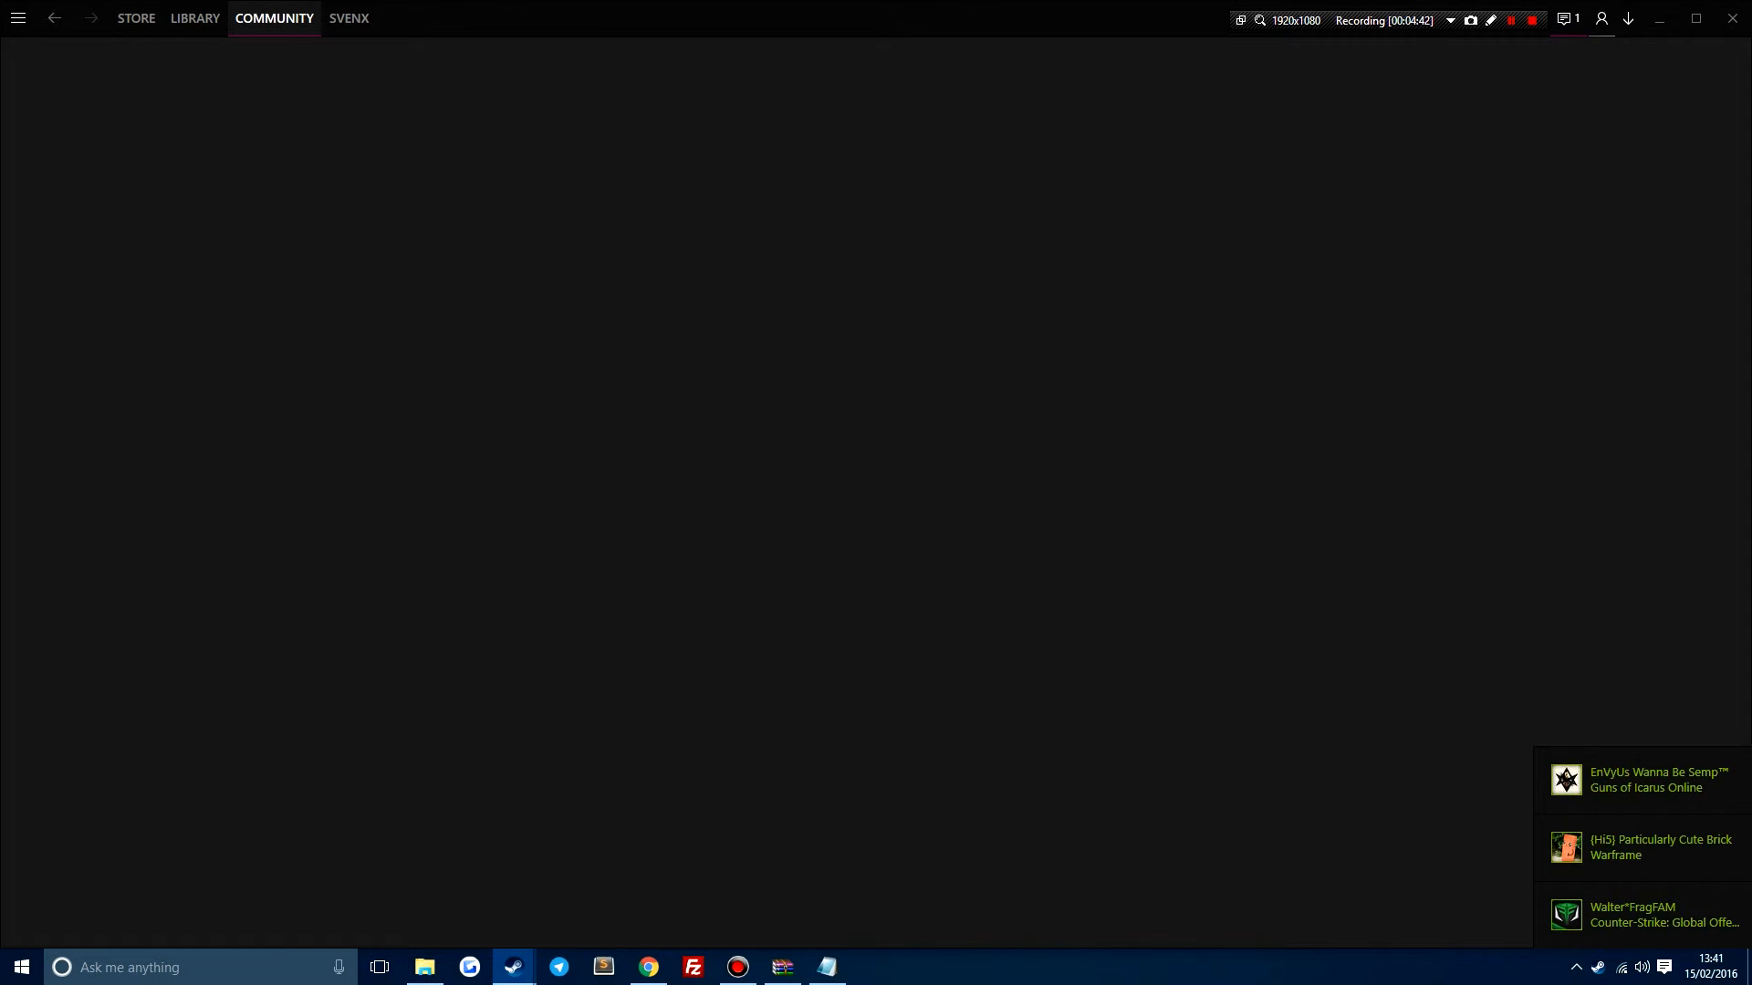
left_click(274, 19)
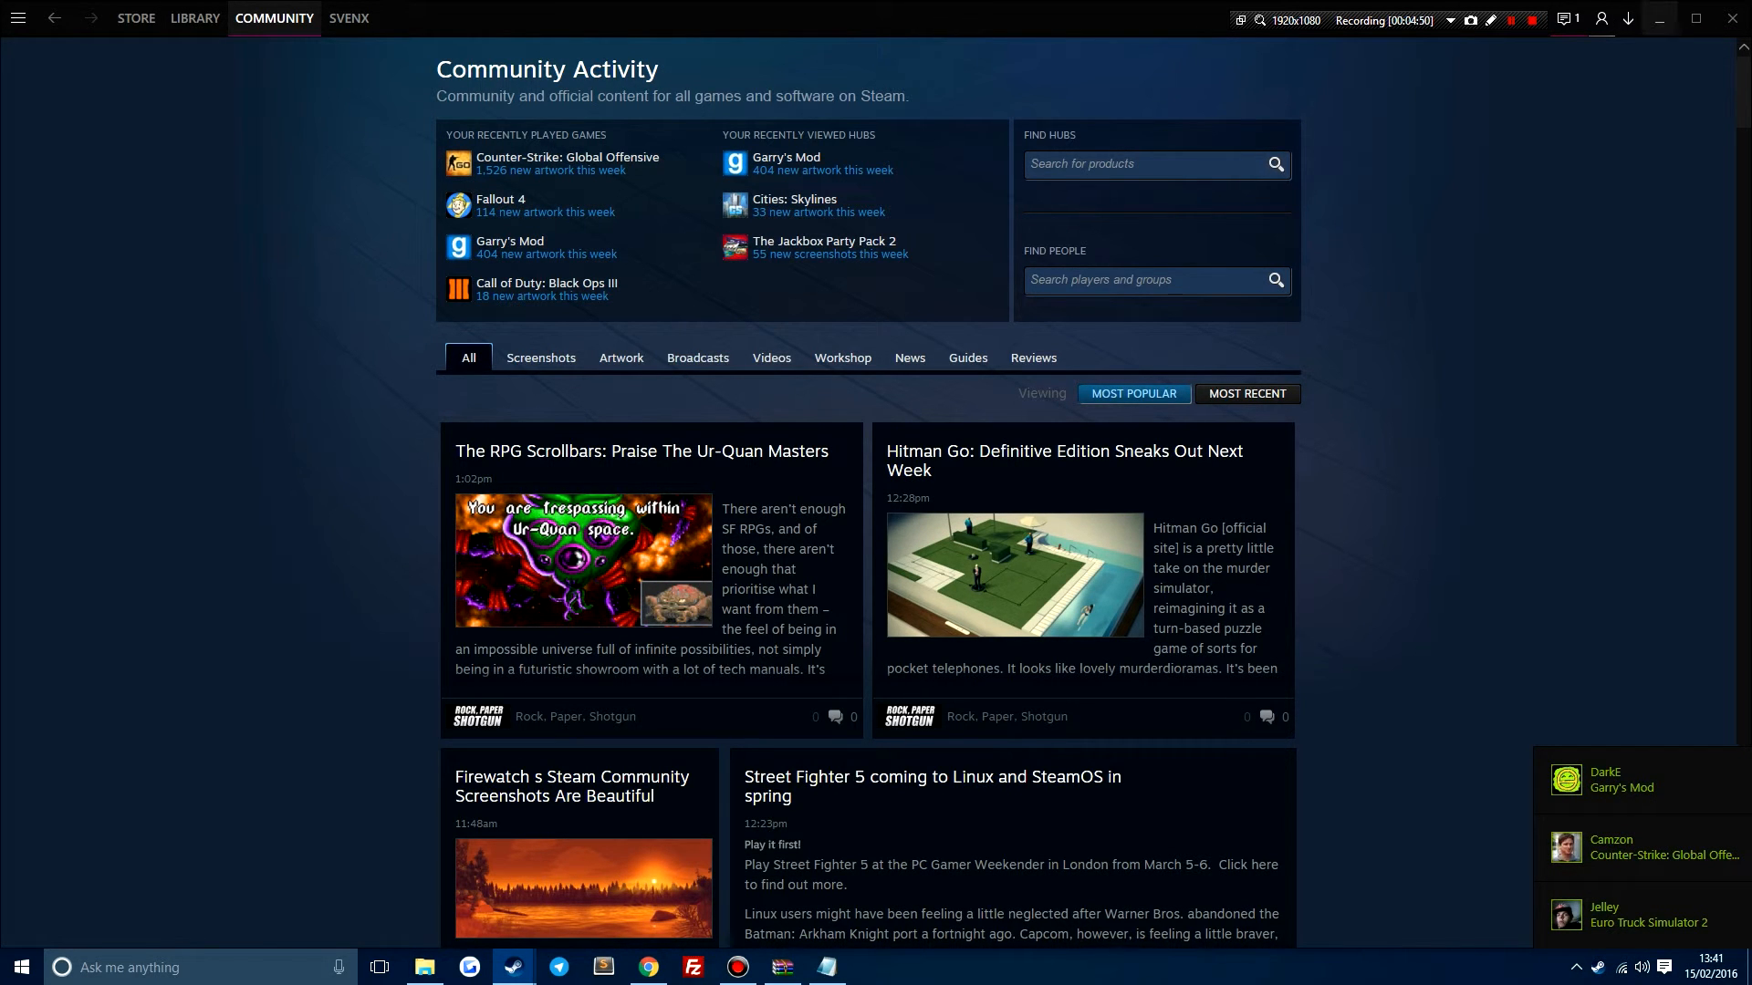
left_click(273, 19)
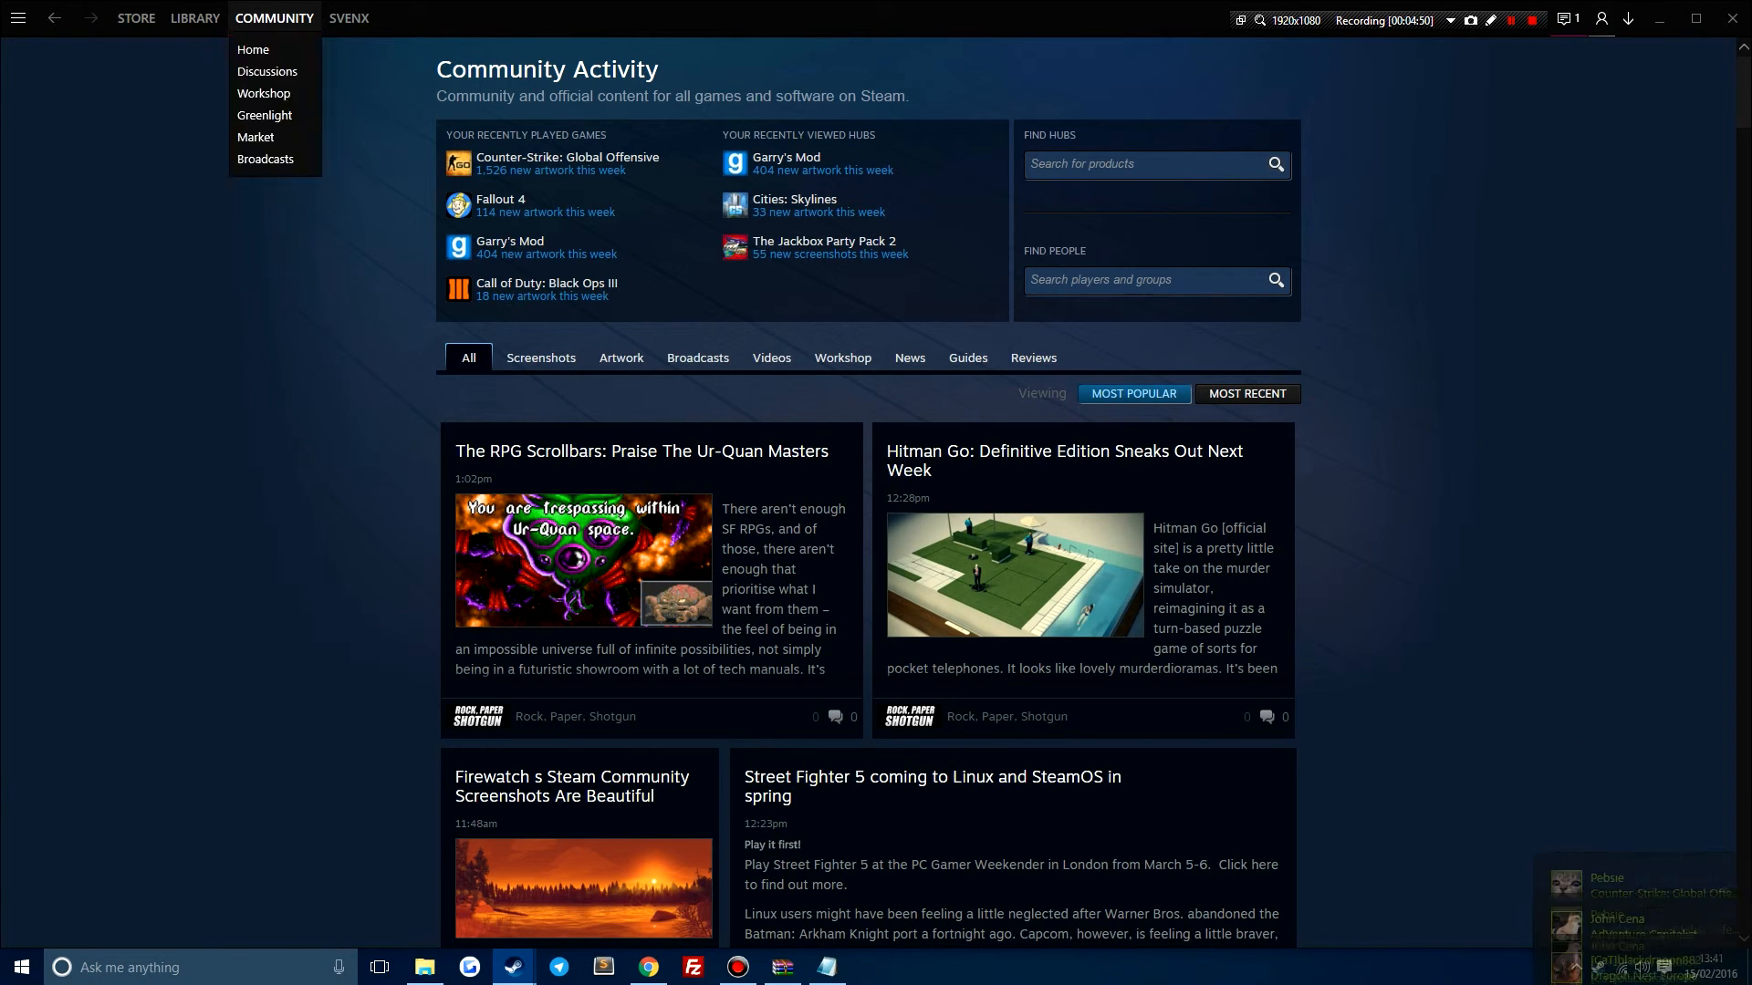
left_click(18, 18)
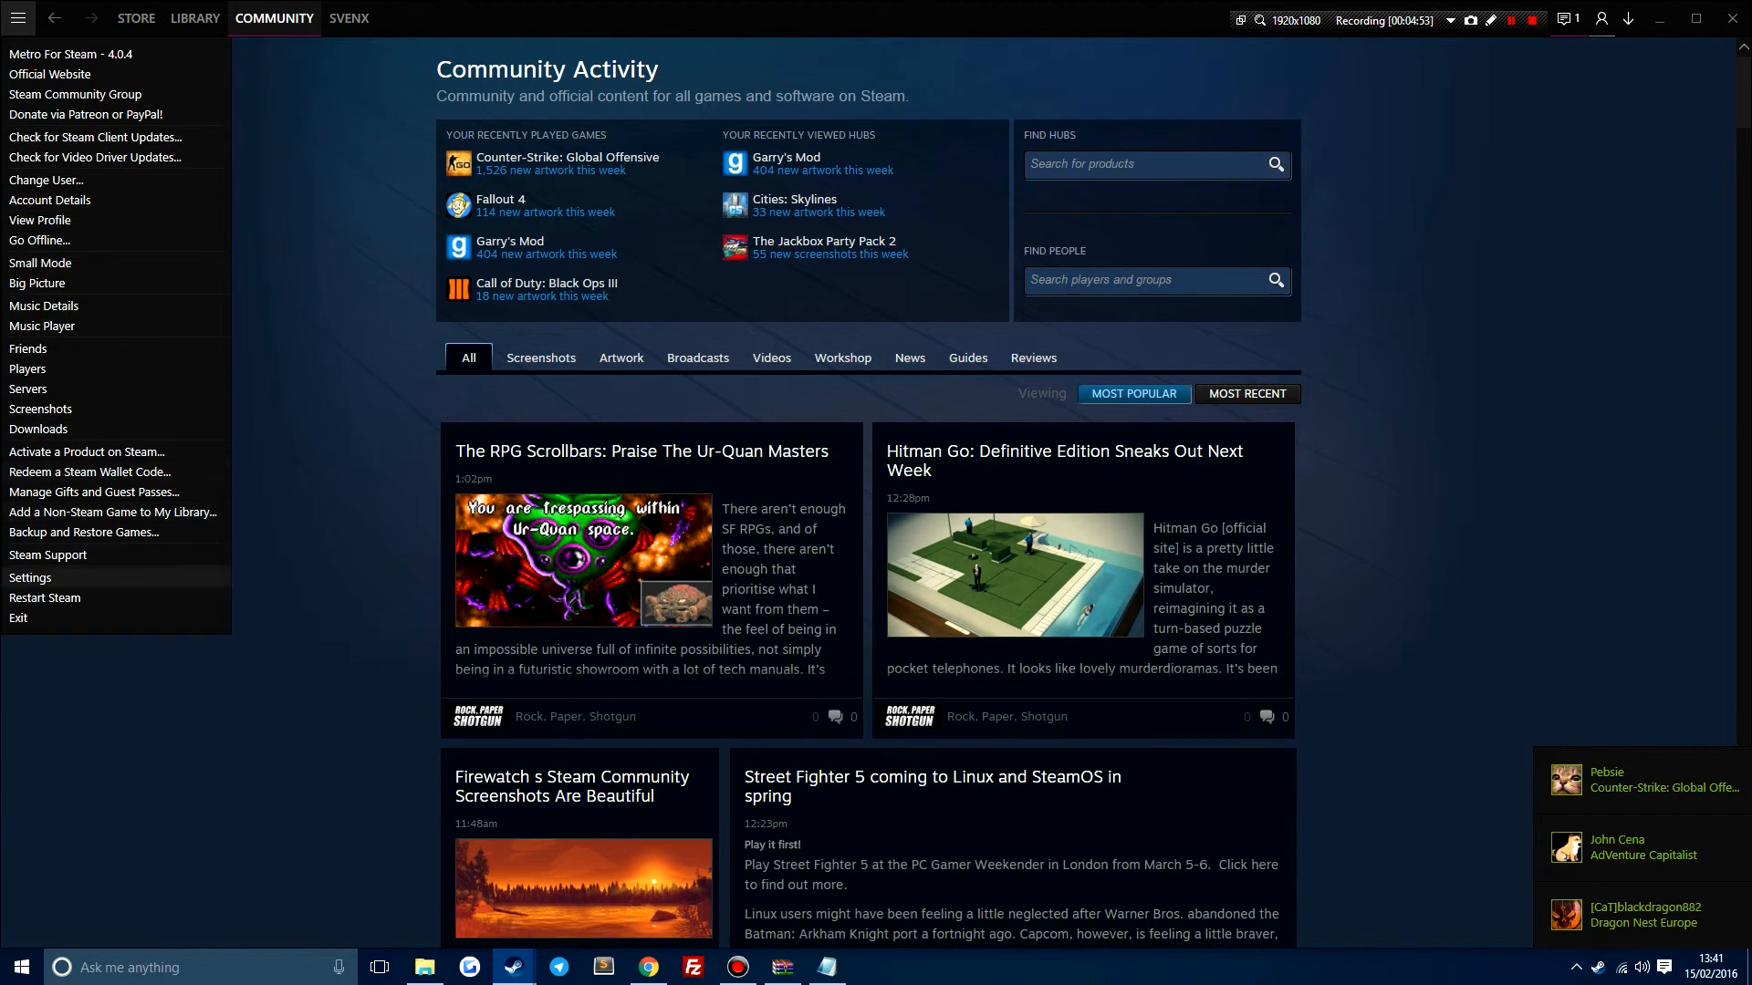
left_click(31, 578)
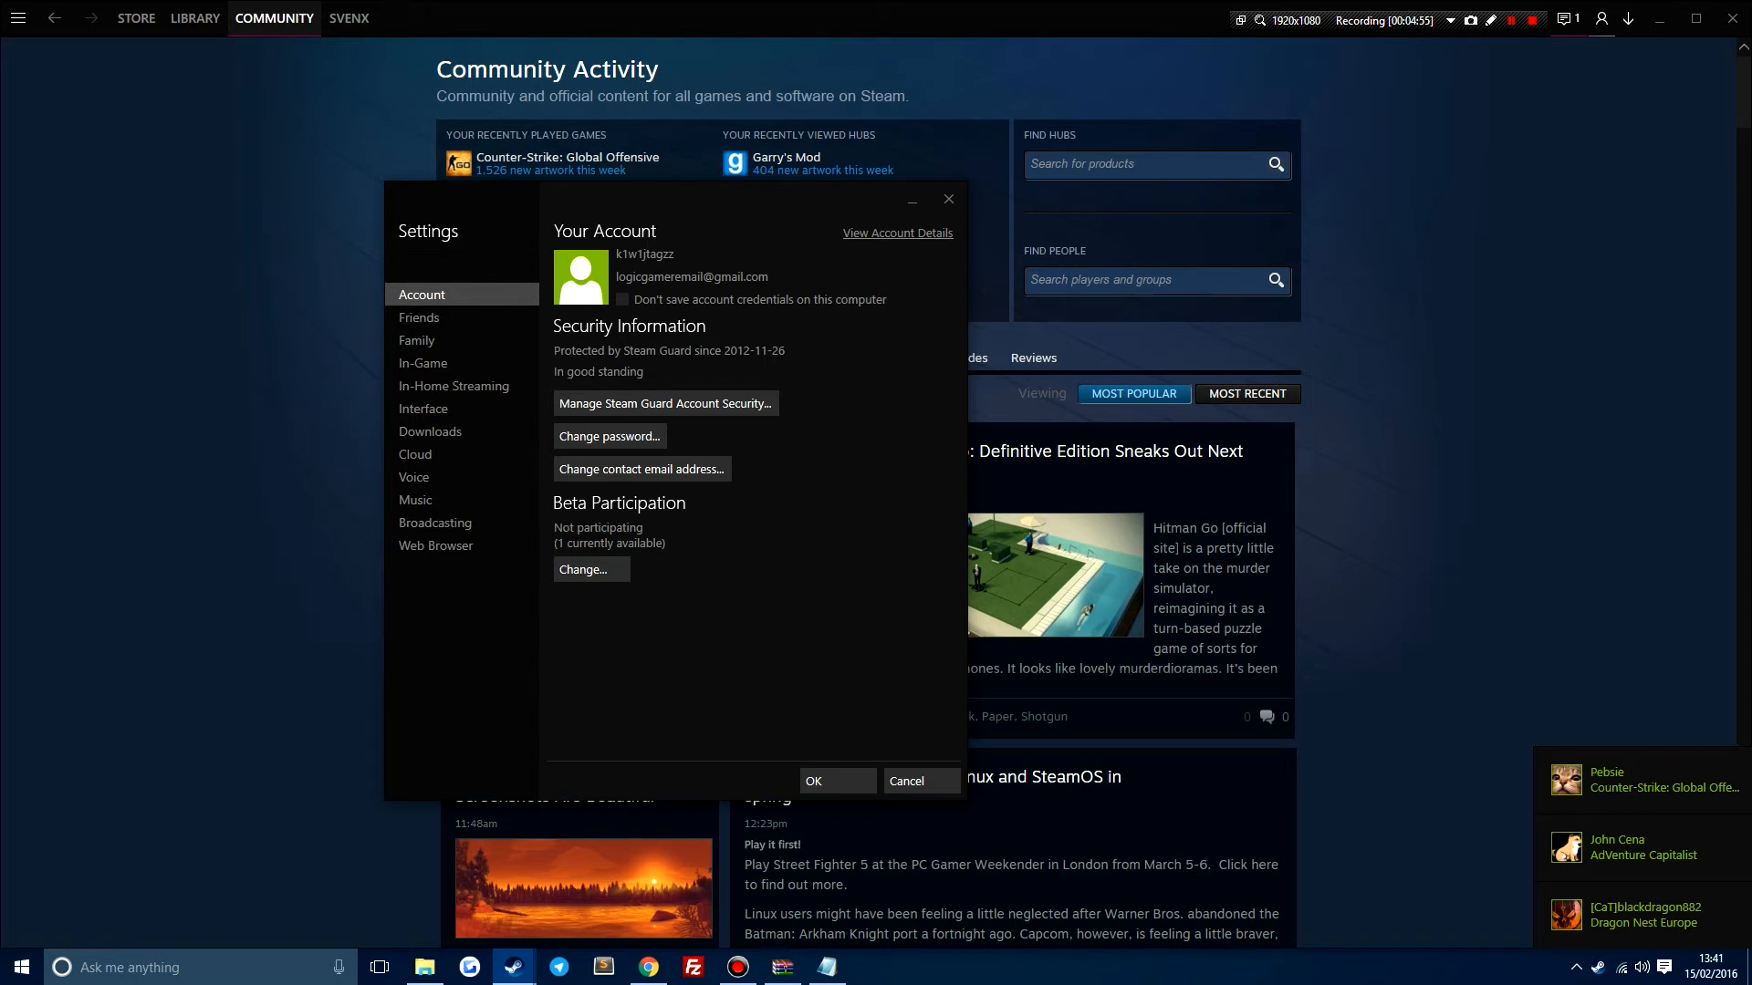
left_click(421, 407)
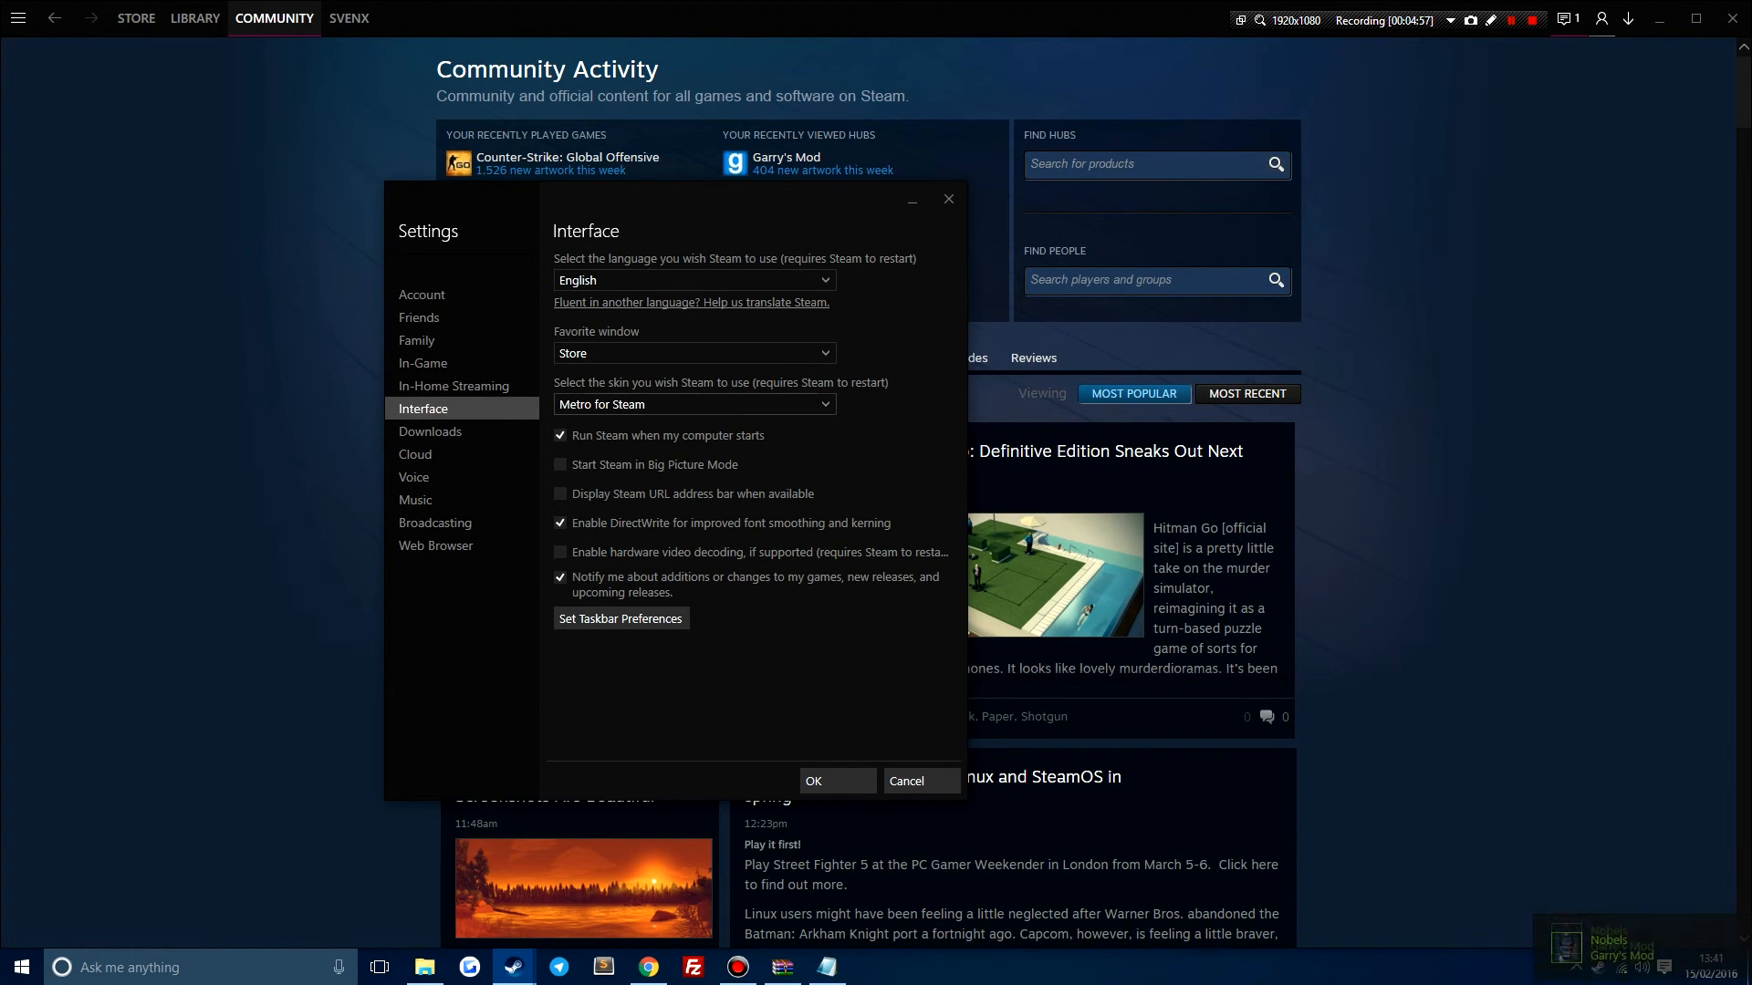
mouse_move(907, 781)
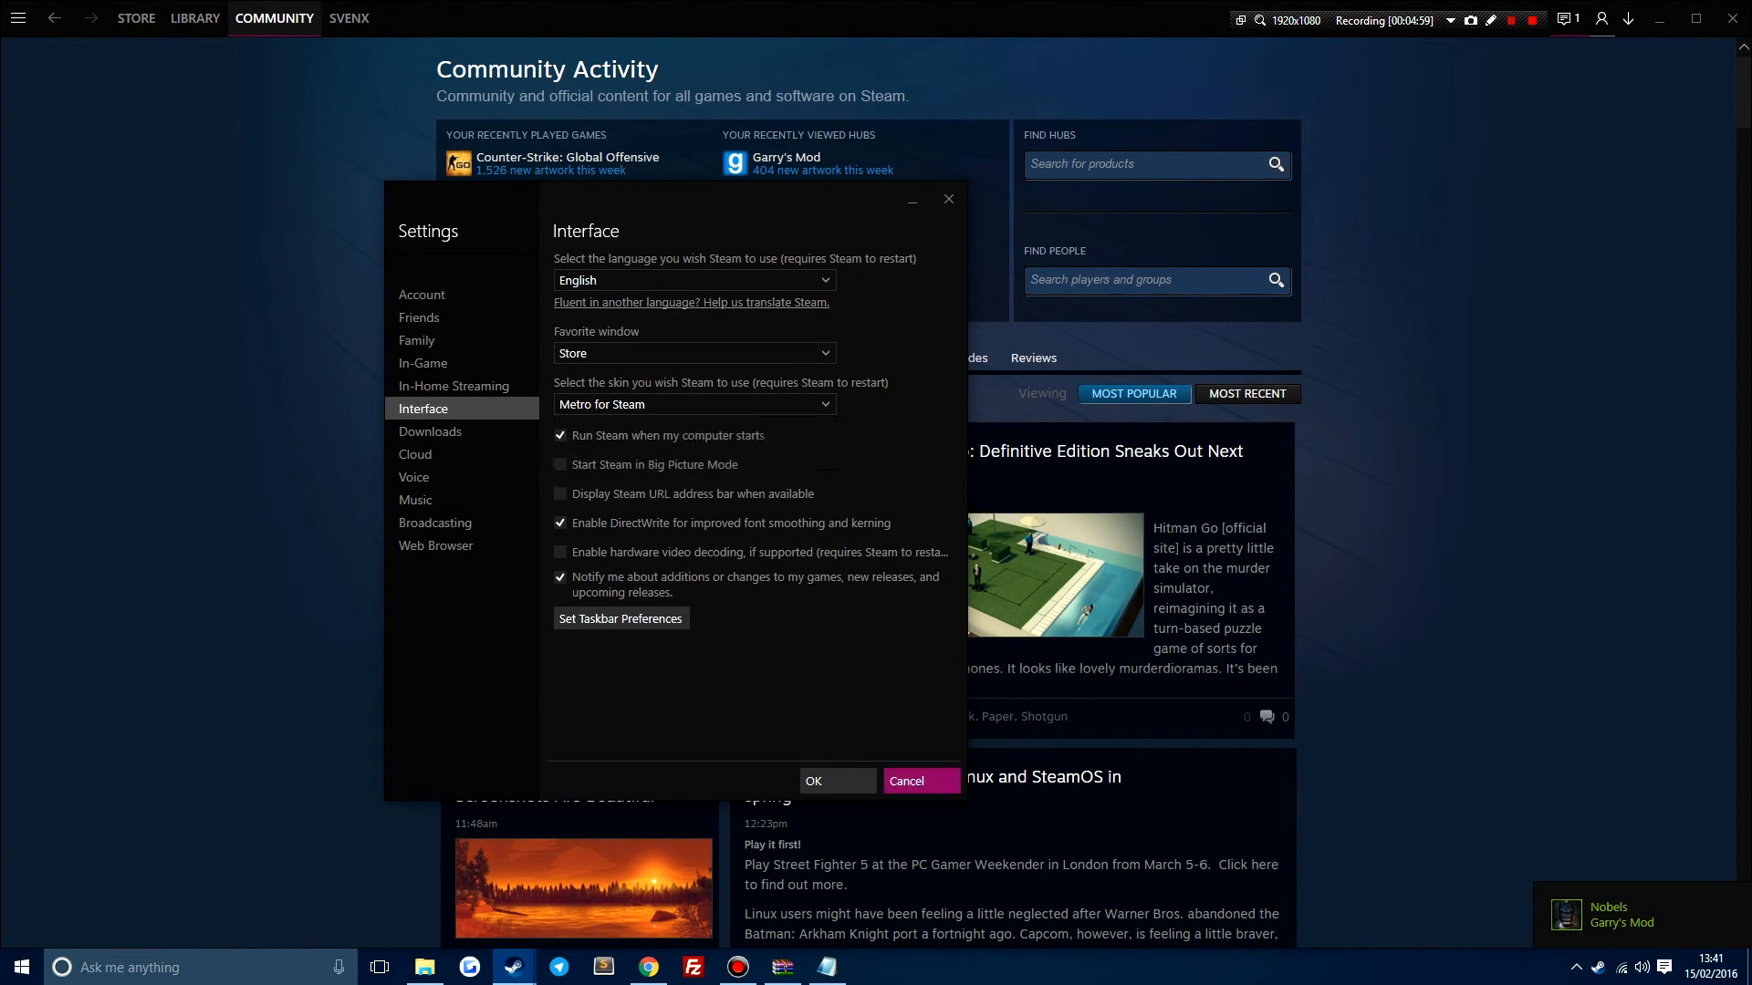
left_click(905, 781)
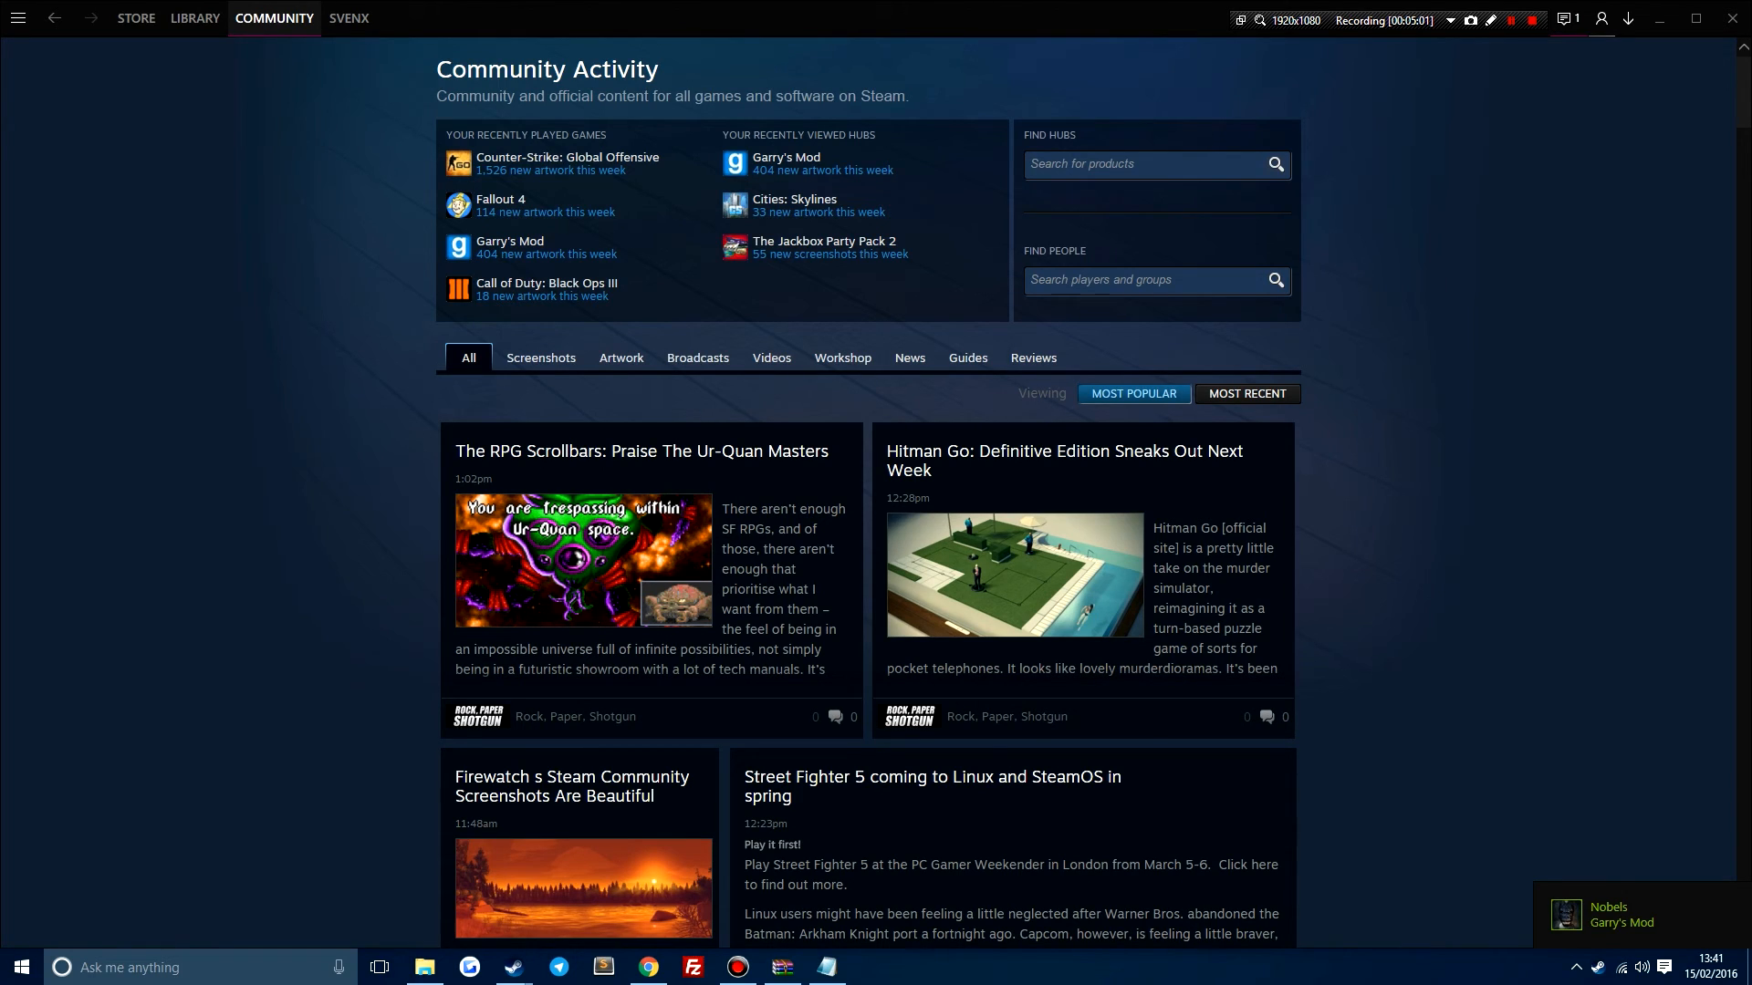